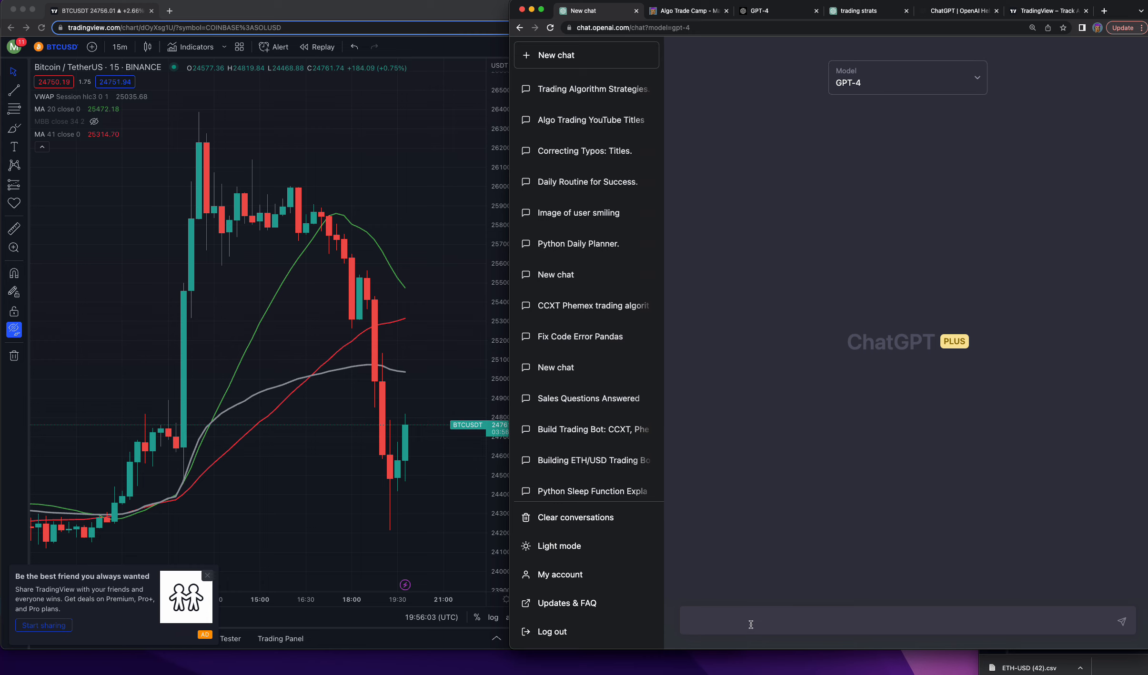
# - Send GPT-4 the prompt 'please give me your 10 best trading strategies'
pyautogui.write('please give me your 10')
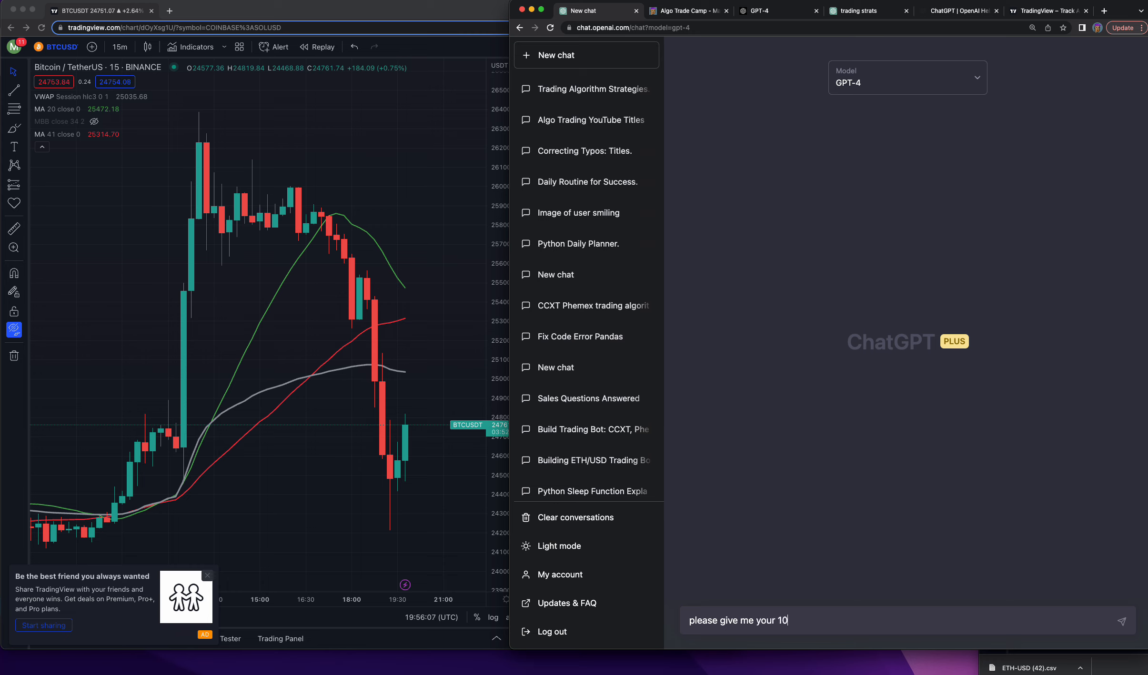
pyautogui.write('best trading')
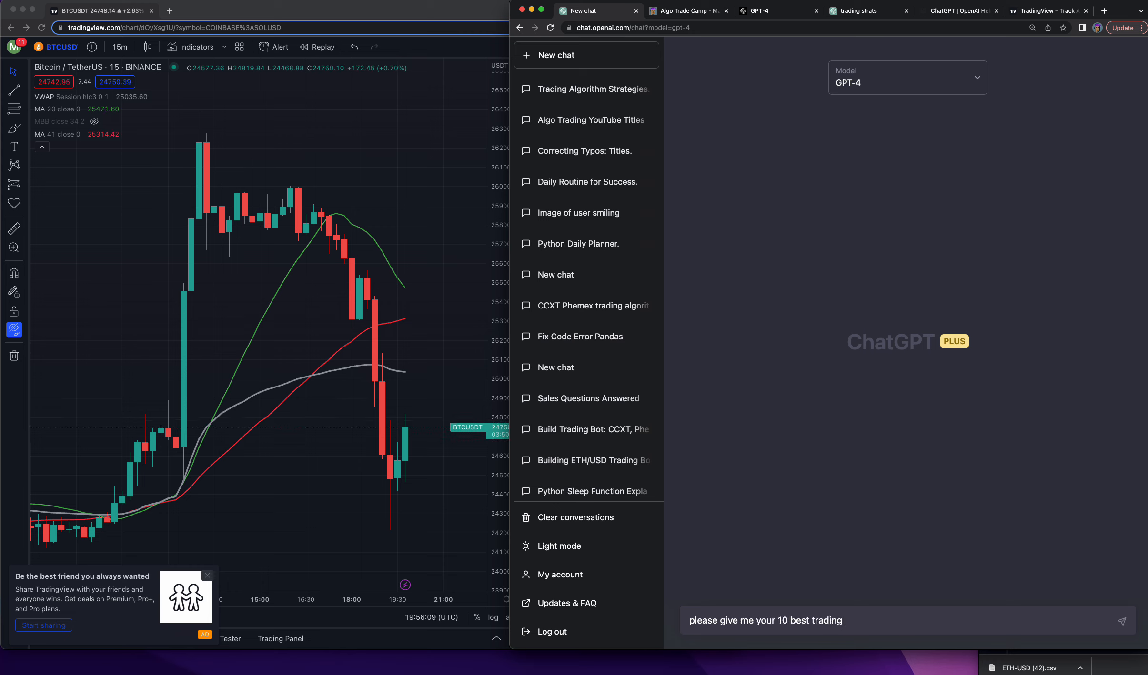
pyautogui.write('strategies')
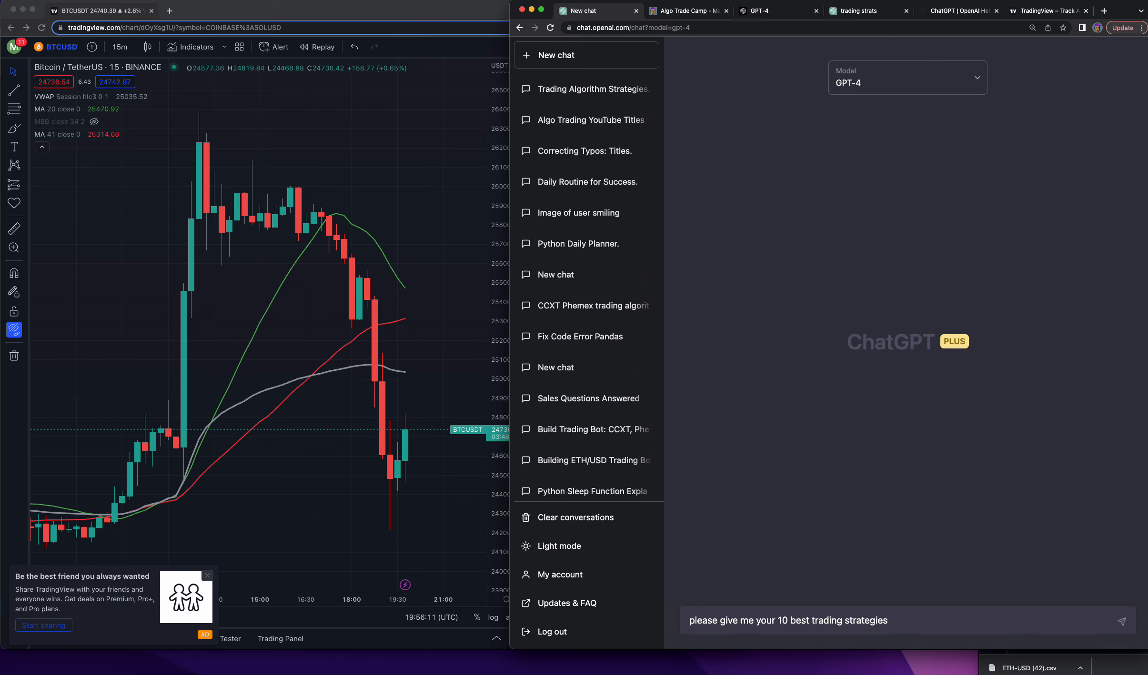
pyautogui.click(1120, 620)
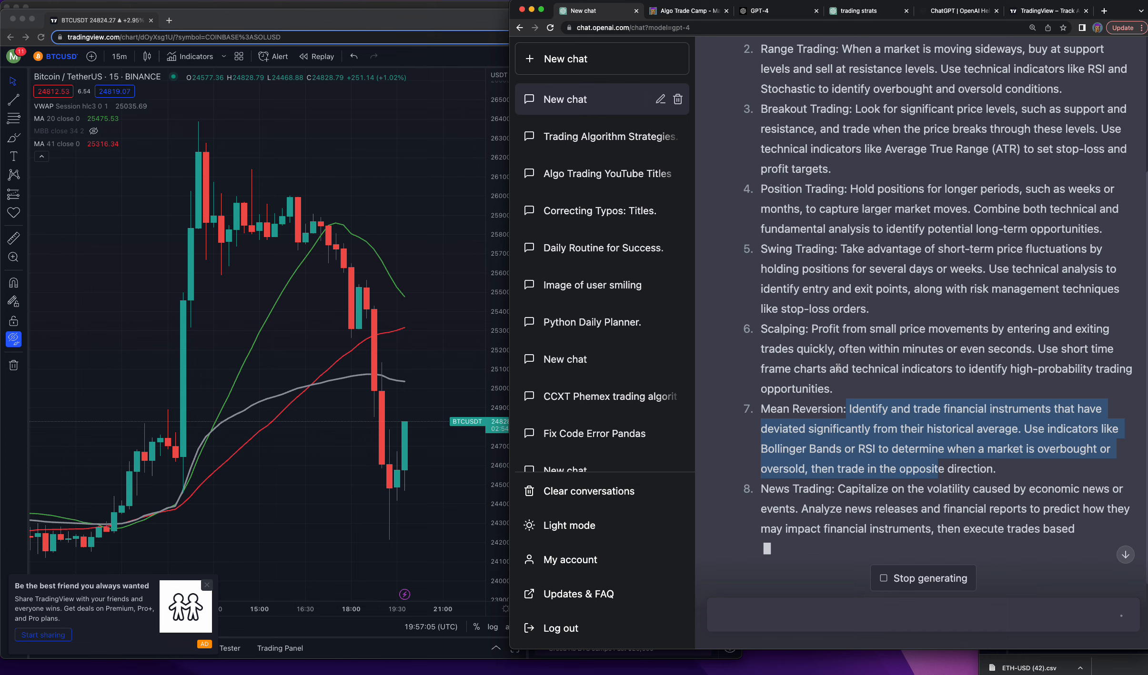
# - Scroll through the finished list down to Risk Management and Diversification
pyautogui.scroll(-3)
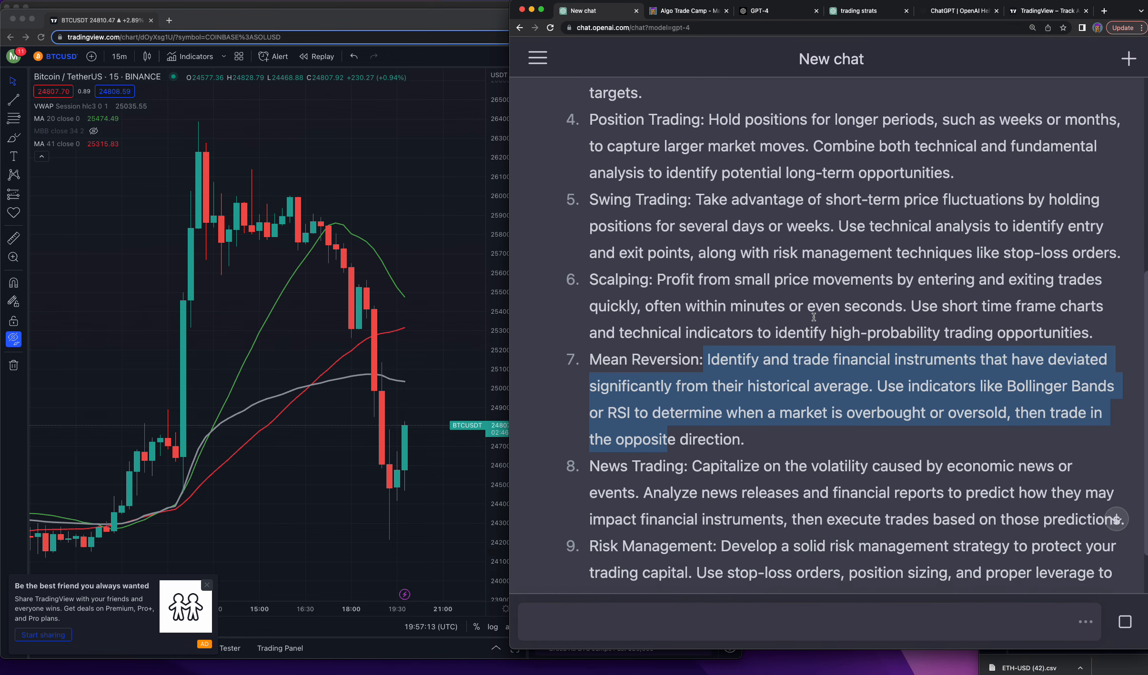
pyautogui.scroll(-3)
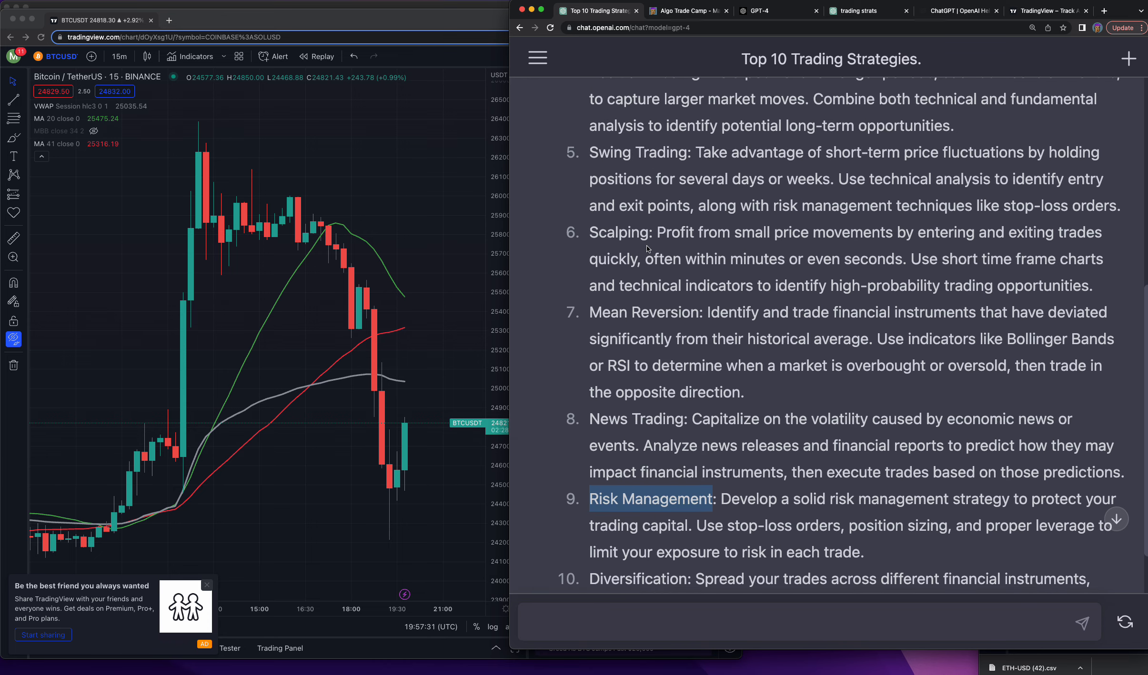
pyautogui.scroll(-3)
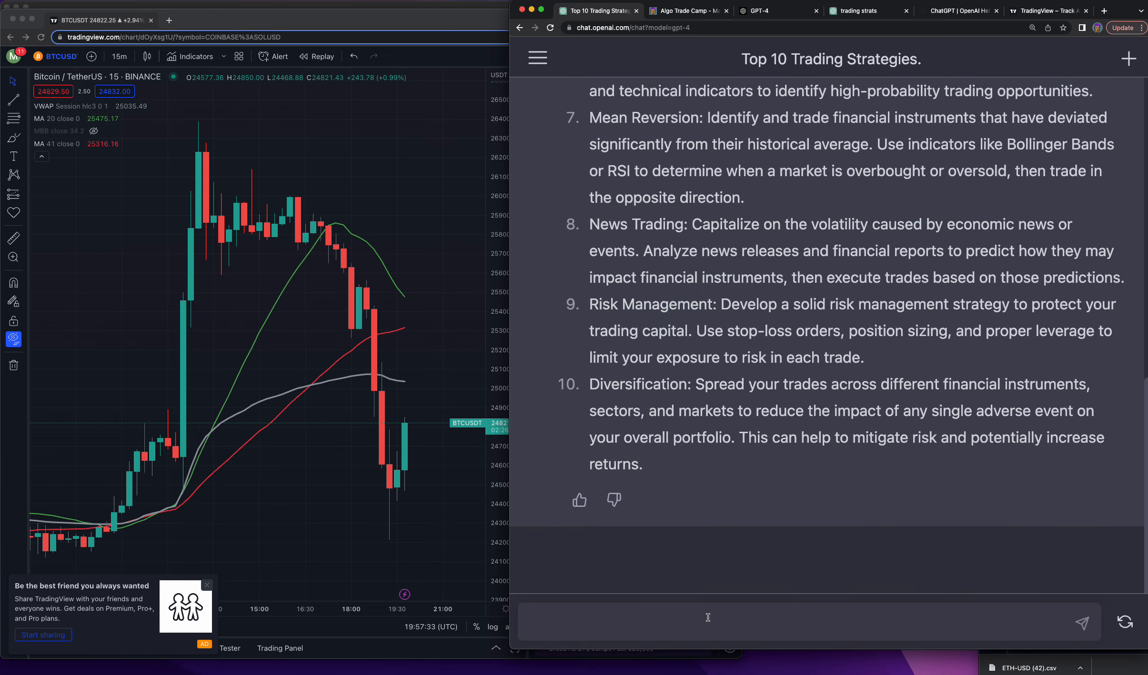
# - Send the follow-up 'give me 10 more more advanced strategies'
pyautogui.write('g')
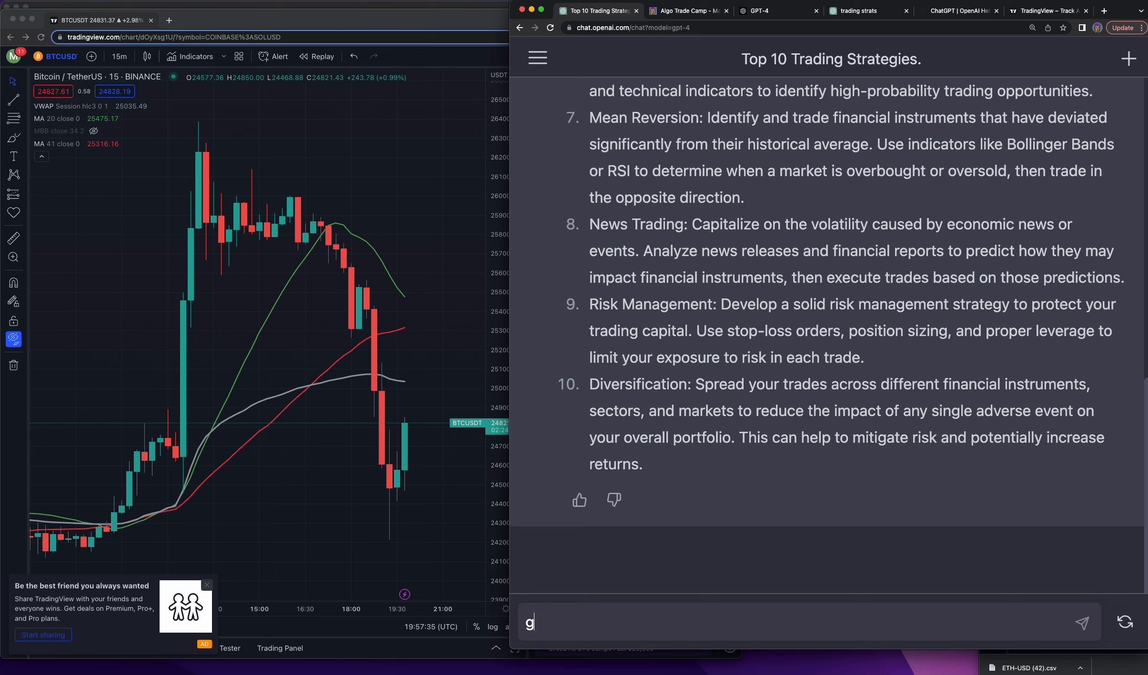
pyautogui.write('ive me 10')
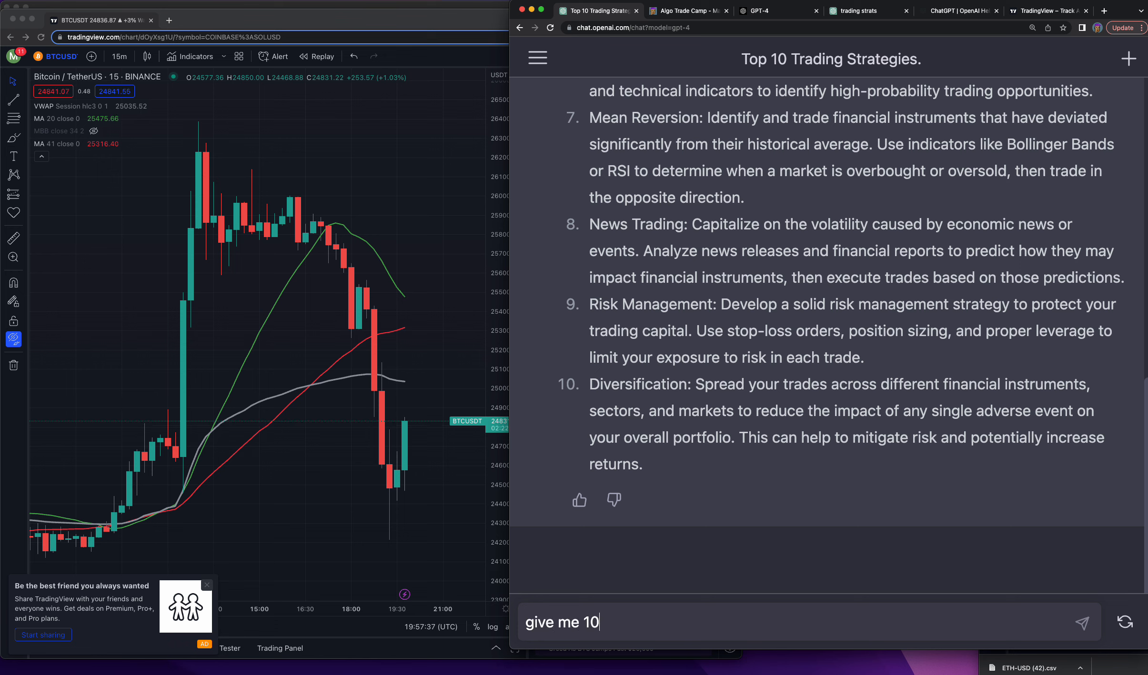
pyautogui.write('more more advanced')
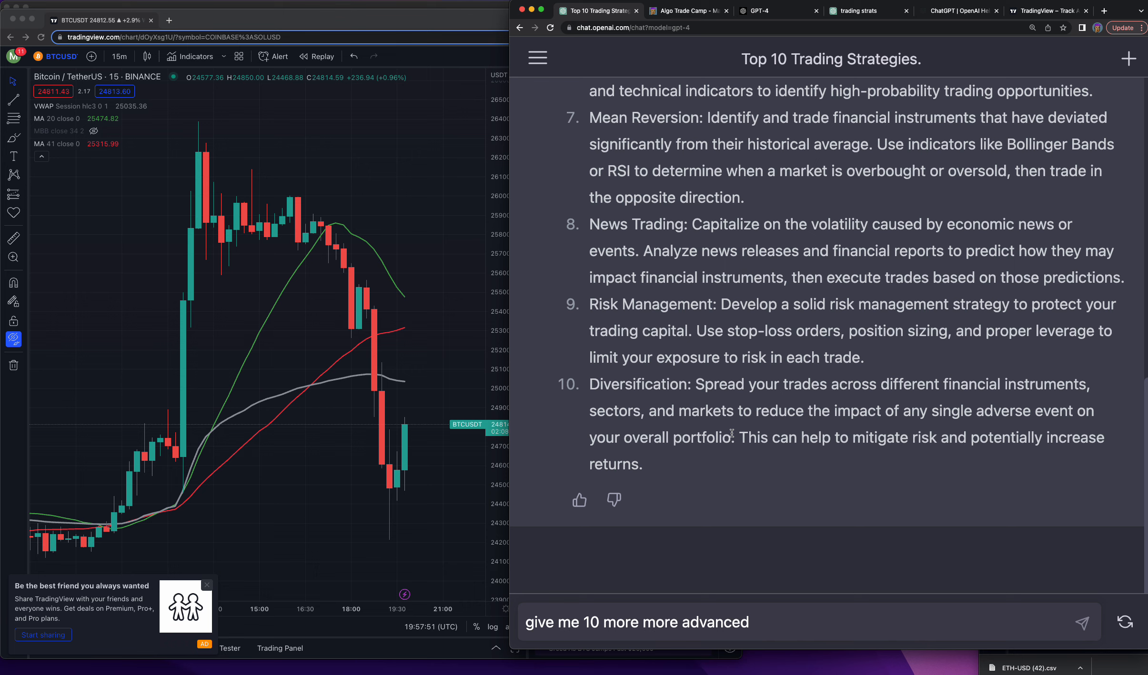
pyautogui.write('strategies')
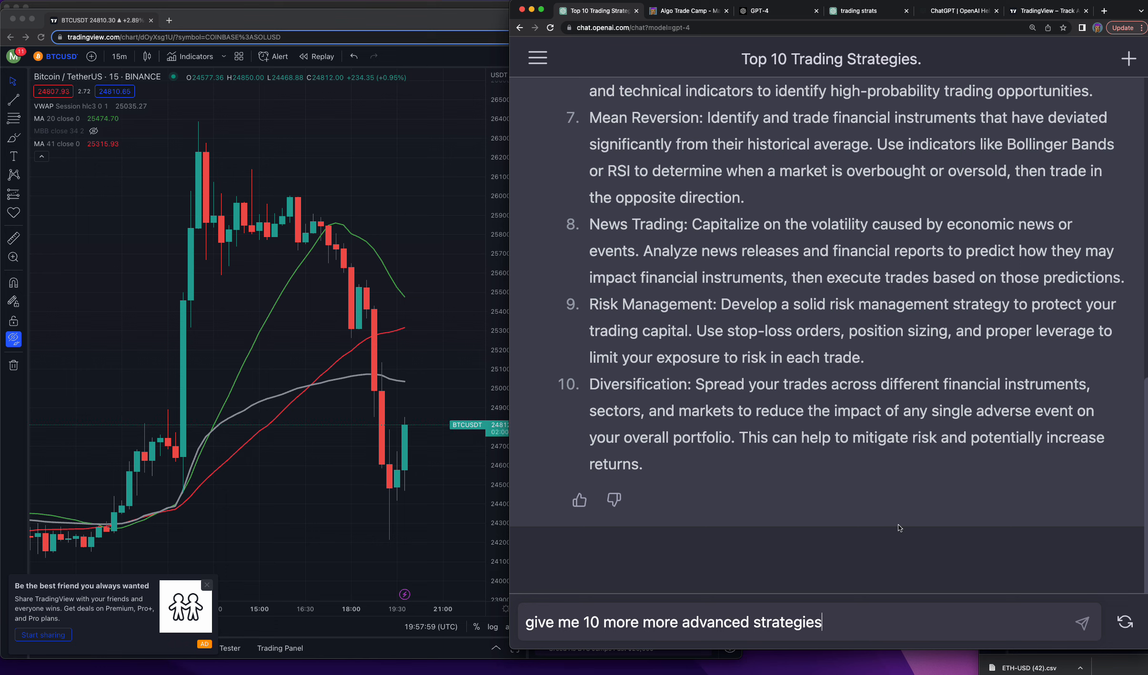
pyautogui.click(1082, 623)
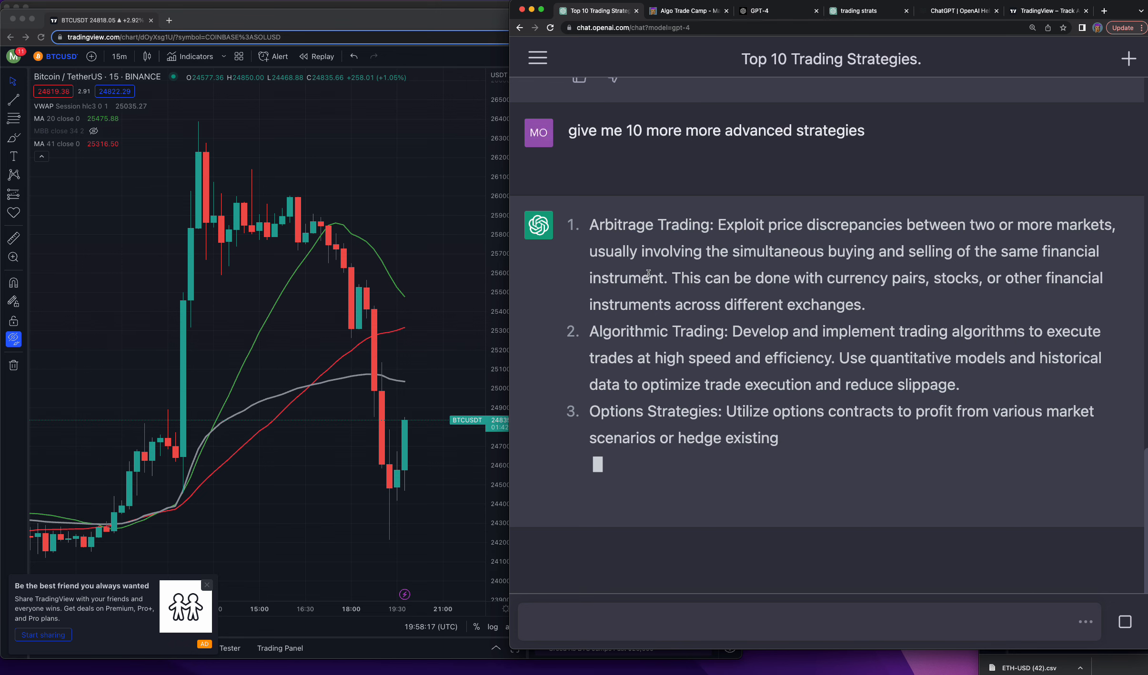
# - Stop the reply and type a prompt for 10 trading-algo strategies, correcting 'strategies'
pyautogui.click(537, 58)
pyautogui.write('please give me 10 s')
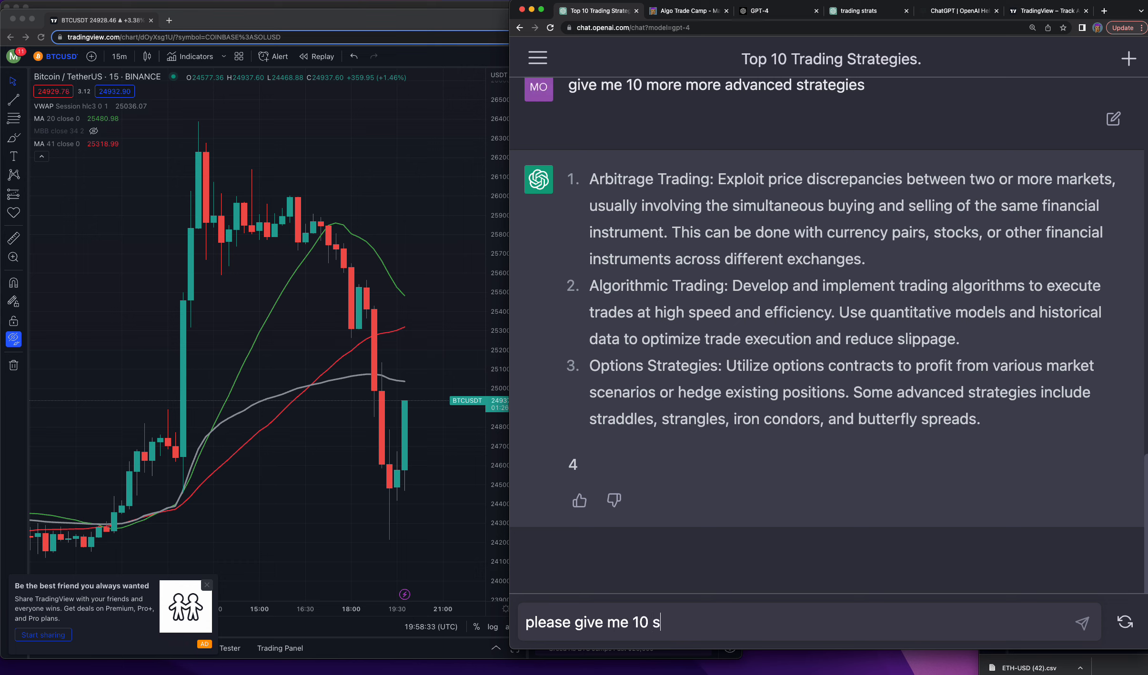
pyautogui.write('tragies i can use in my trading algo')
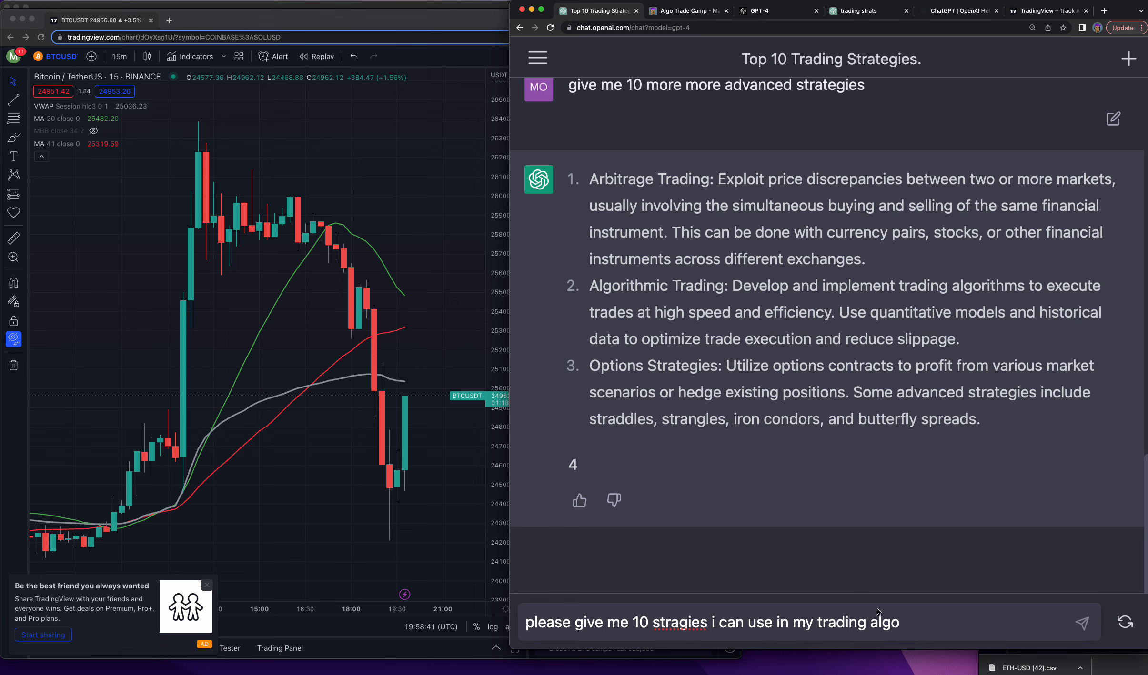
pyautogui.rightClick(679, 622)
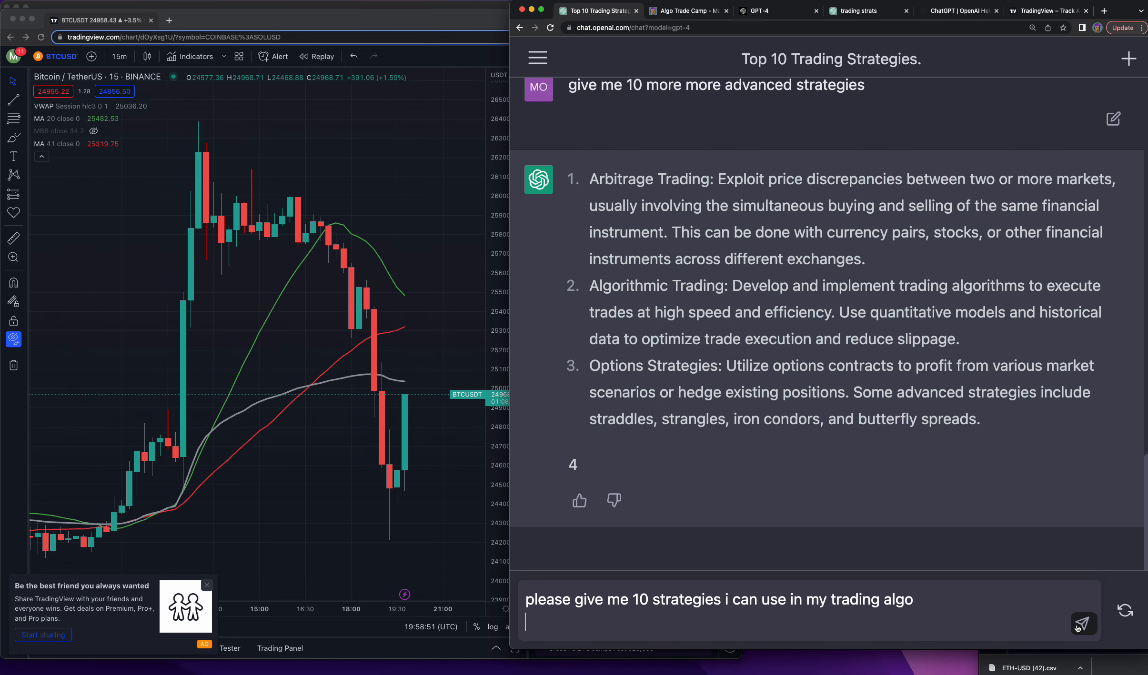
# - Submit the trading-algo prompt and follow the reply up to MACD Histogram Reversal
pyautogui.click(1083, 623)
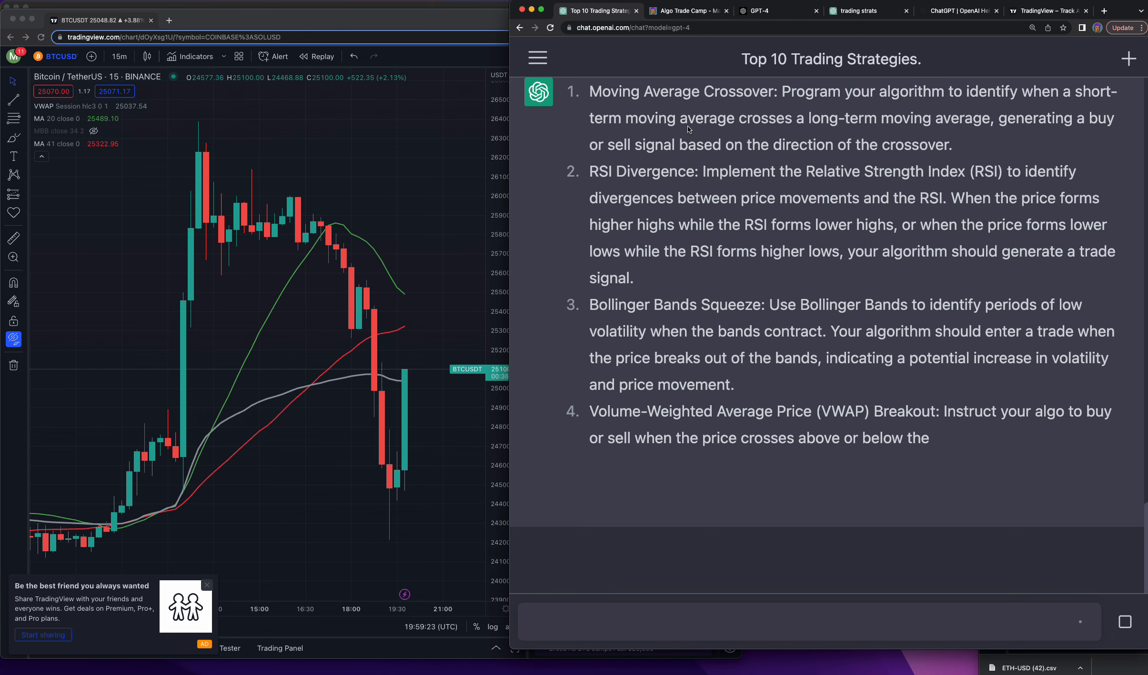
pyautogui.scroll(-3)
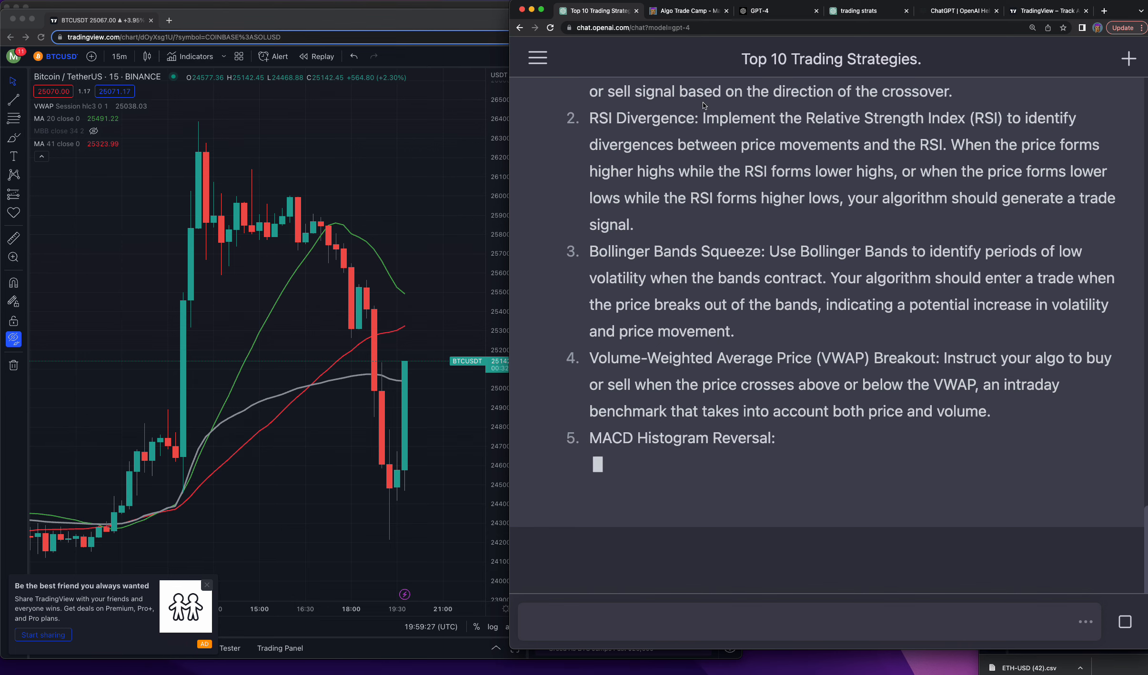
pyautogui.click(685, 10)
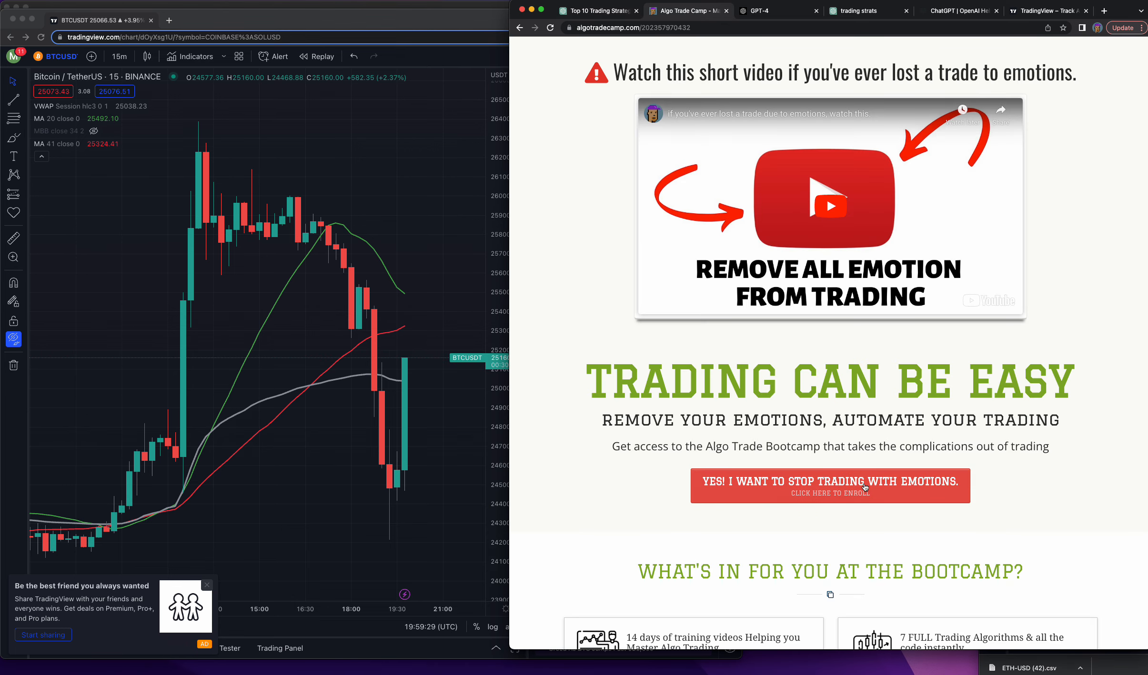
pyautogui.scroll(-3)
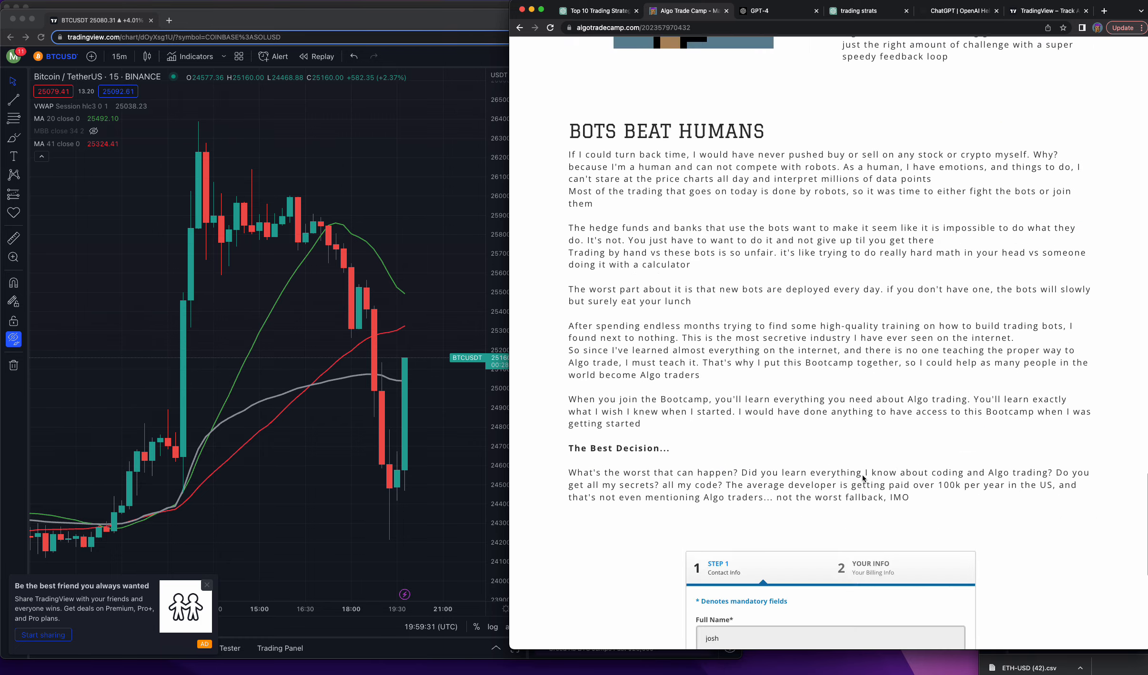
pyautogui.scroll(-3)
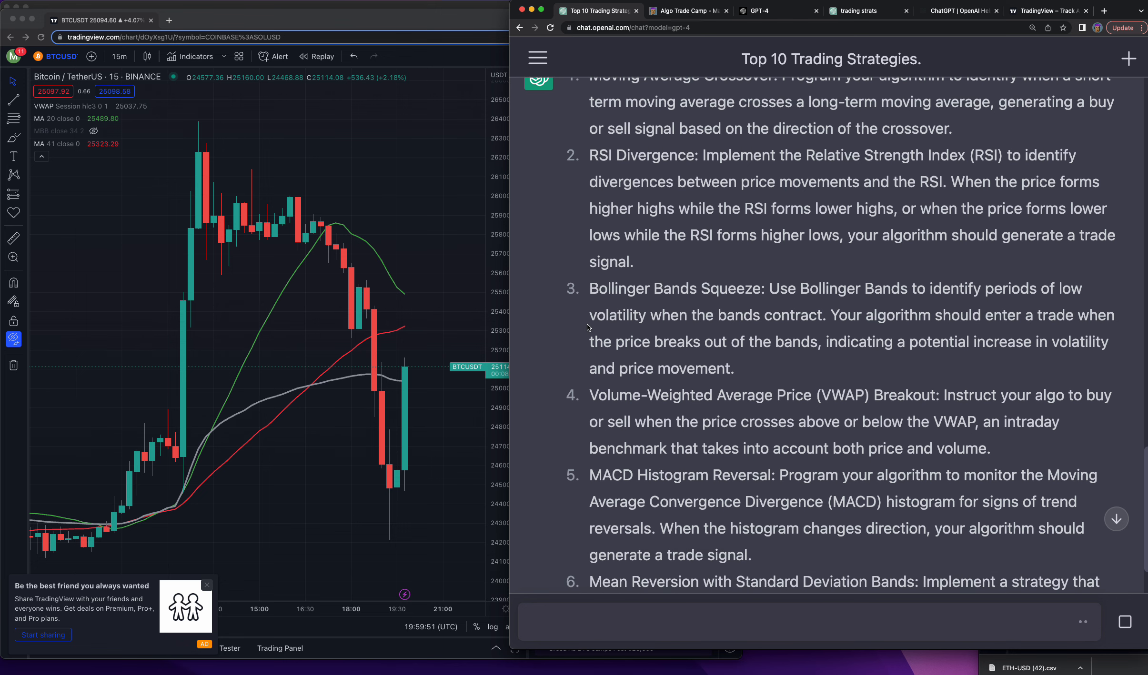
# - Scroll through the algo-strategies reply to item ten, Ichimoku Cloud Breakout
pyautogui.scroll(-3)
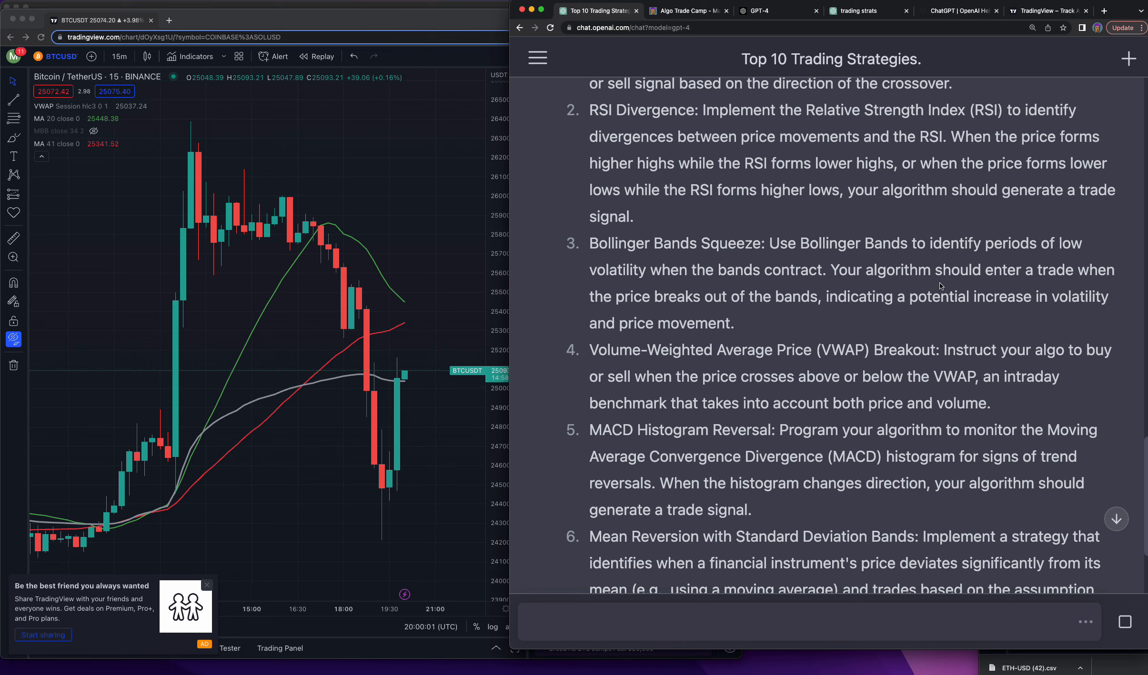
pyautogui.moveTo(677, 312)
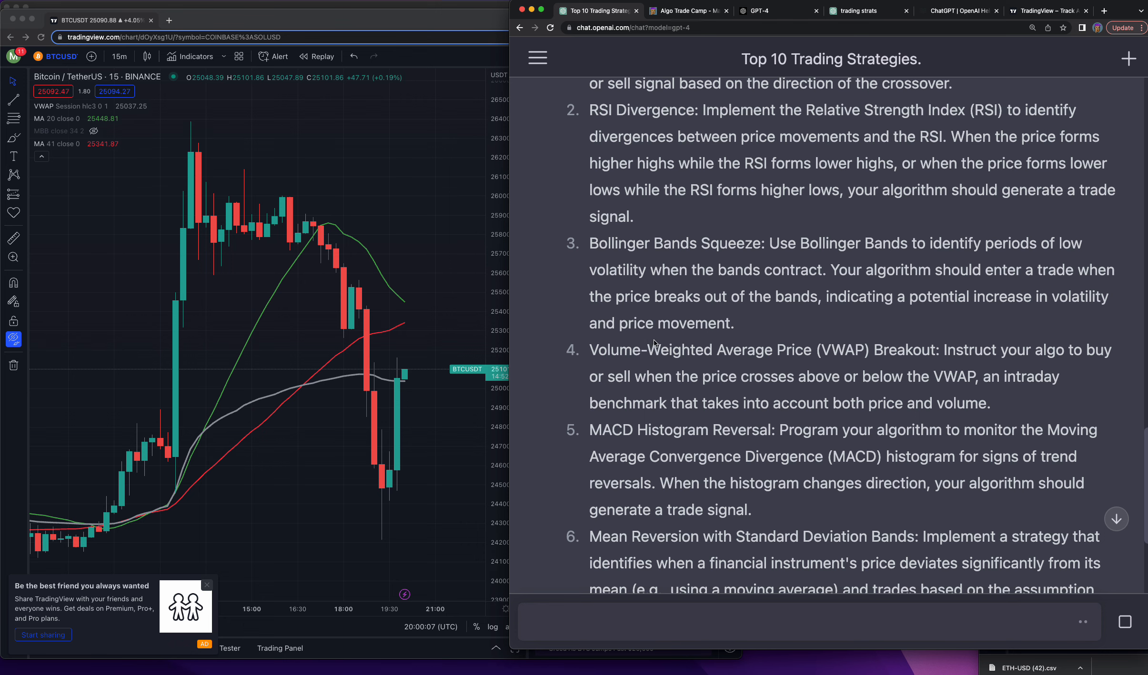
pyautogui.scroll(-3)
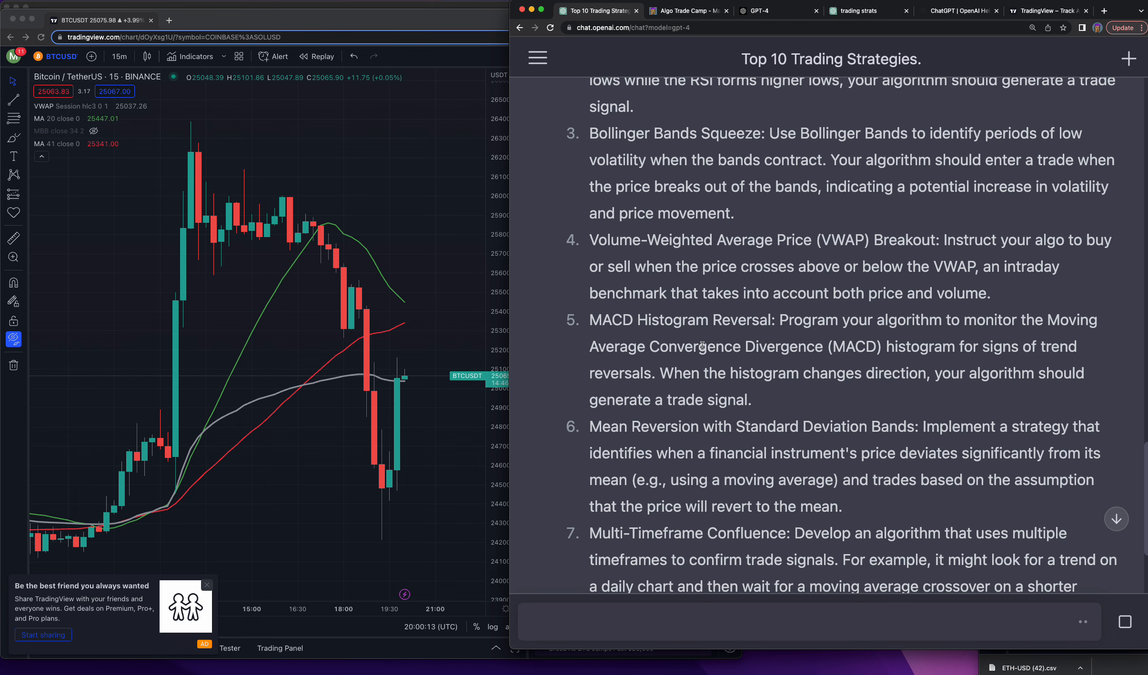
pyautogui.scroll(-3)
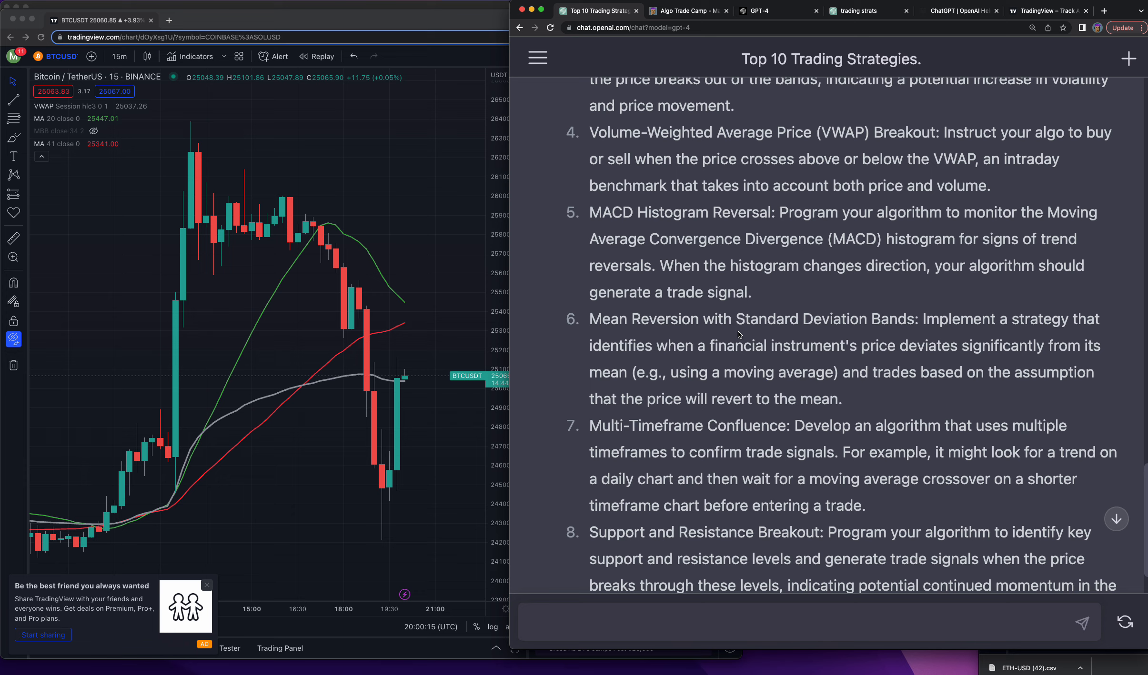
pyautogui.scroll(-3)
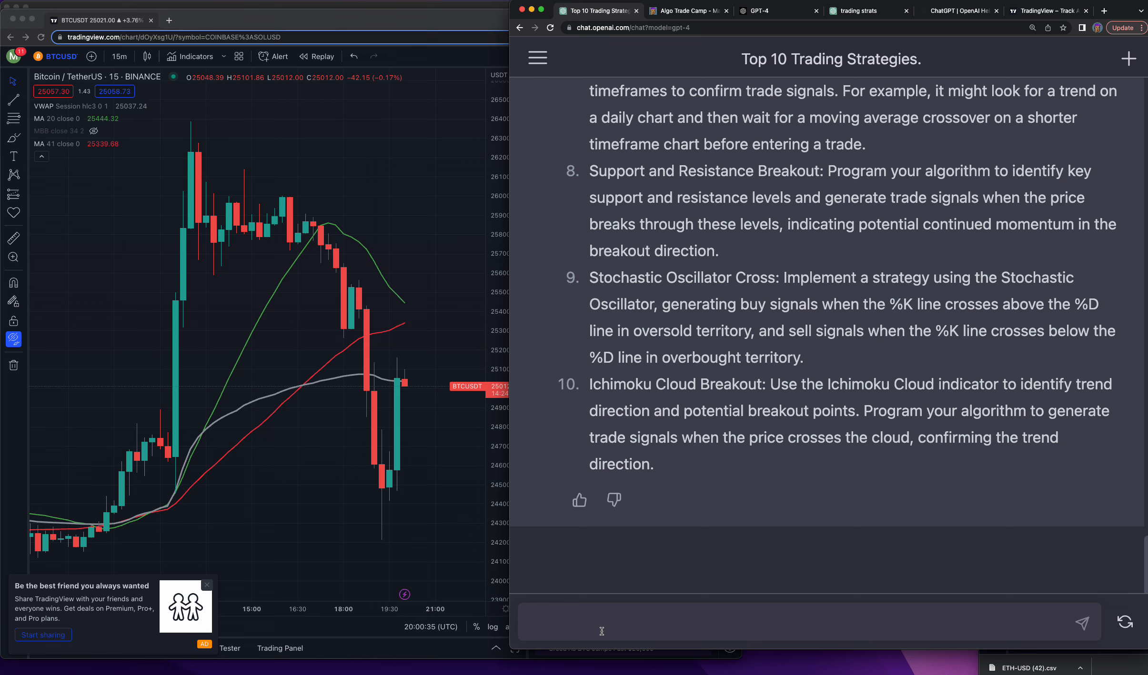
# - Send a request for 20 more trading strategies to put in the algo
pyautogui.write('please send me')
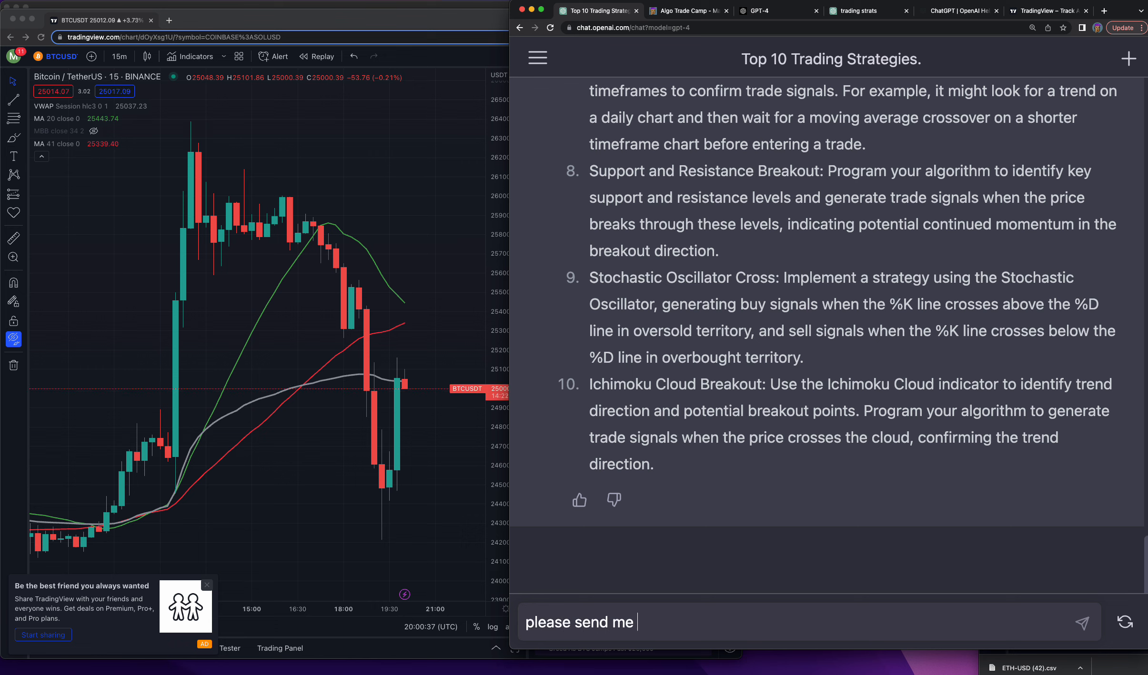
pyautogui.write('20 more')
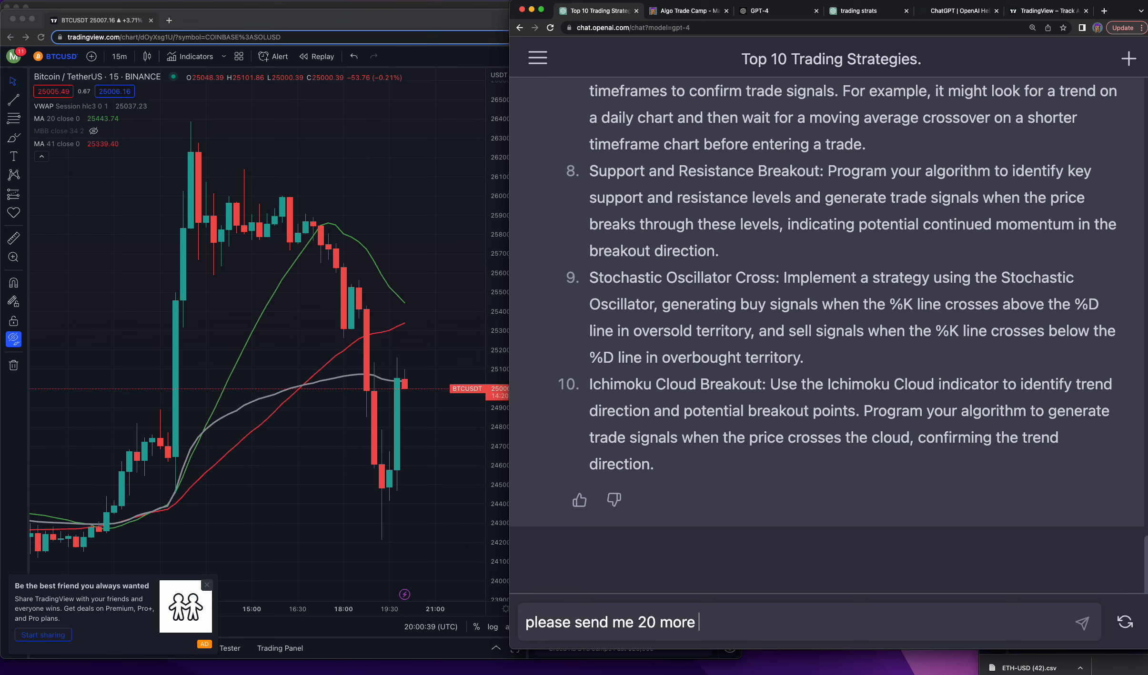
pyautogui.write('ing strategies i can')
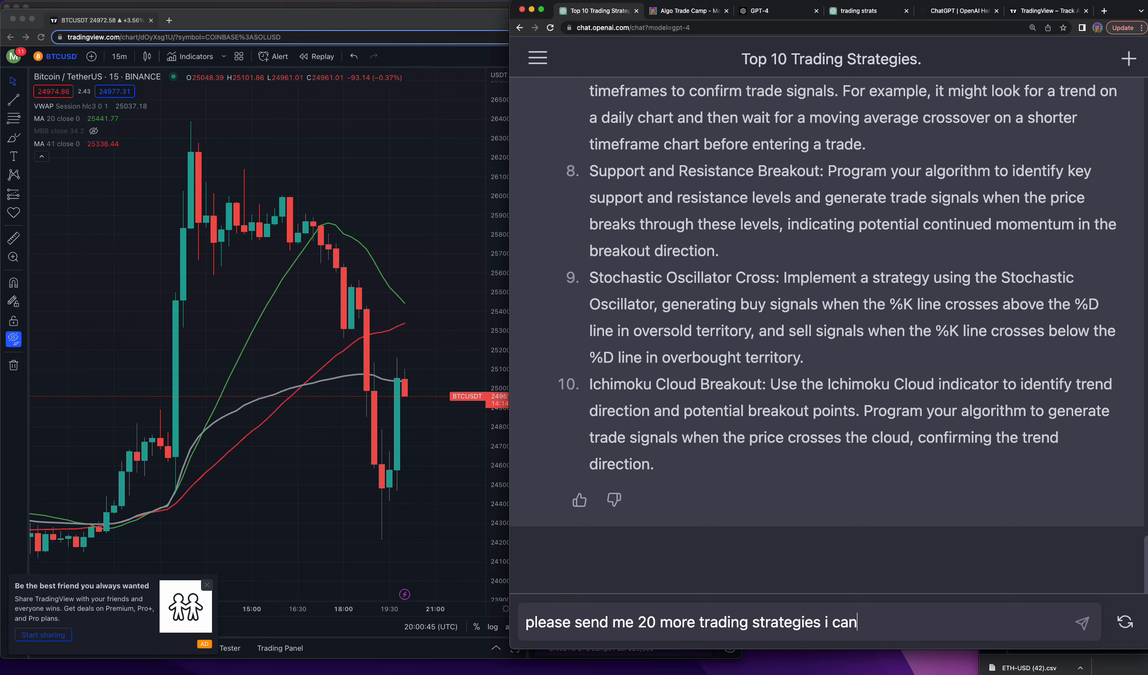
pyautogui.write('put in in my')
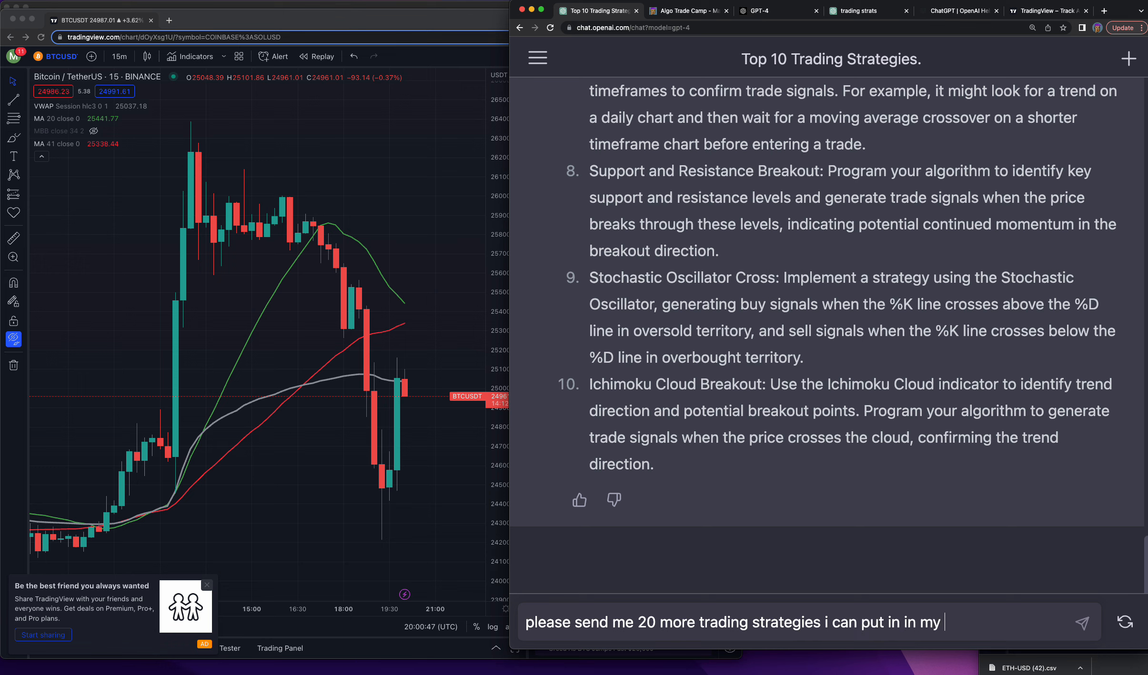
pyautogui.write('algo')
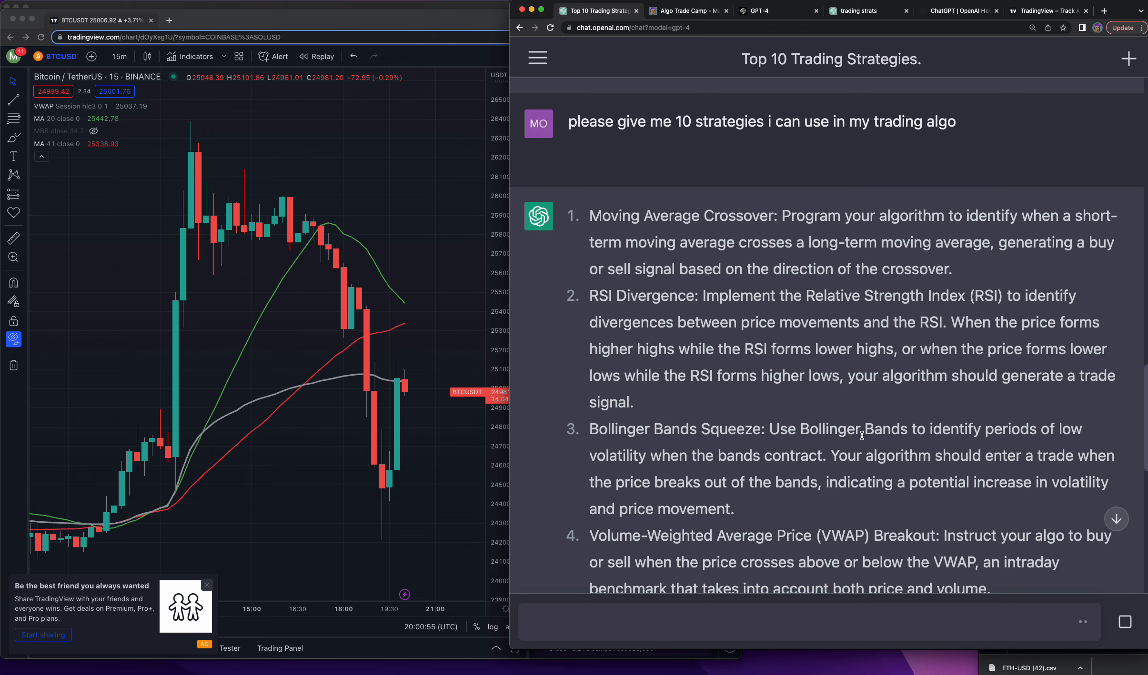
# - Read strategies 11 to 26, Parabolic SAR Trend Following through Basket Trading
pyautogui.scroll(-3)
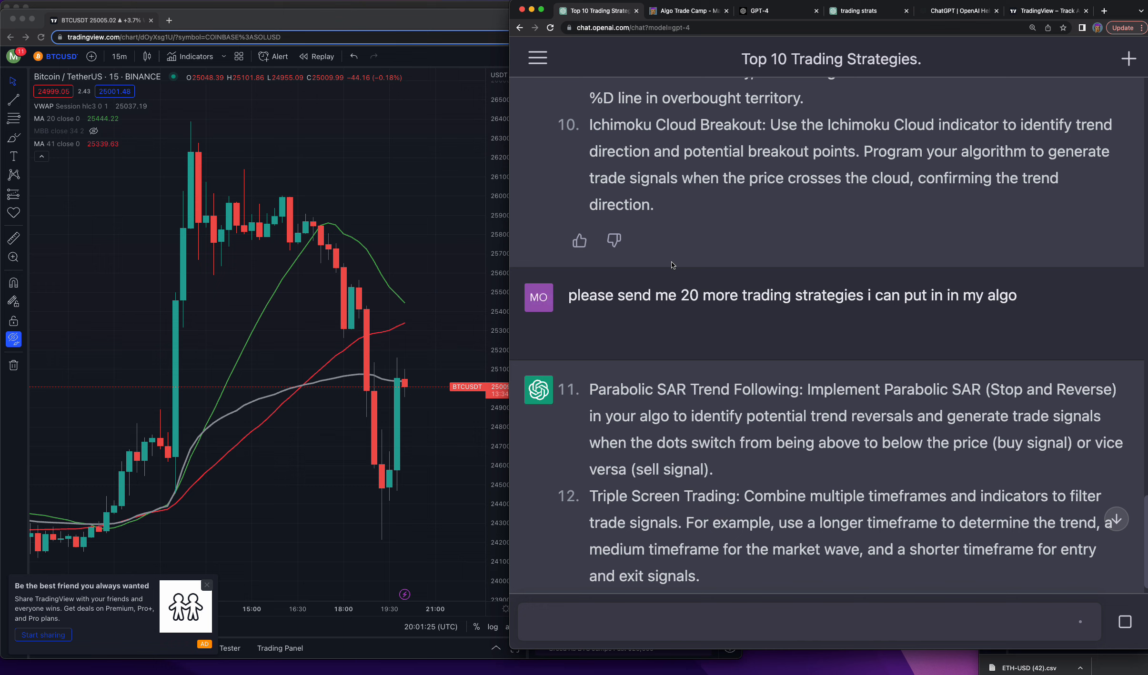
pyautogui.scroll(-3)
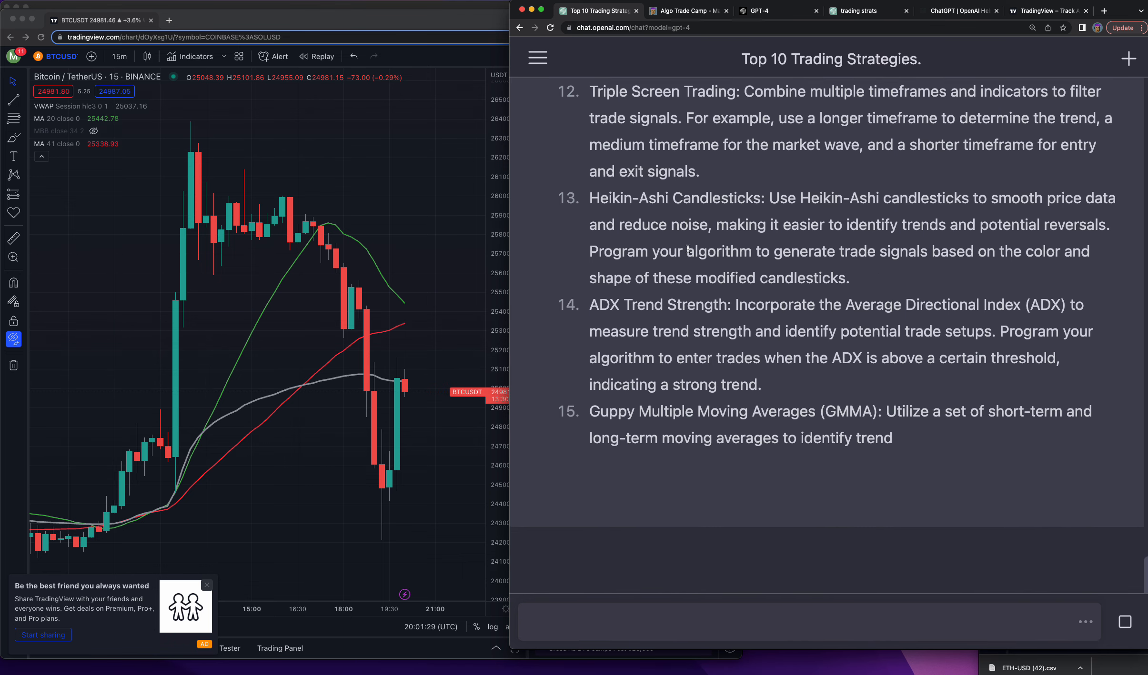
pyautogui.click(685, 10)
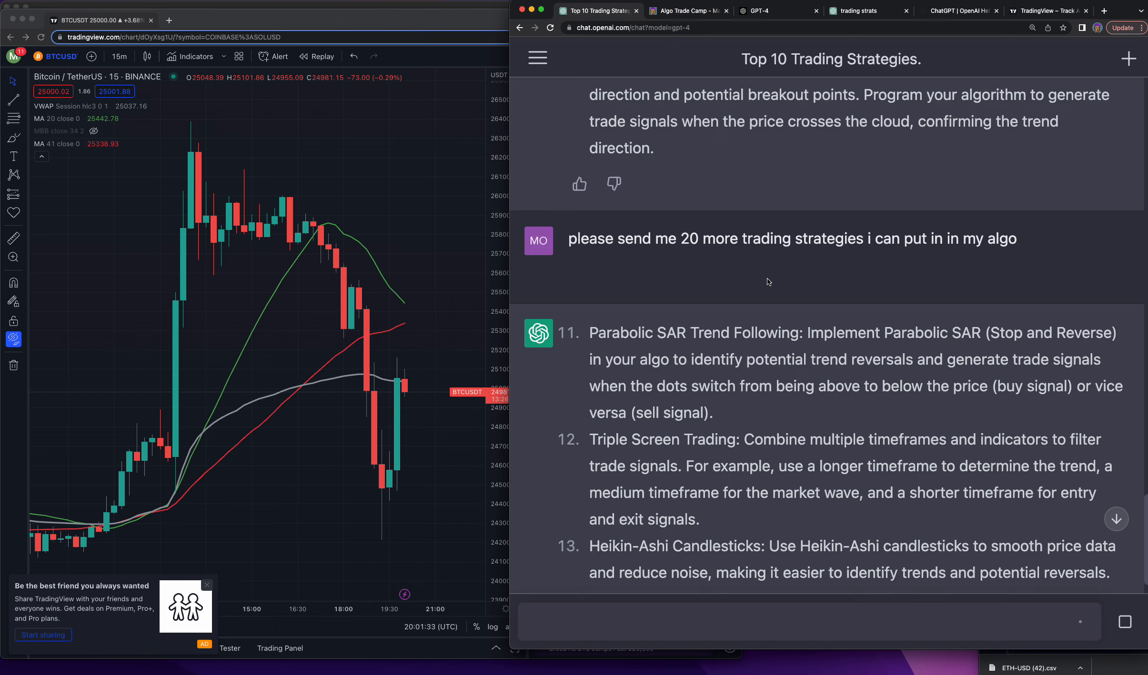
pyautogui.scroll(-3)
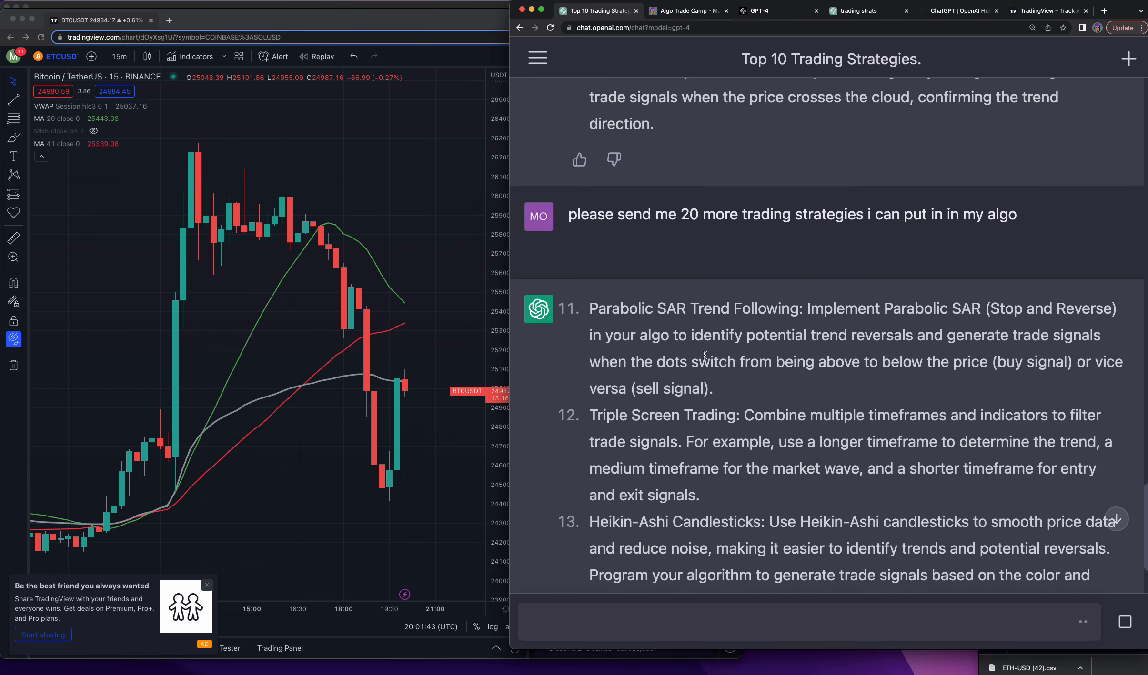
pyautogui.scroll(-3)
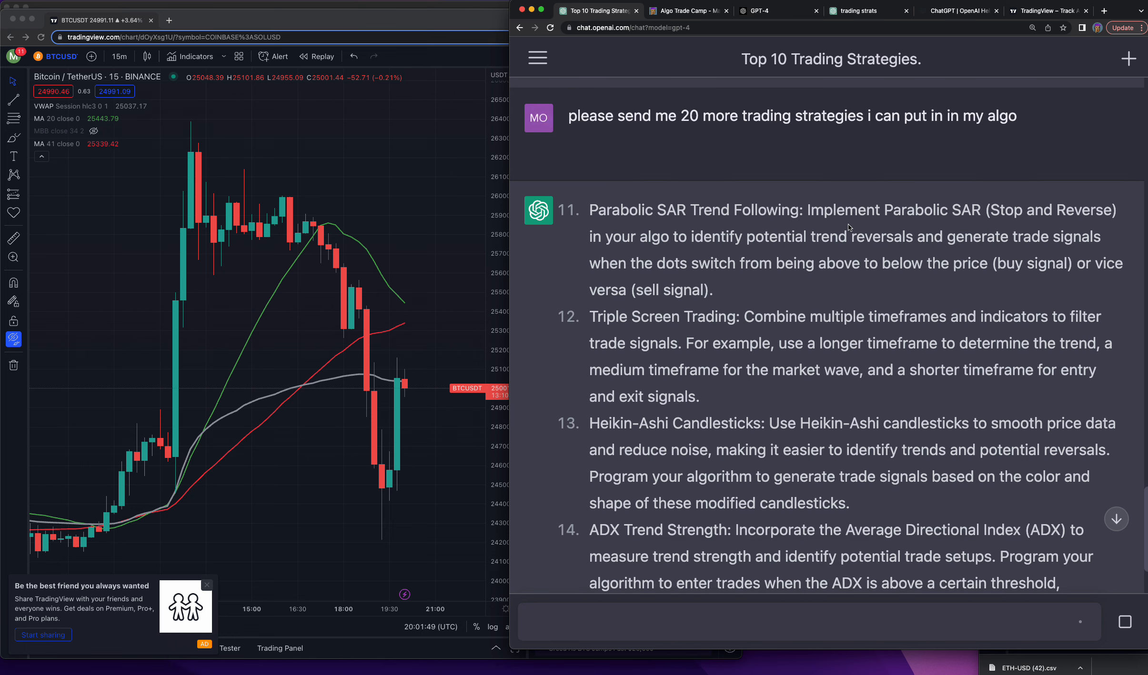
pyautogui.scroll(-3)
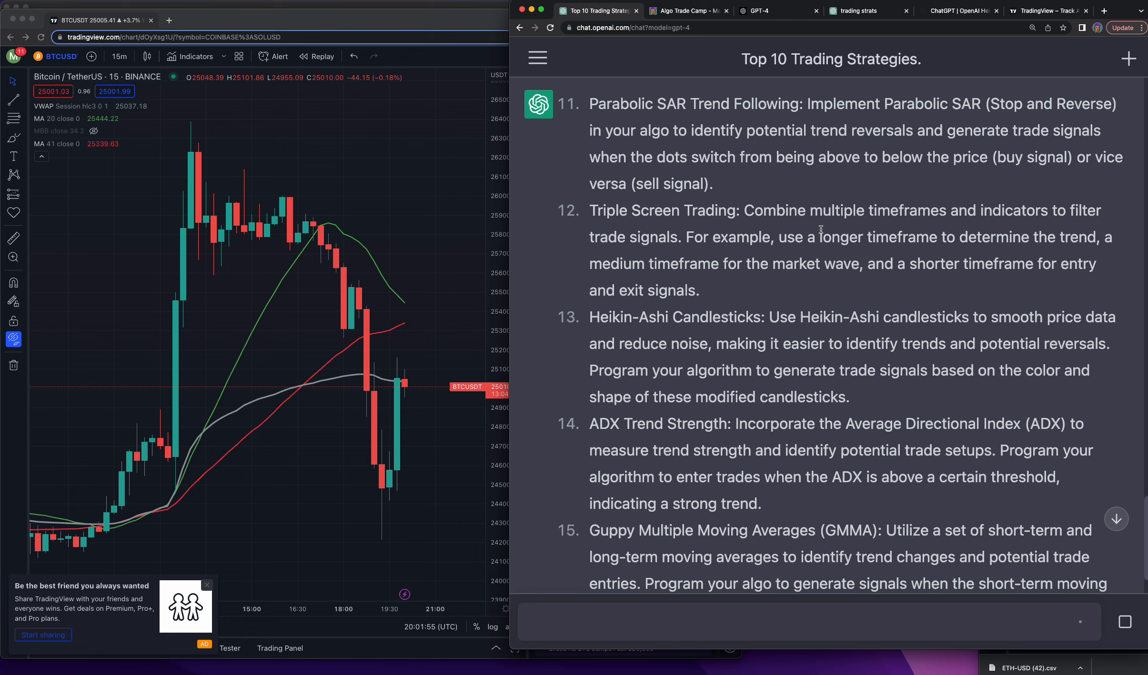
pyautogui.scroll(-3)
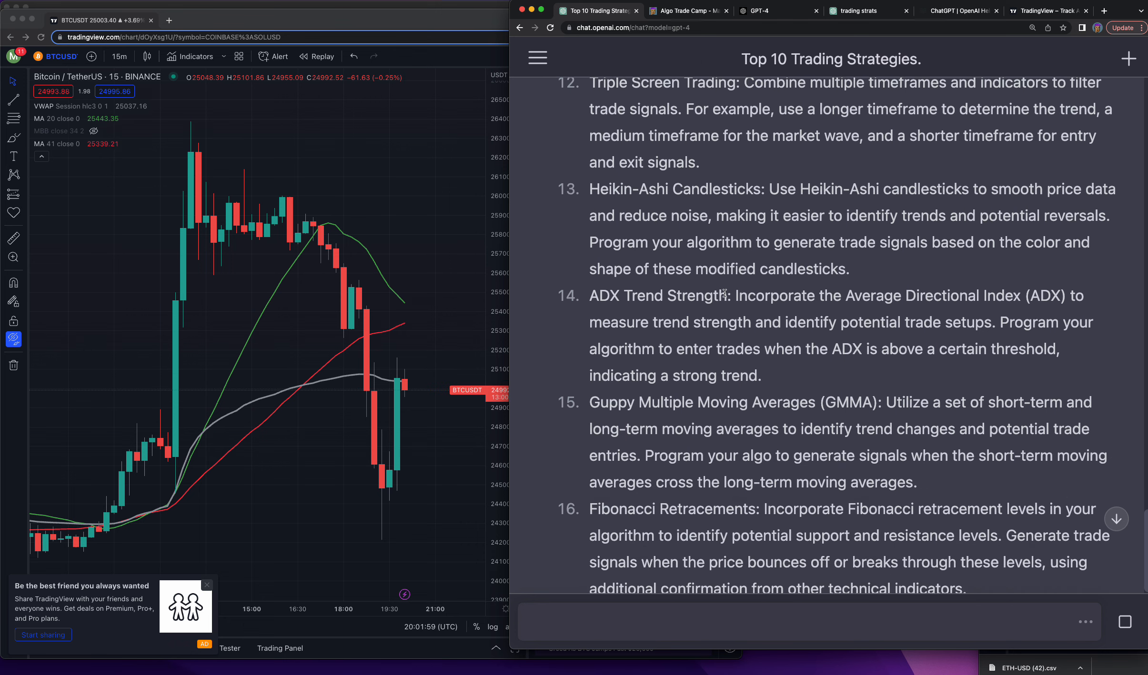
pyautogui.scroll(-3)
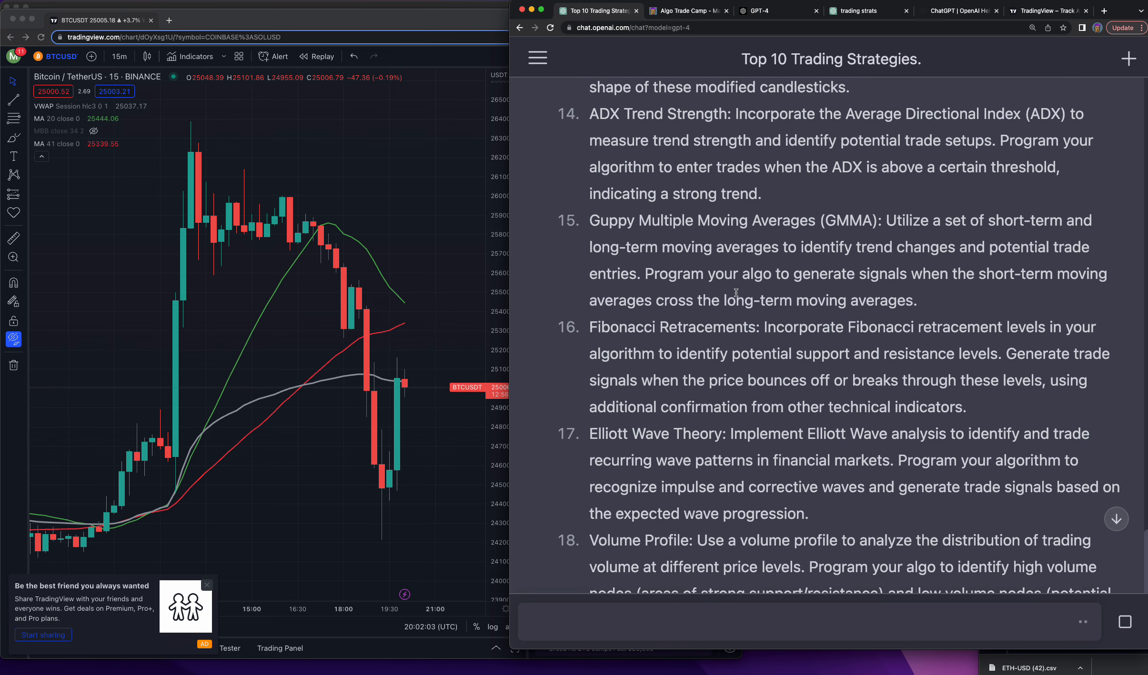
pyautogui.scroll(-3)
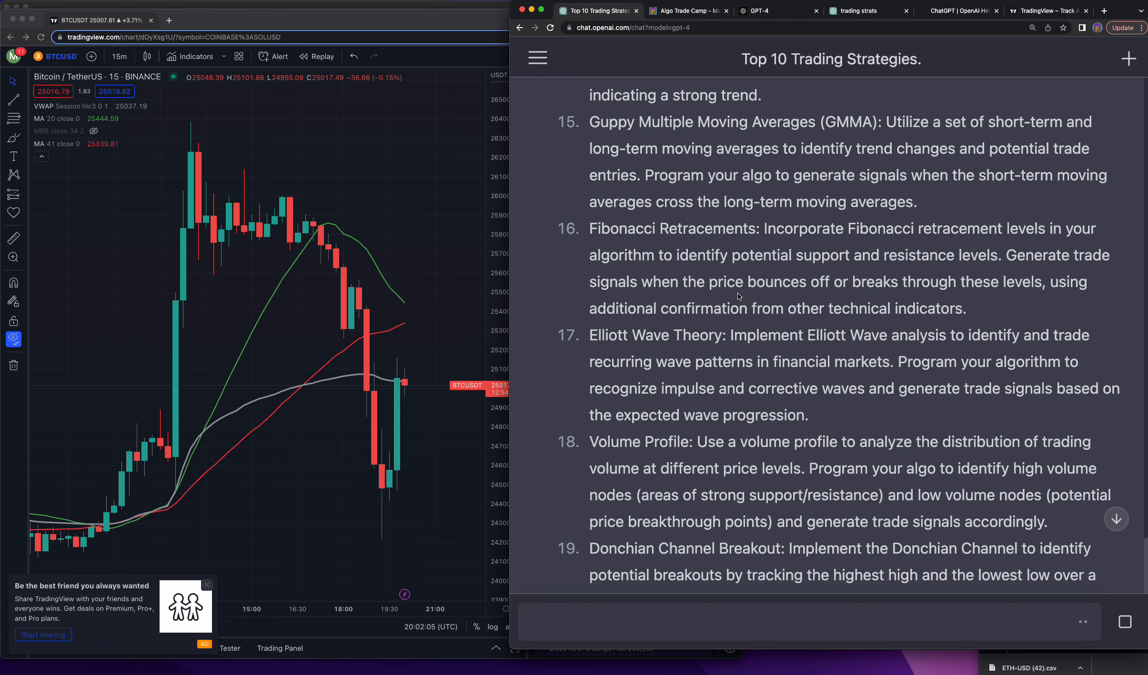
pyautogui.scroll(-3)
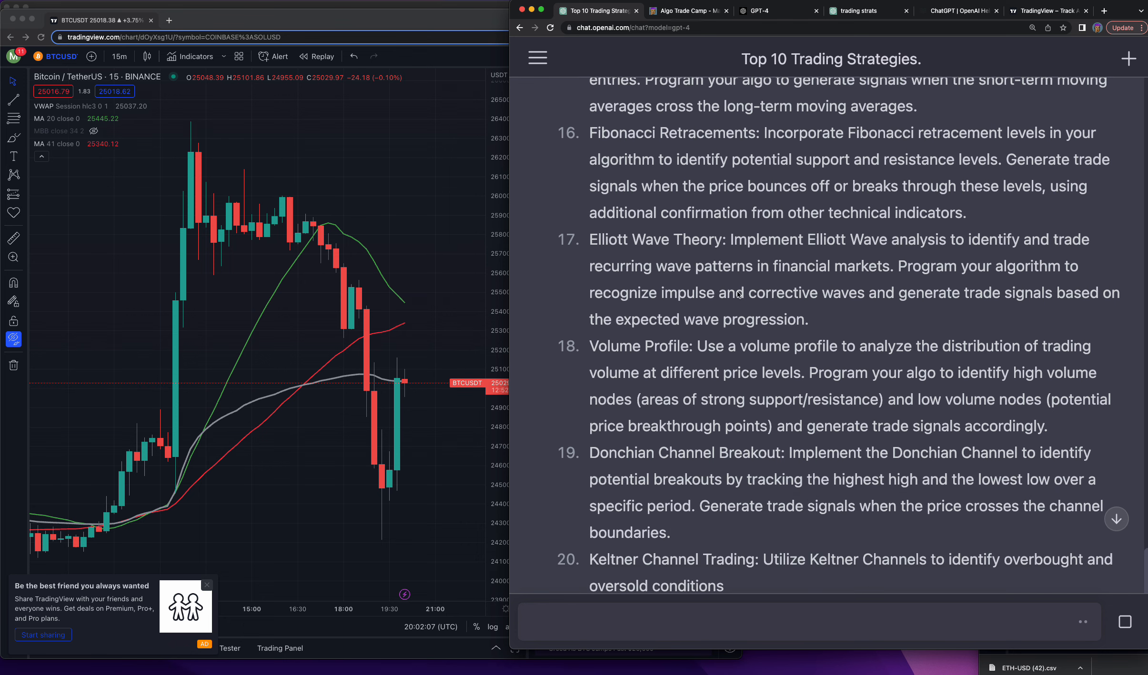
pyautogui.scroll(-3)
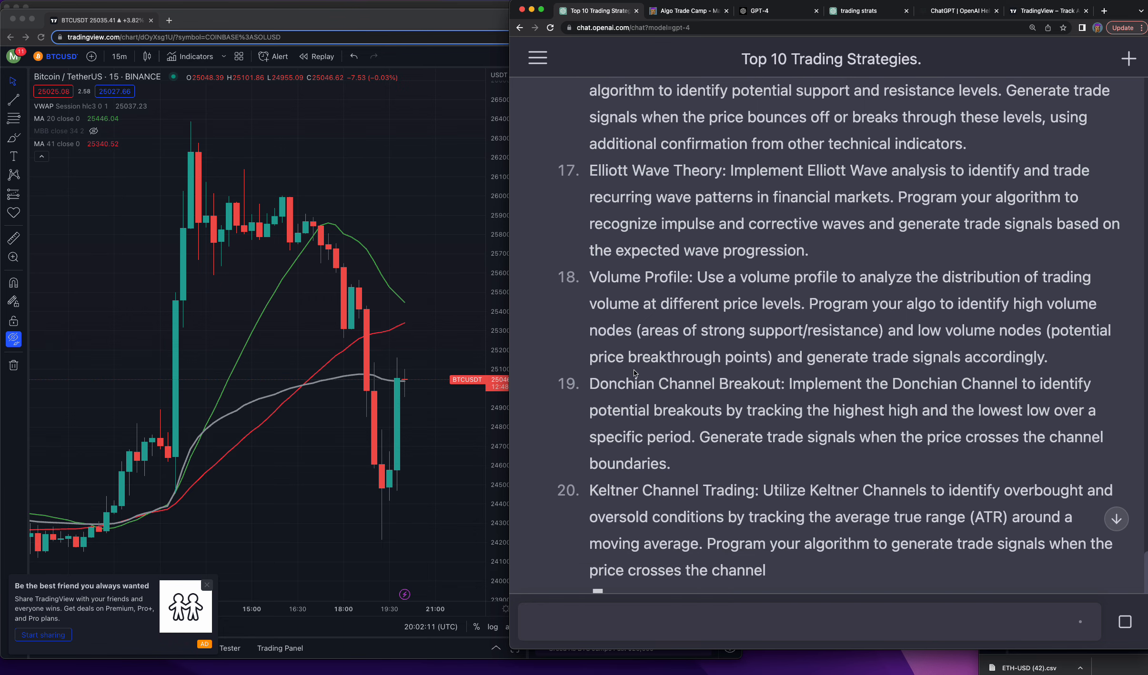
pyautogui.scroll(3)
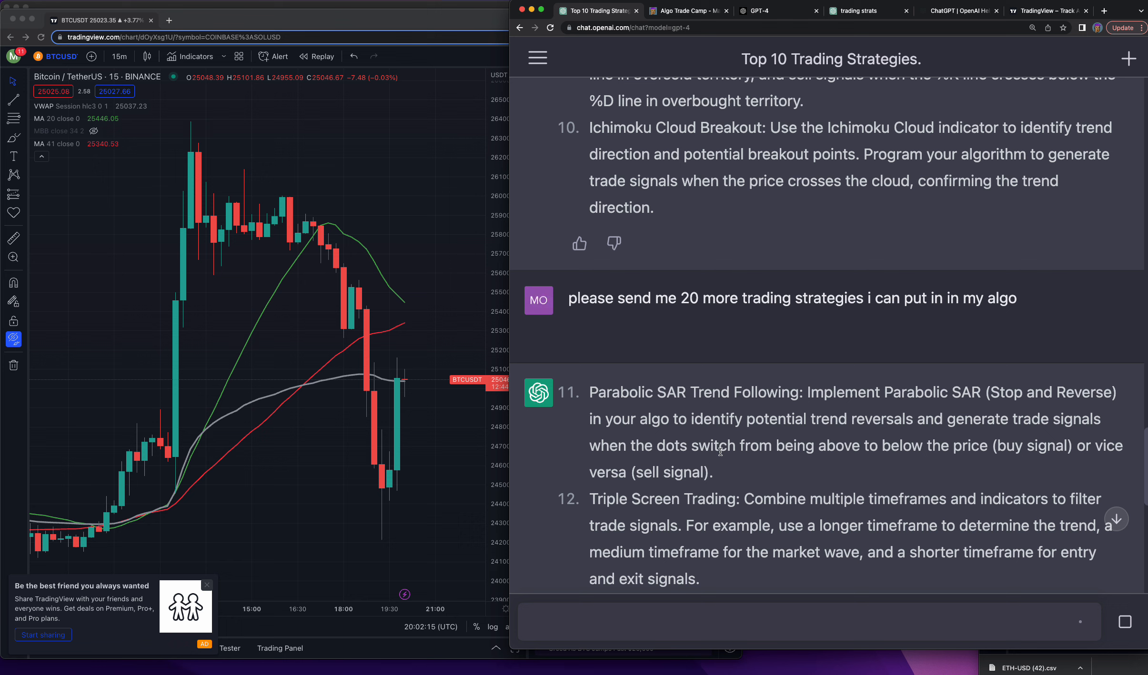
pyautogui.scroll(-3)
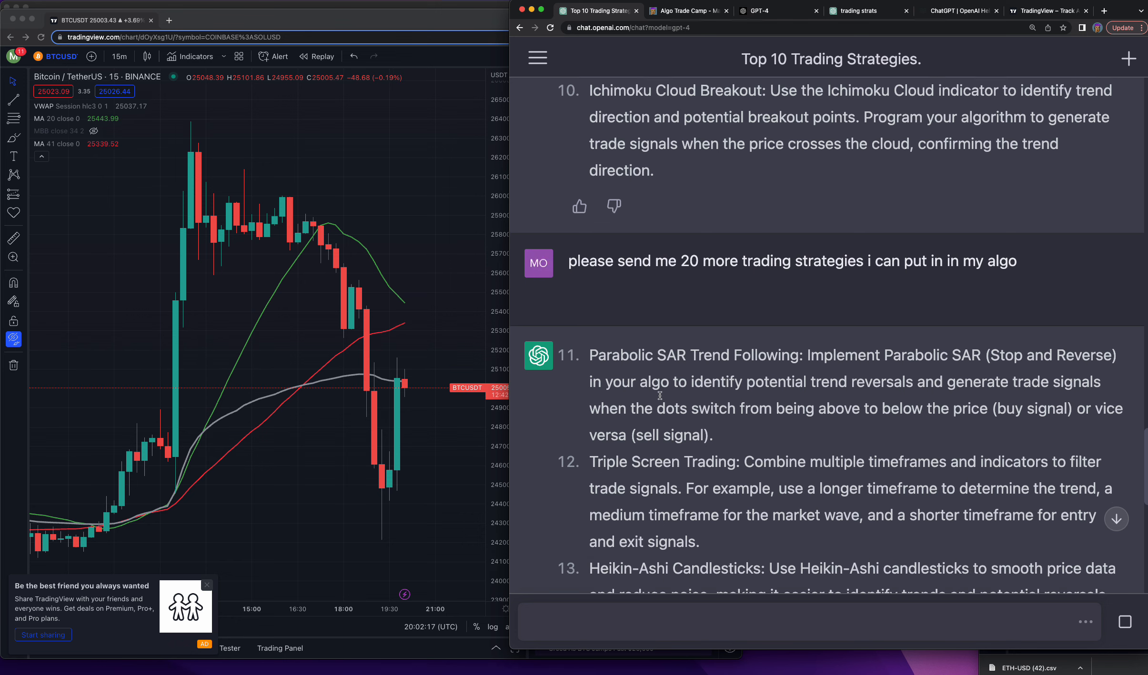
pyautogui.scroll(-3)
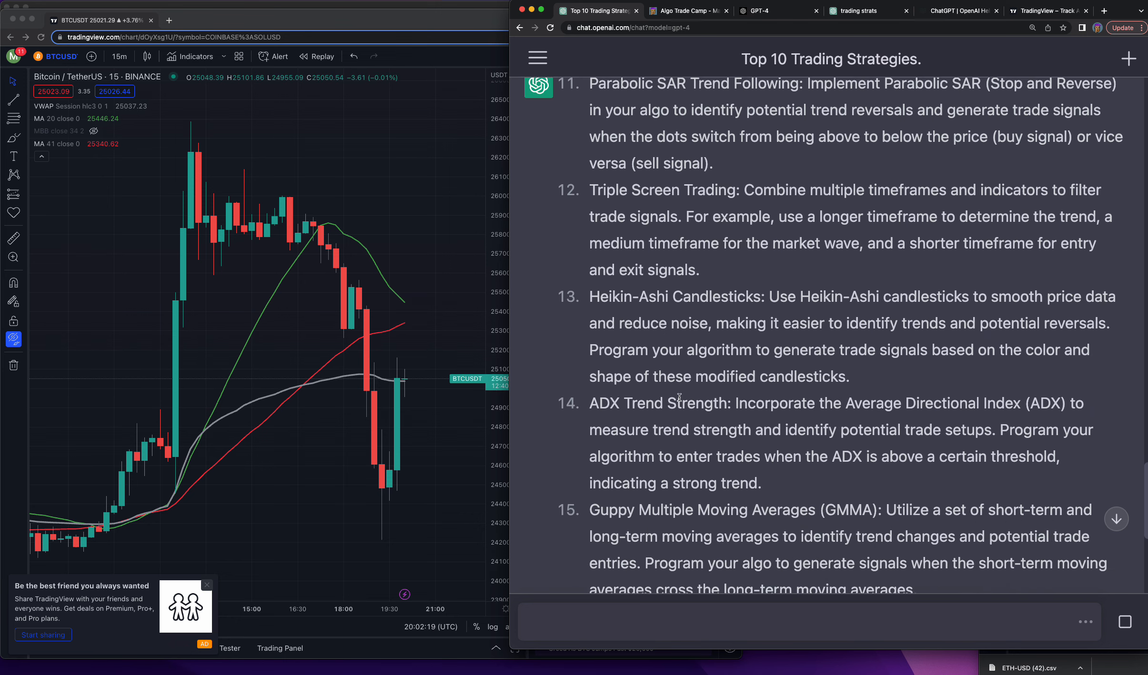
pyautogui.scroll(-3)
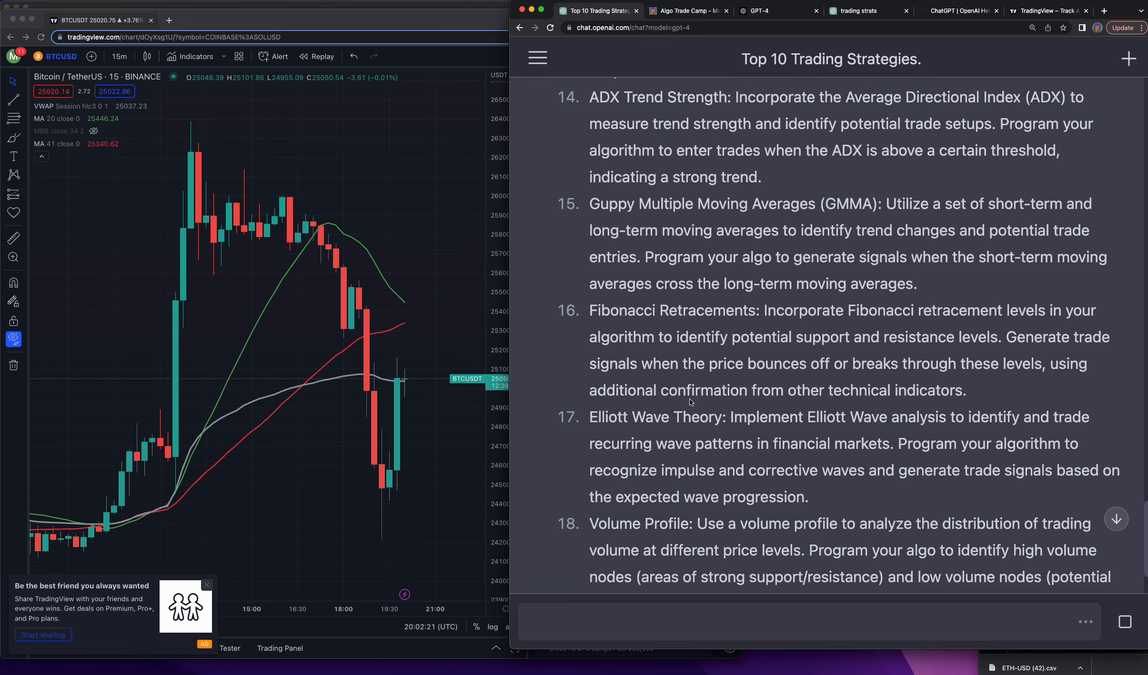
pyautogui.scroll(-3)
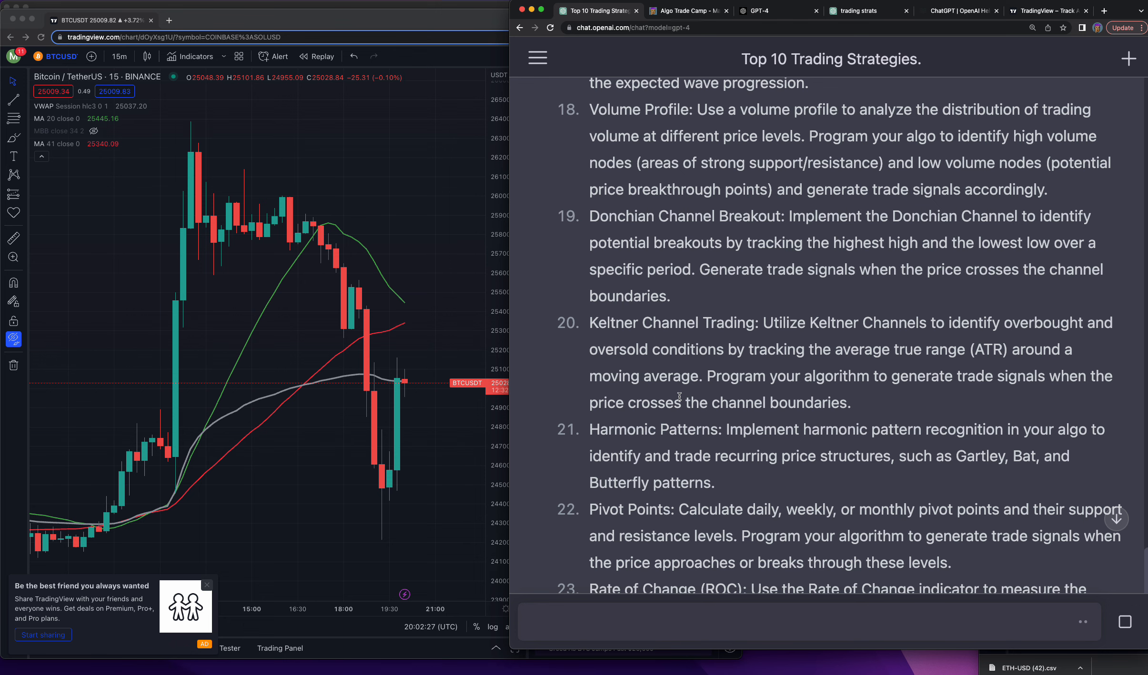
pyautogui.scroll(-3)
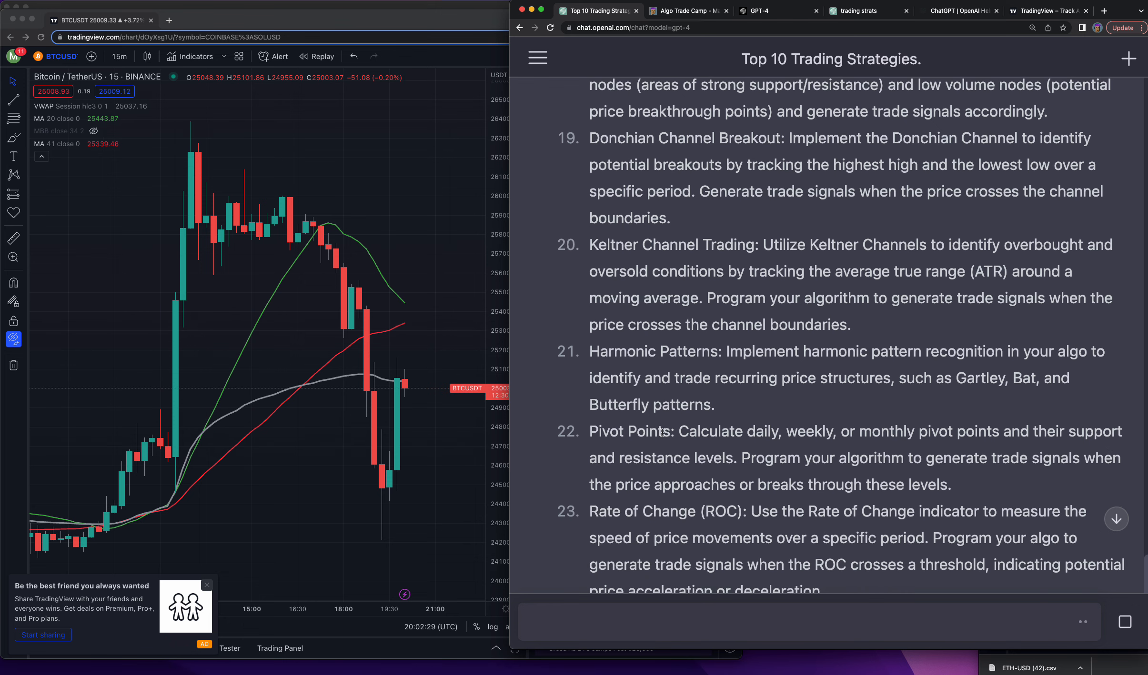
pyautogui.scroll(-3)
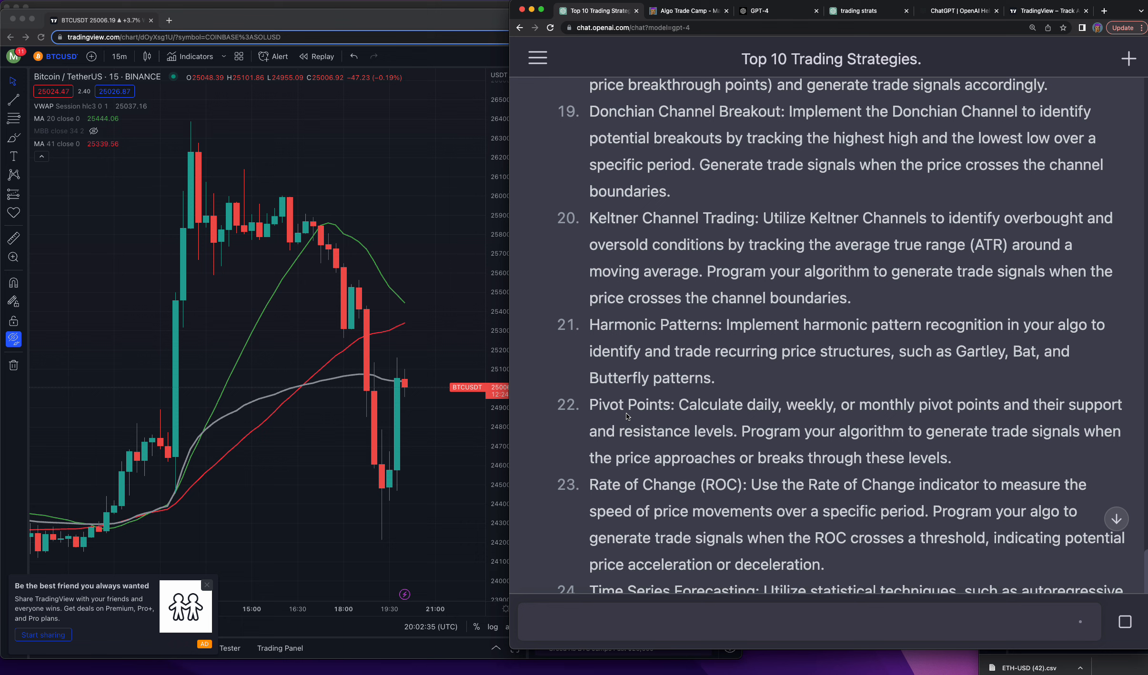
pyautogui.scroll(-3)
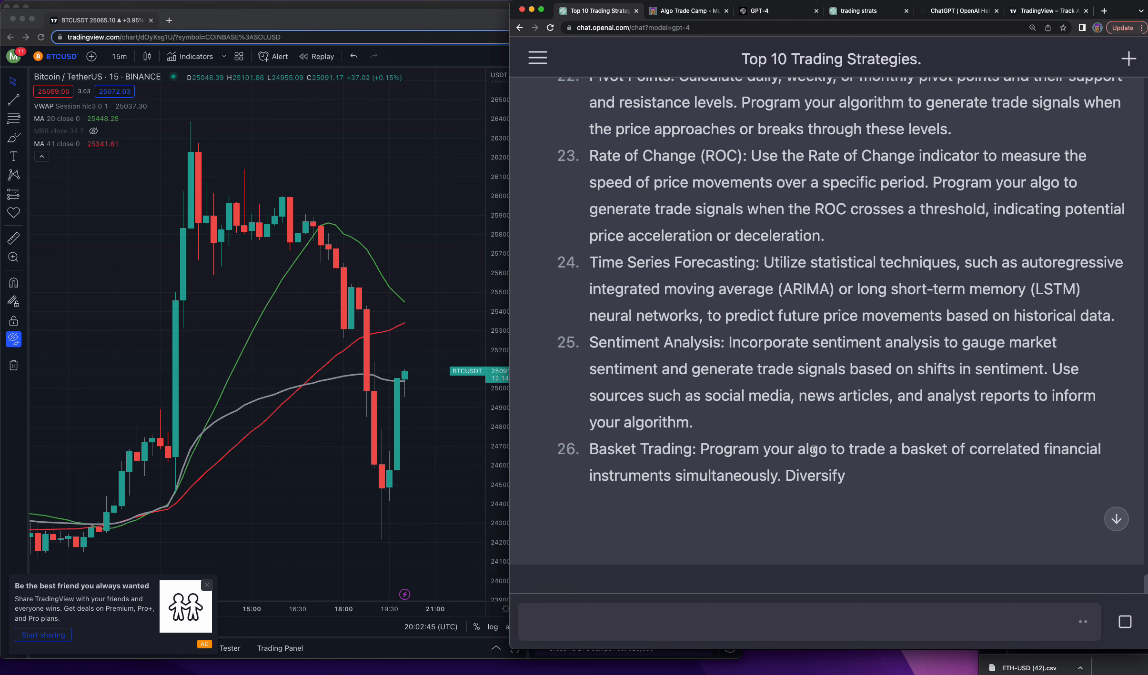
pyautogui.scroll(-3)
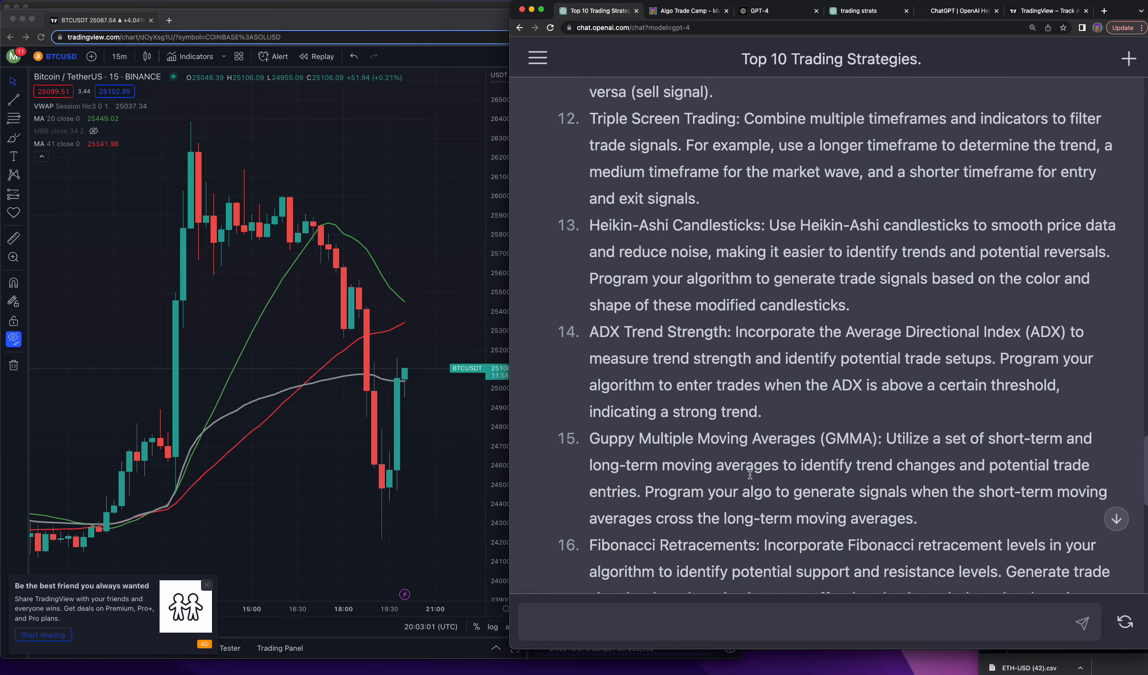
pyautogui.scroll(-3)
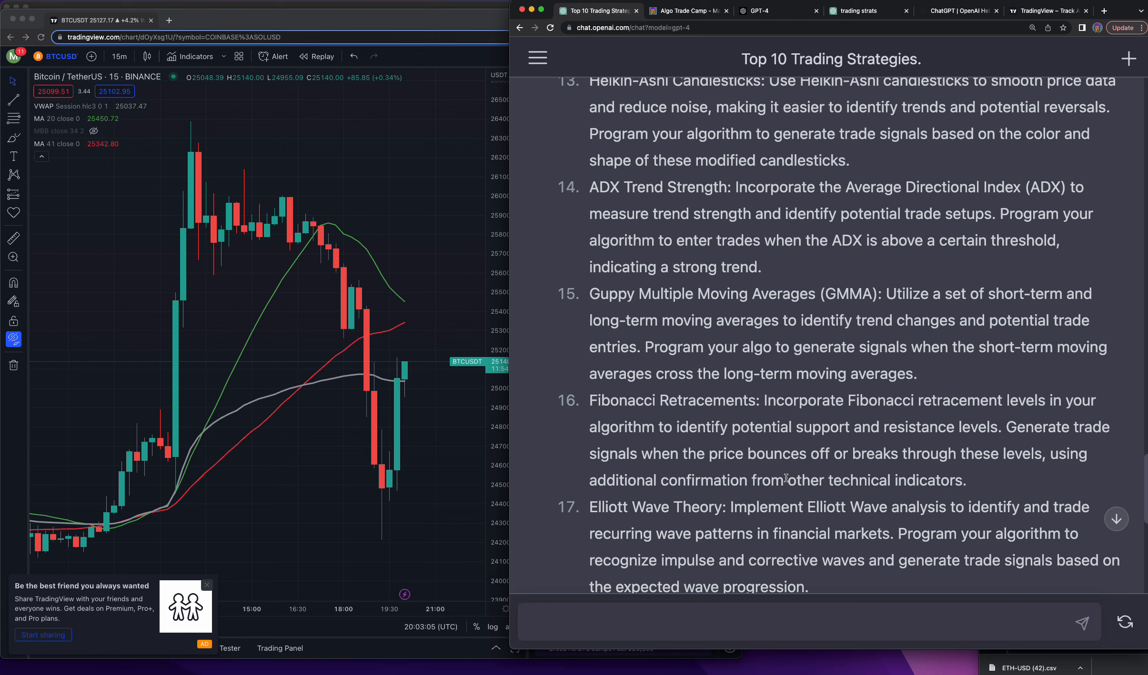
pyautogui.scroll(-3)
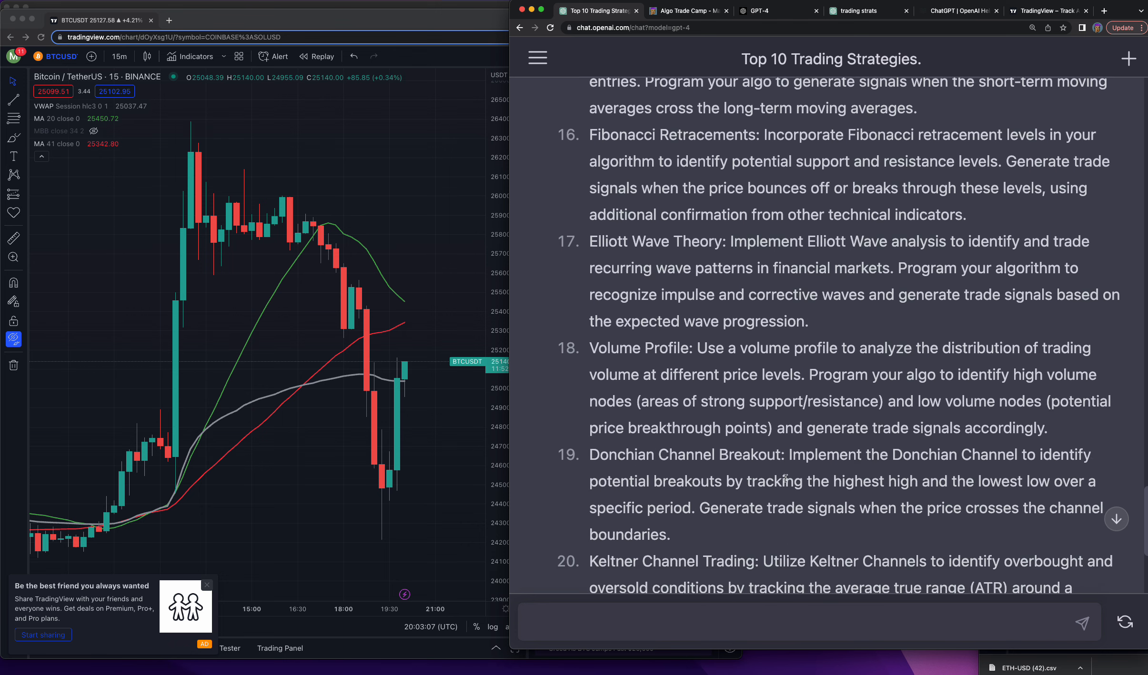
pyautogui.scroll(-3)
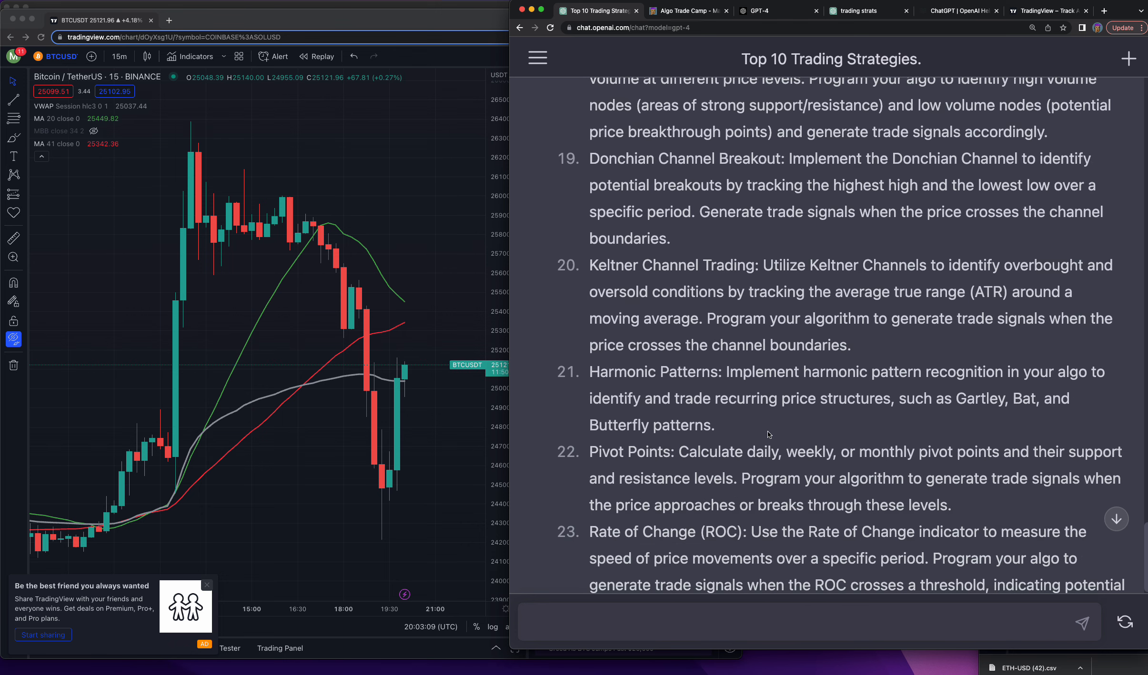
pyautogui.doubleClick(632, 159)
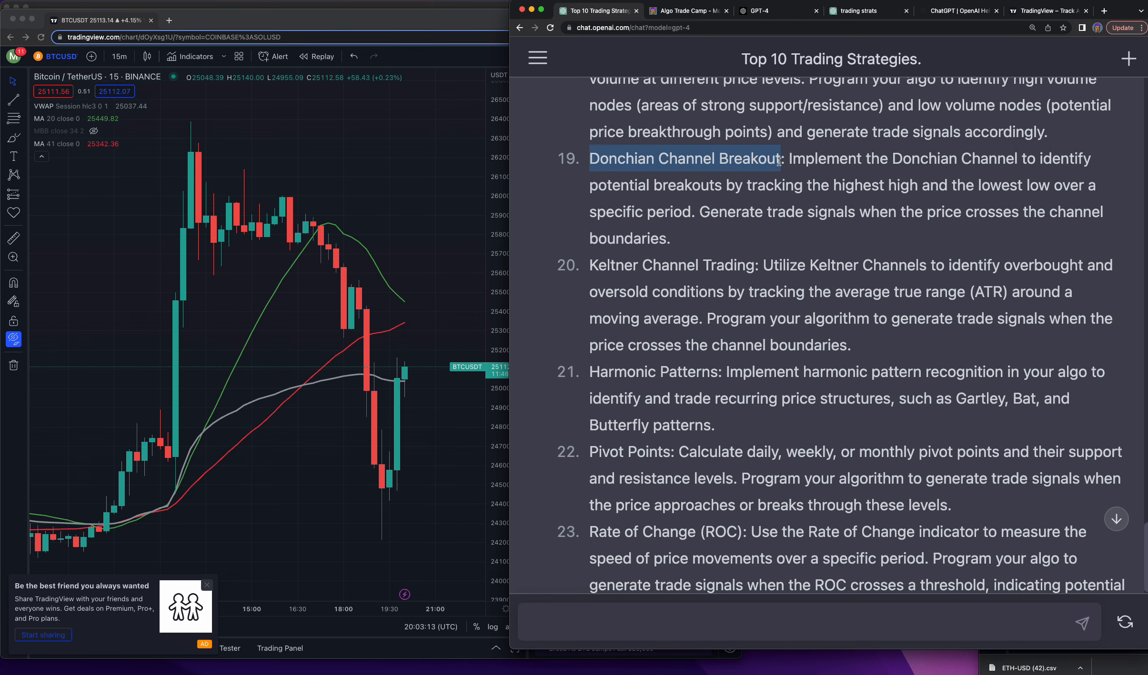
pyautogui.scroll(-3)
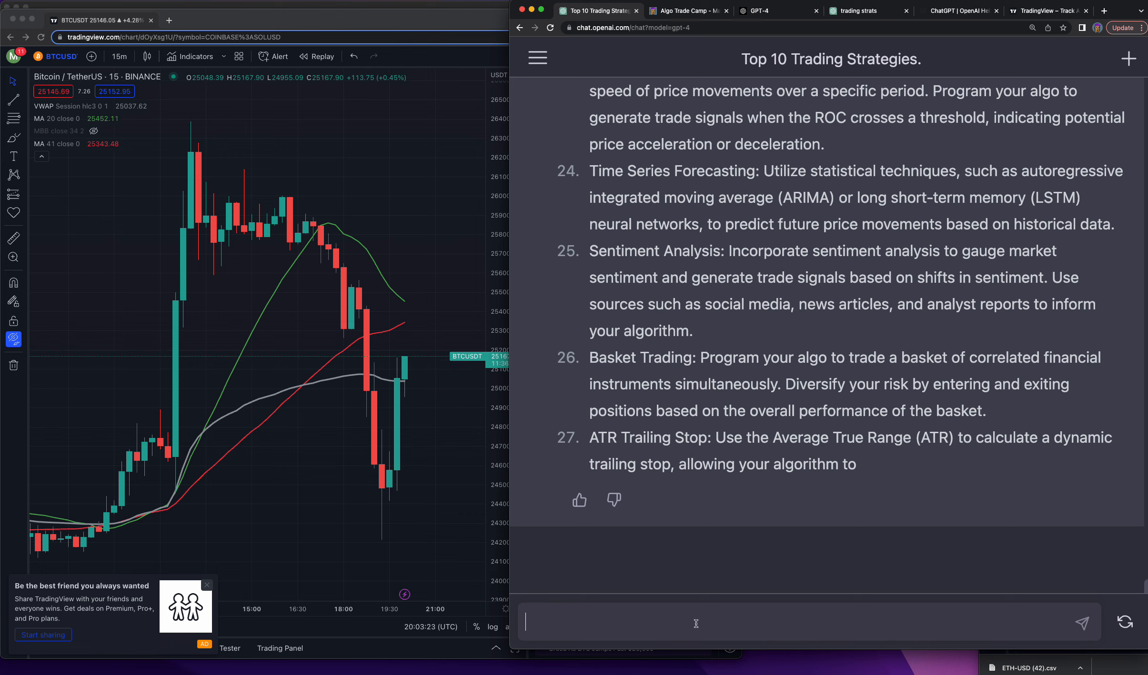
# - Type a prompt for a ccxt ETHUSD Donchian Channel Breakout bot with take profit and stop loss
pyautogui.write('using')
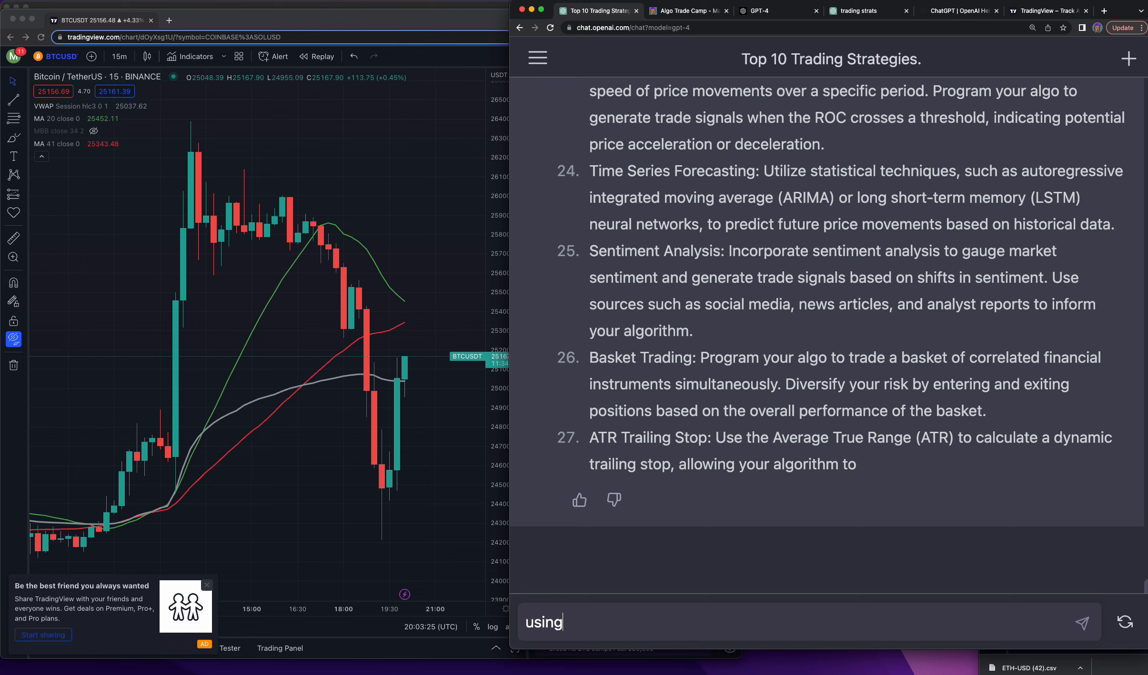
pyautogui.write('ccxt')
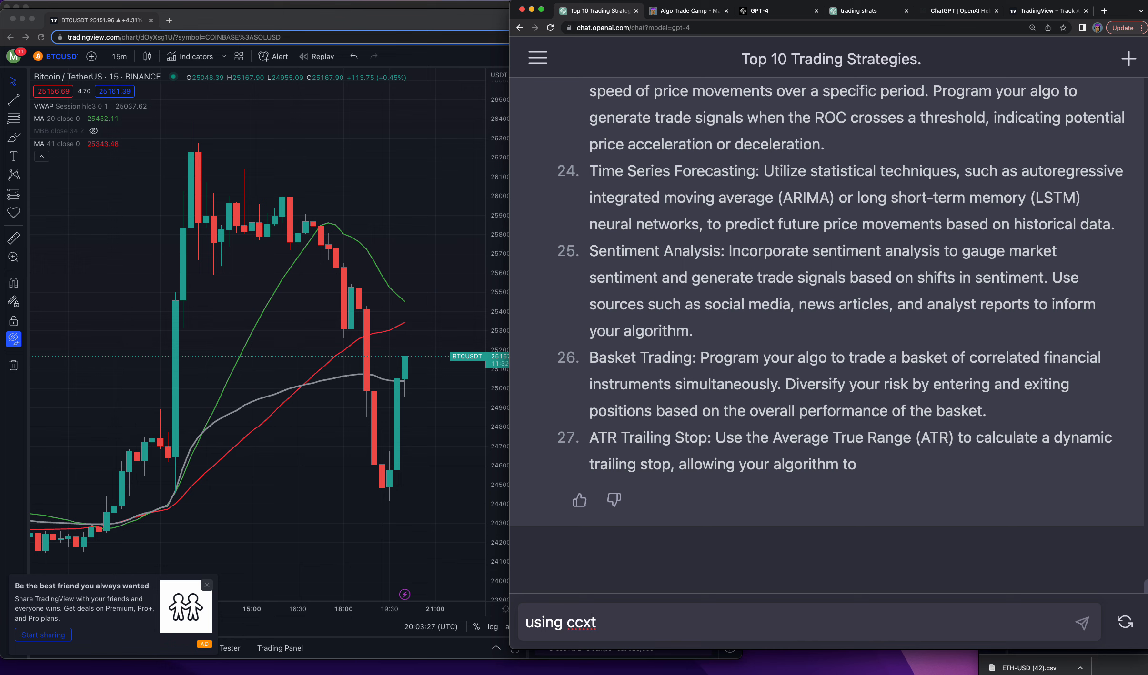
pyautogui.write('and')
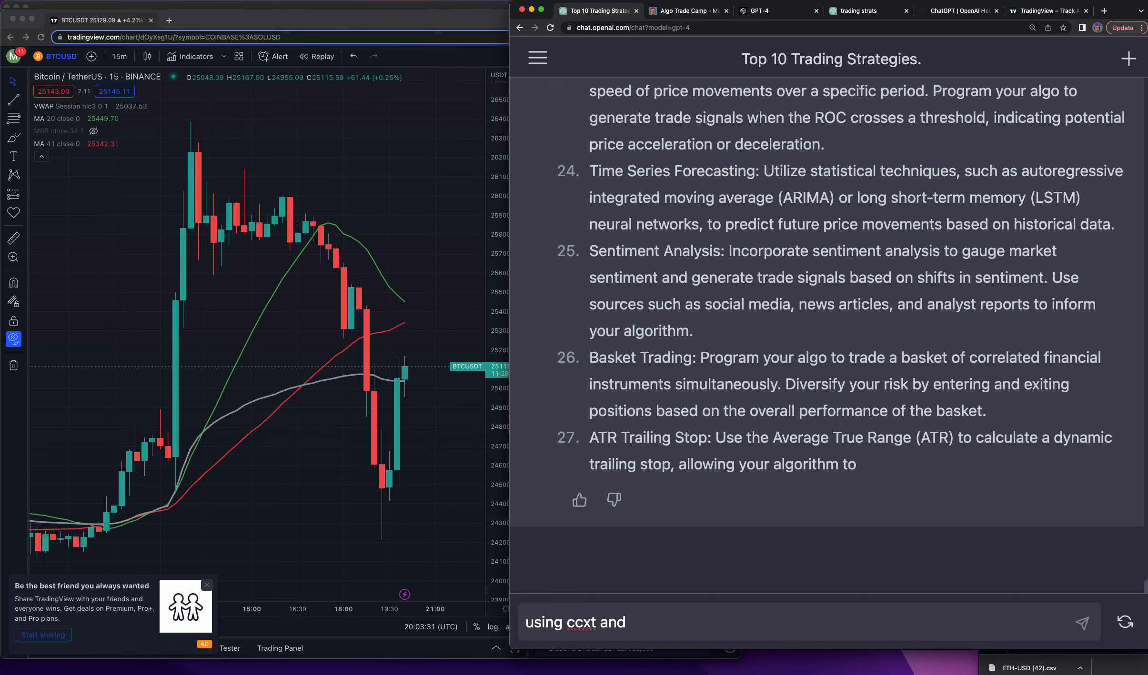
pyautogui.write('trading ETHUSD please build a trading al')
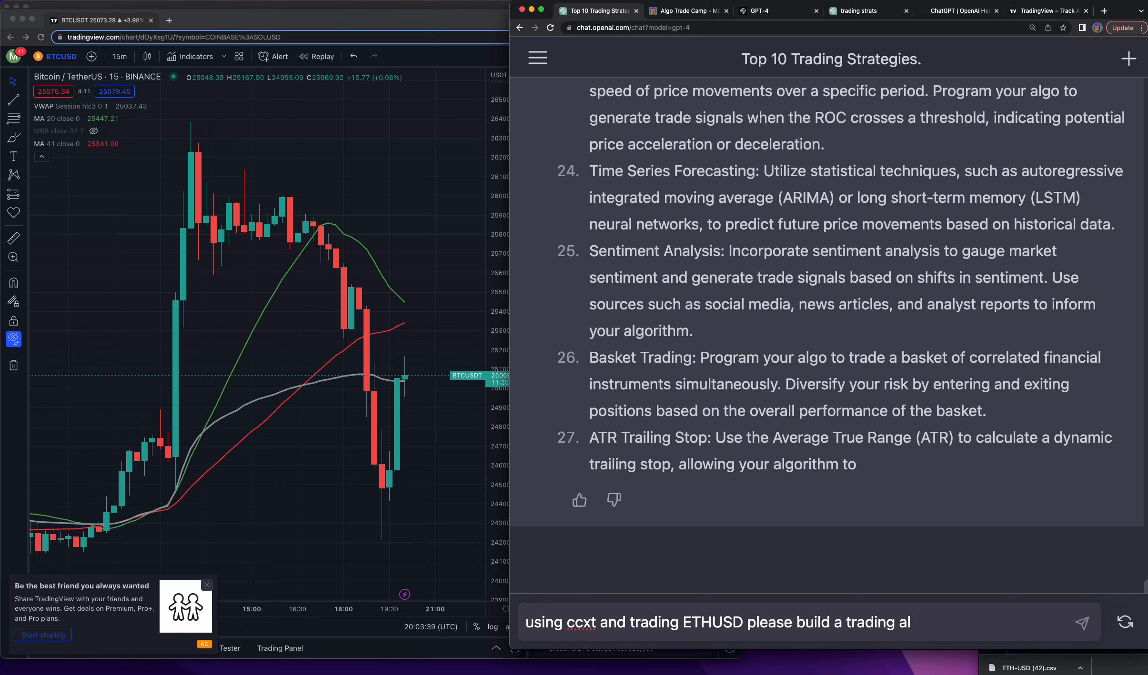
pyautogui.write('gorithm')
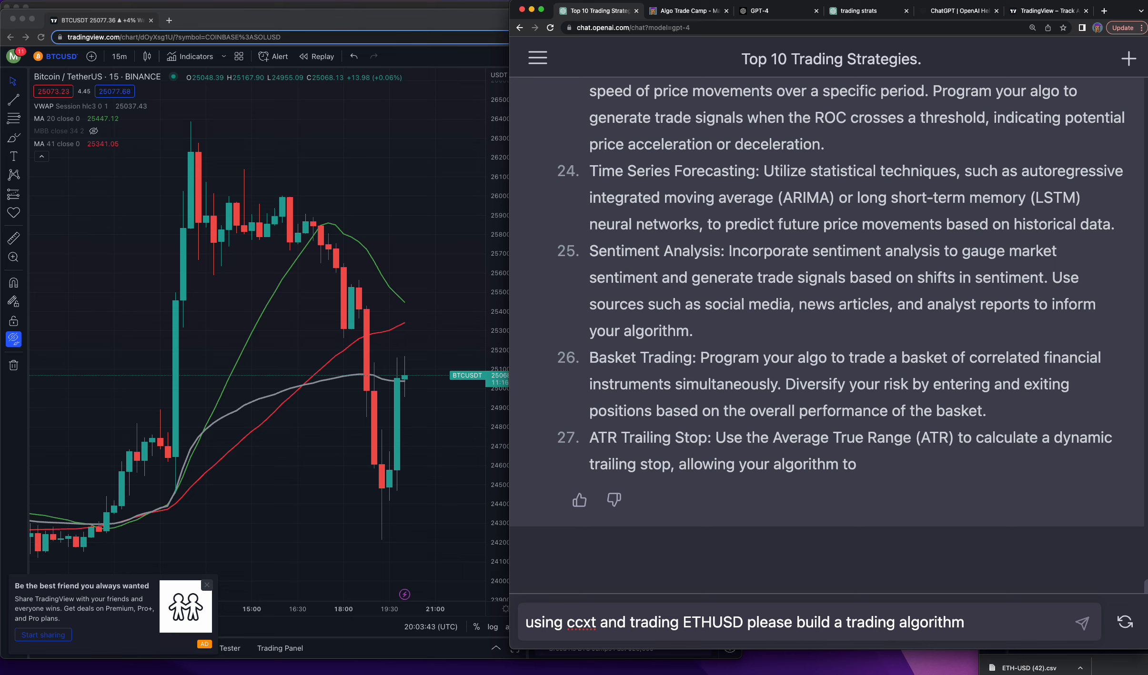
pyautogui.write('that trades with the')
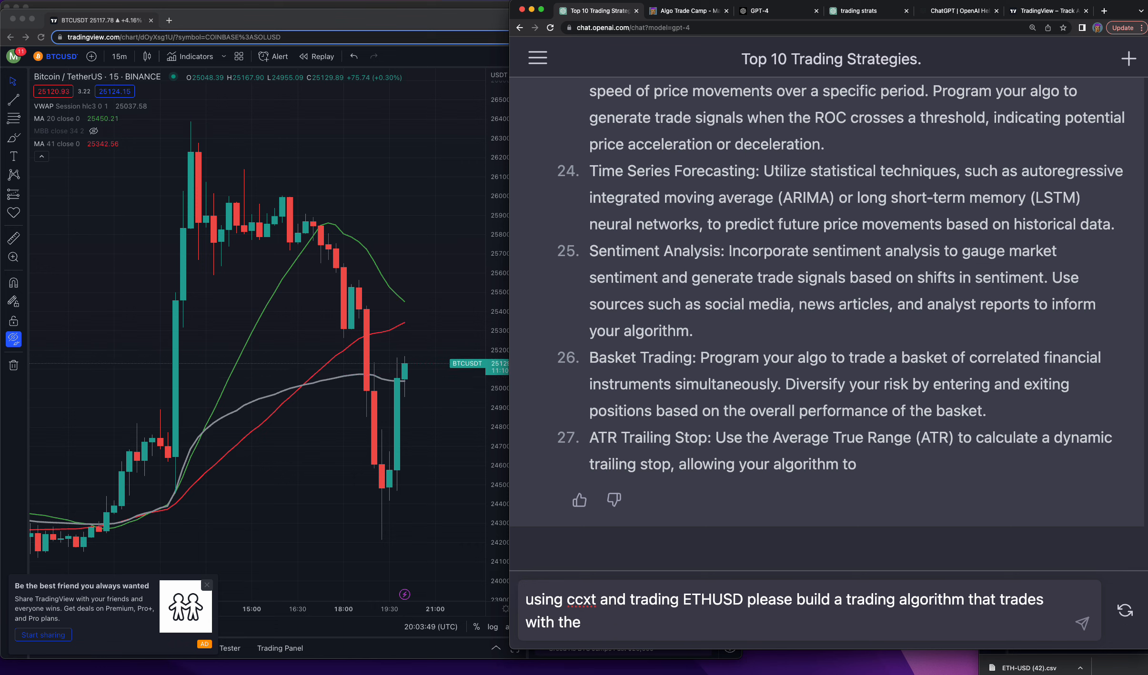
pyautogui.write('Donchian Channel Breakout')
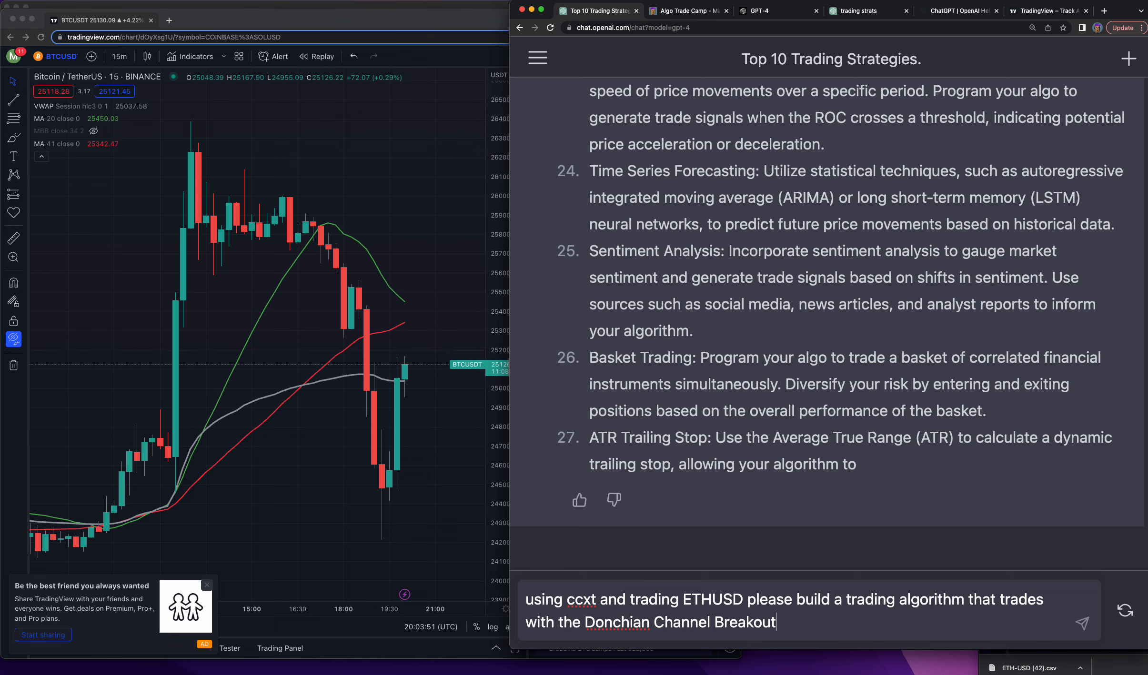
pyautogui.write('strategy you desci')
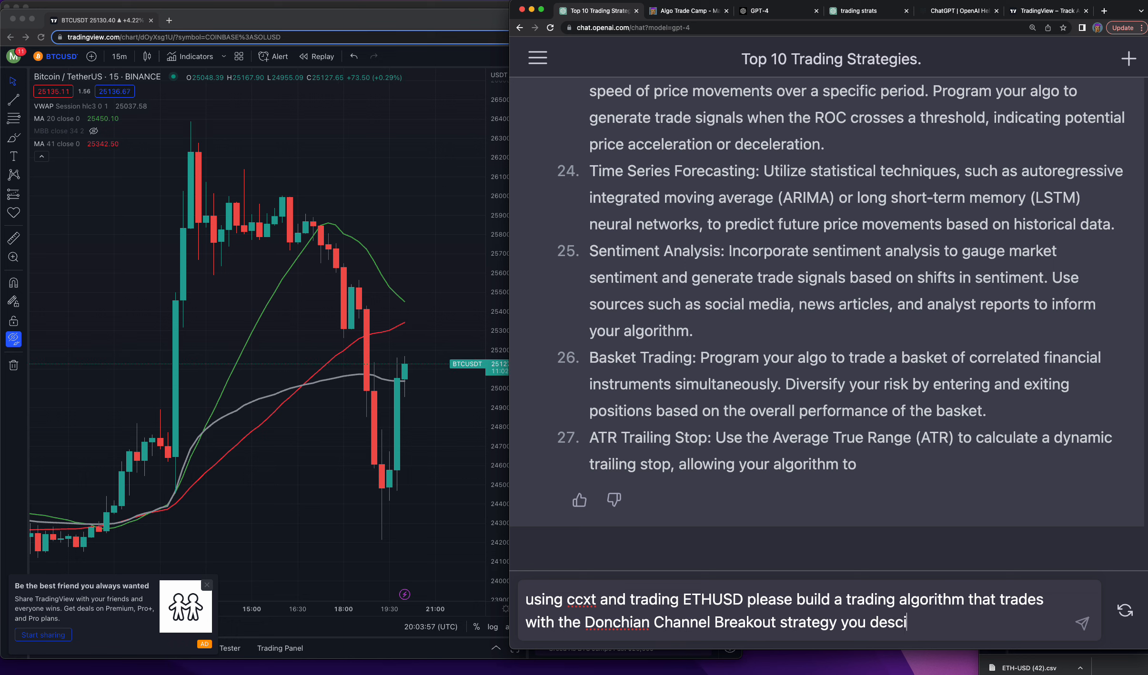
pyautogui.write('ribed. pleae m')
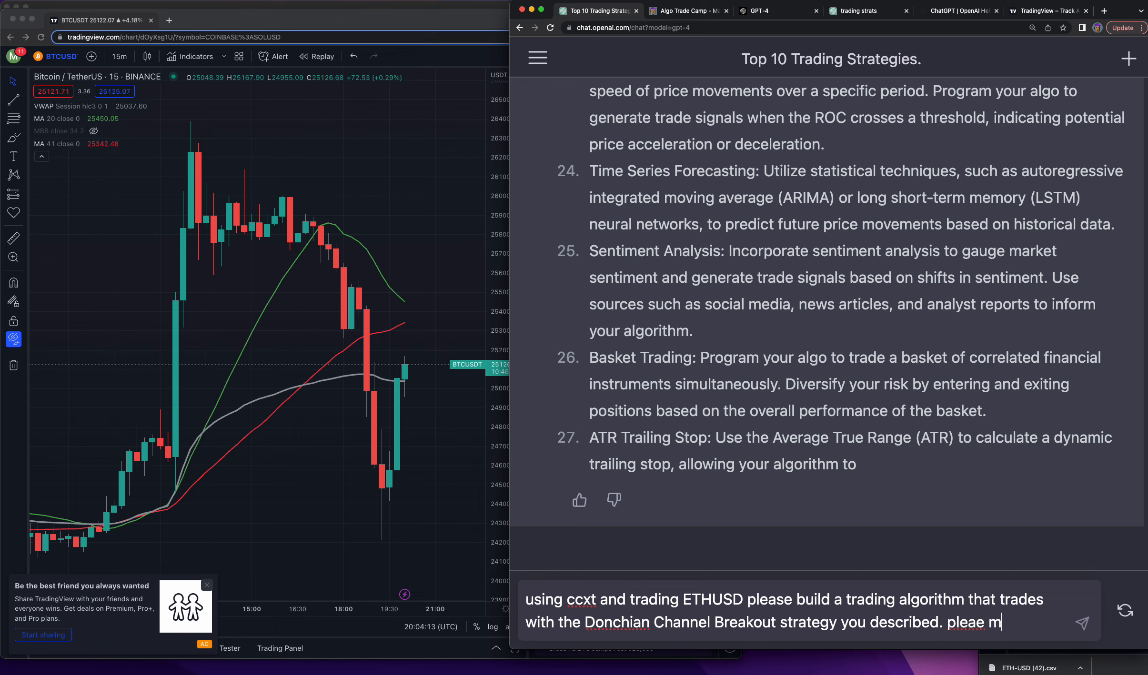
pyautogui.write('please m')
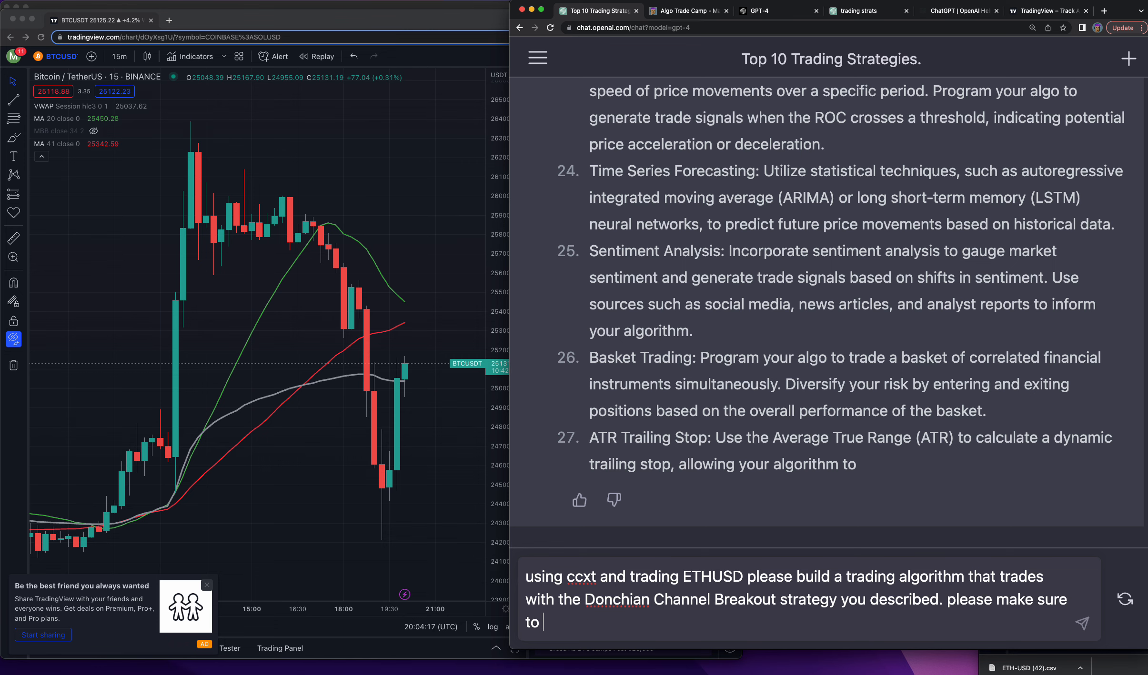
pyautogui.write('have a take')
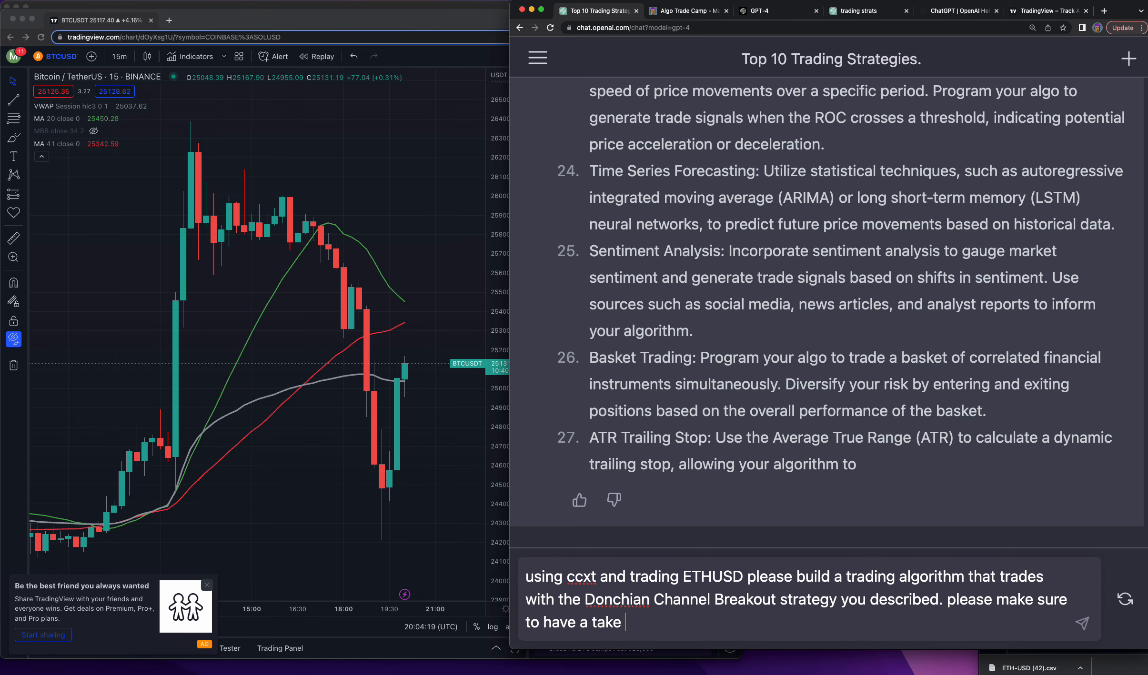
pyautogui.write('profit an')
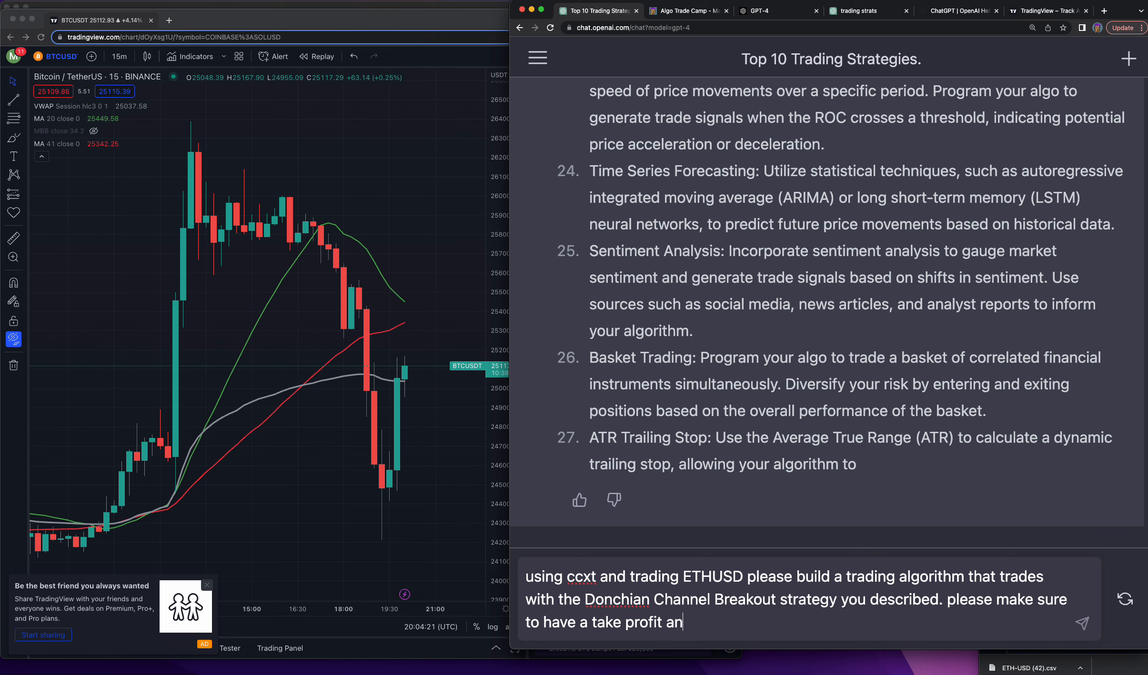
pyautogui.write('d a stop loss')
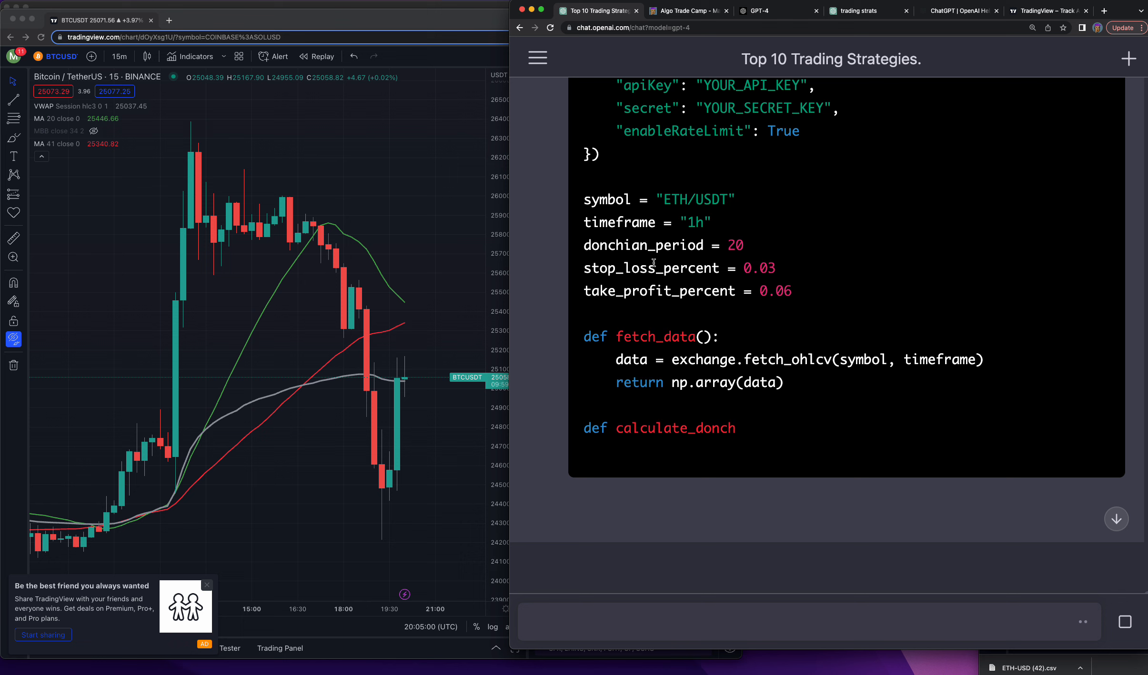
# - Scroll through the streamed ETH/USDT bot code with 3% stop loss and 6% take profit
pyautogui.scroll(-3)
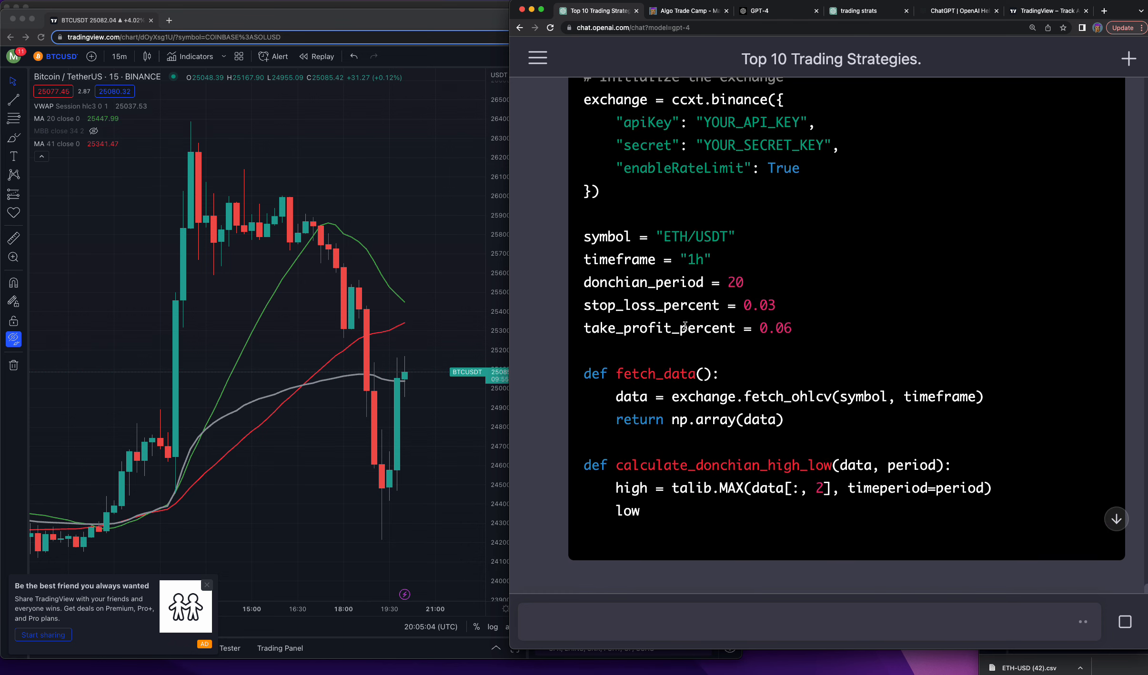
pyautogui.scroll(-3)
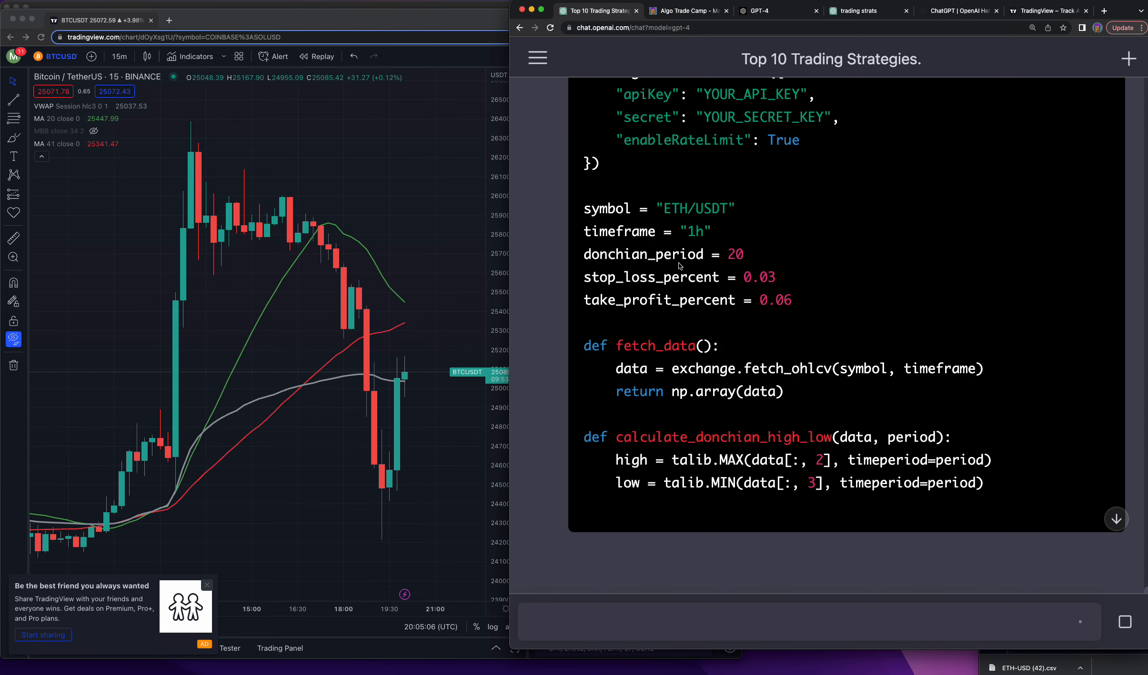
pyautogui.scroll(-3)
pyautogui.write('please explain what the donch')
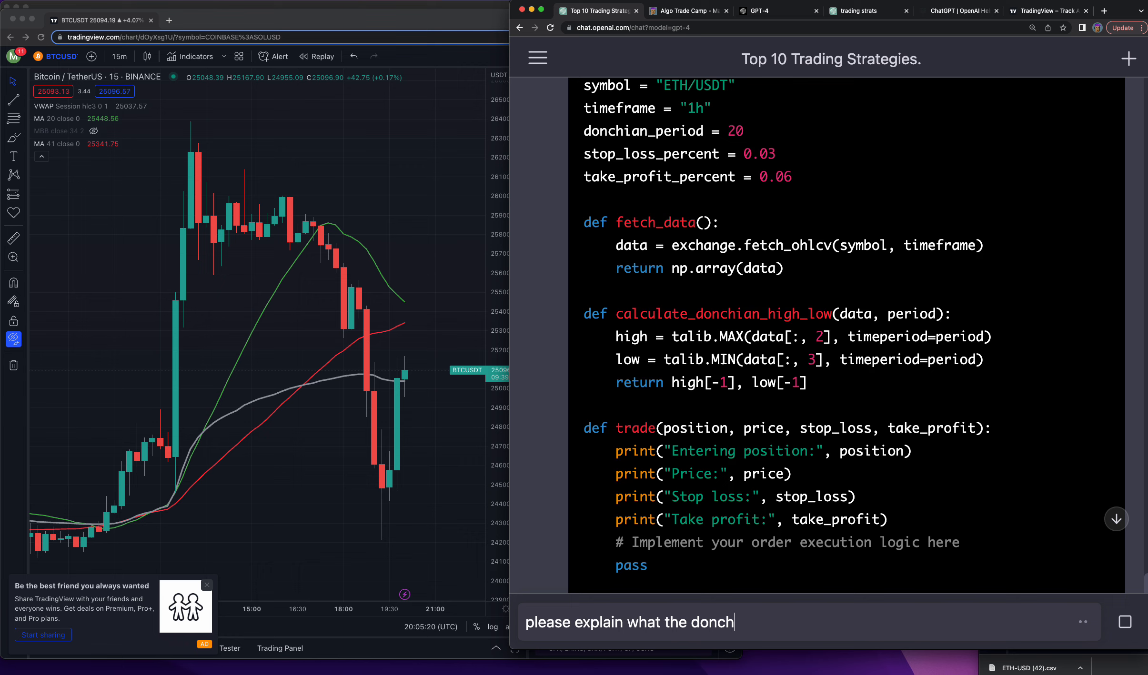
# - Type a follow-up asking about the Donchian and to implement '# Implement your order execution logic here'
pyautogui.write('an is')
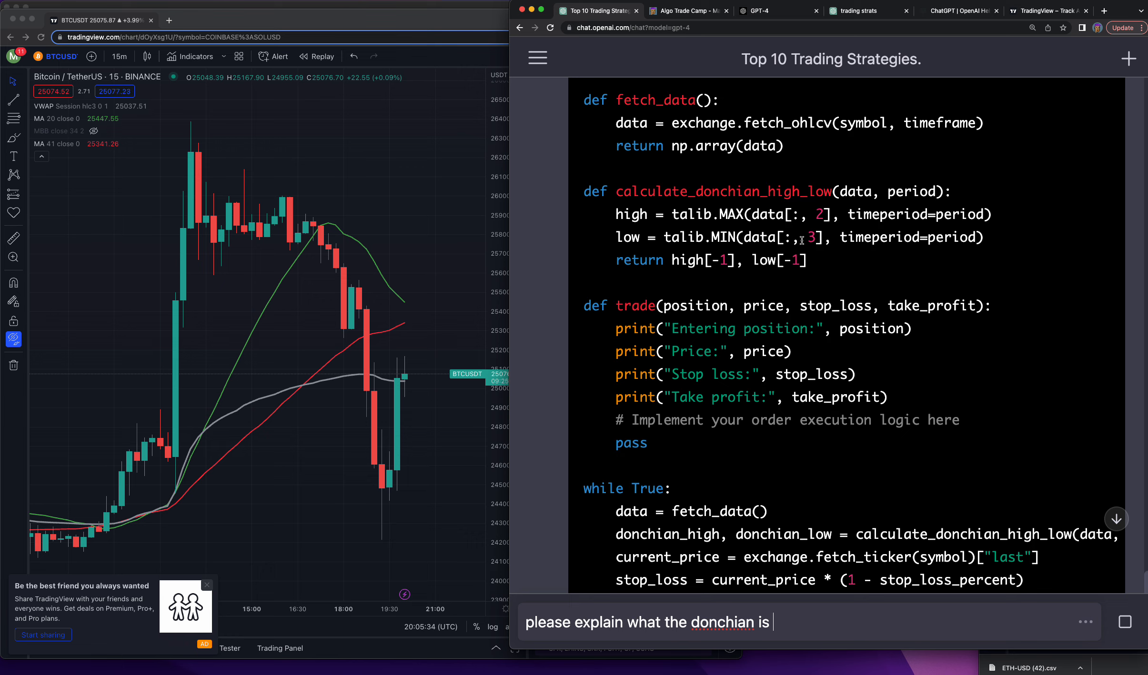
pyautogui.scroll(-3)
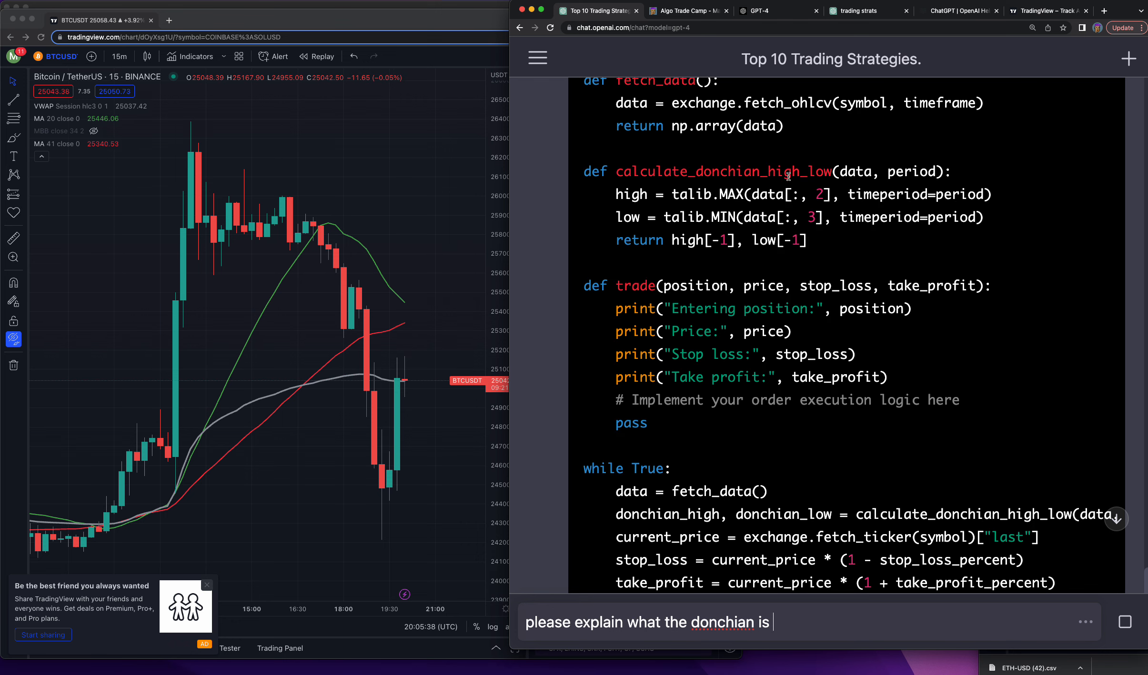
pyautogui.scroll(-3)
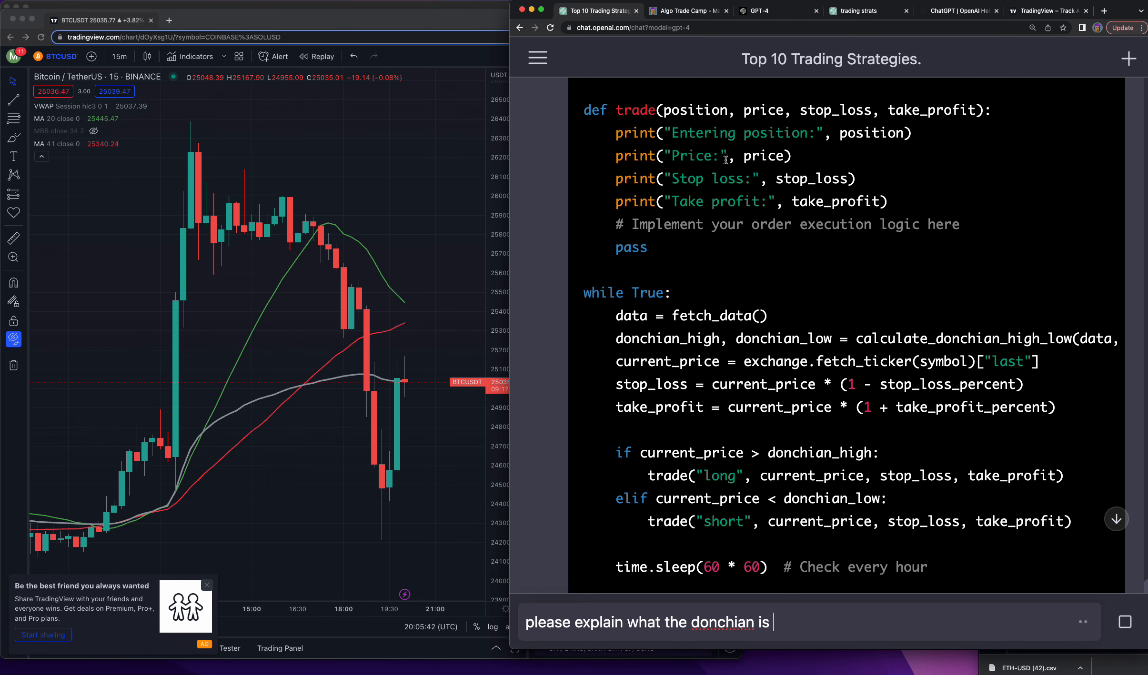
pyautogui.moveTo(658, 270)
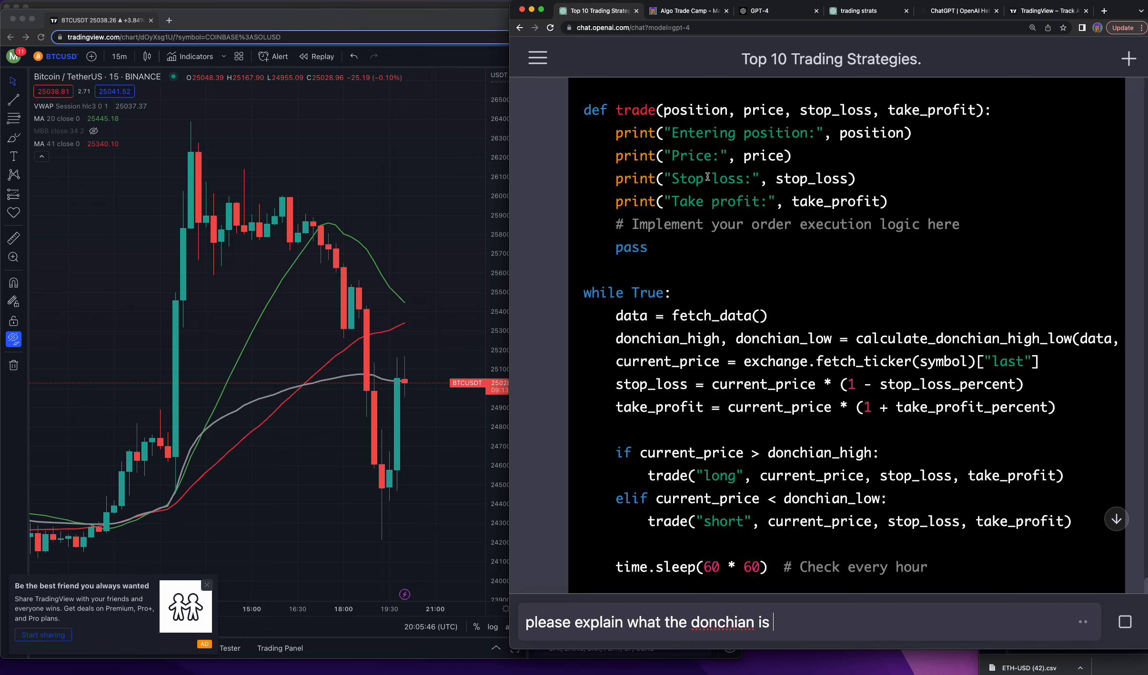
pyautogui.scroll(-3)
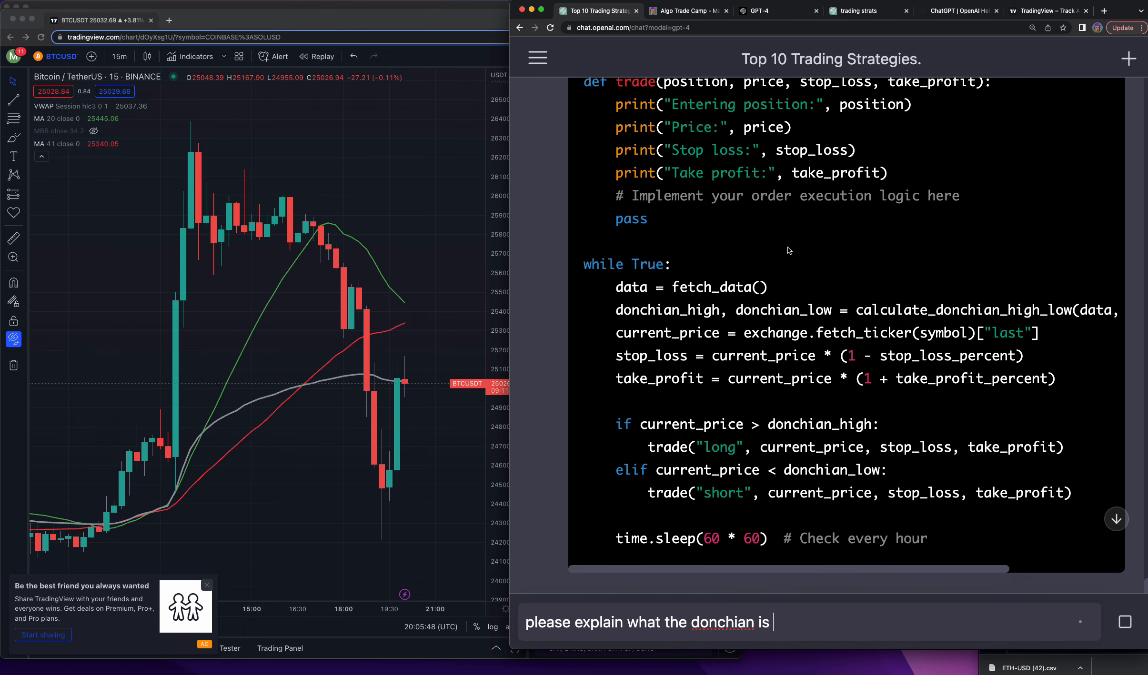
pyautogui.scroll(-3)
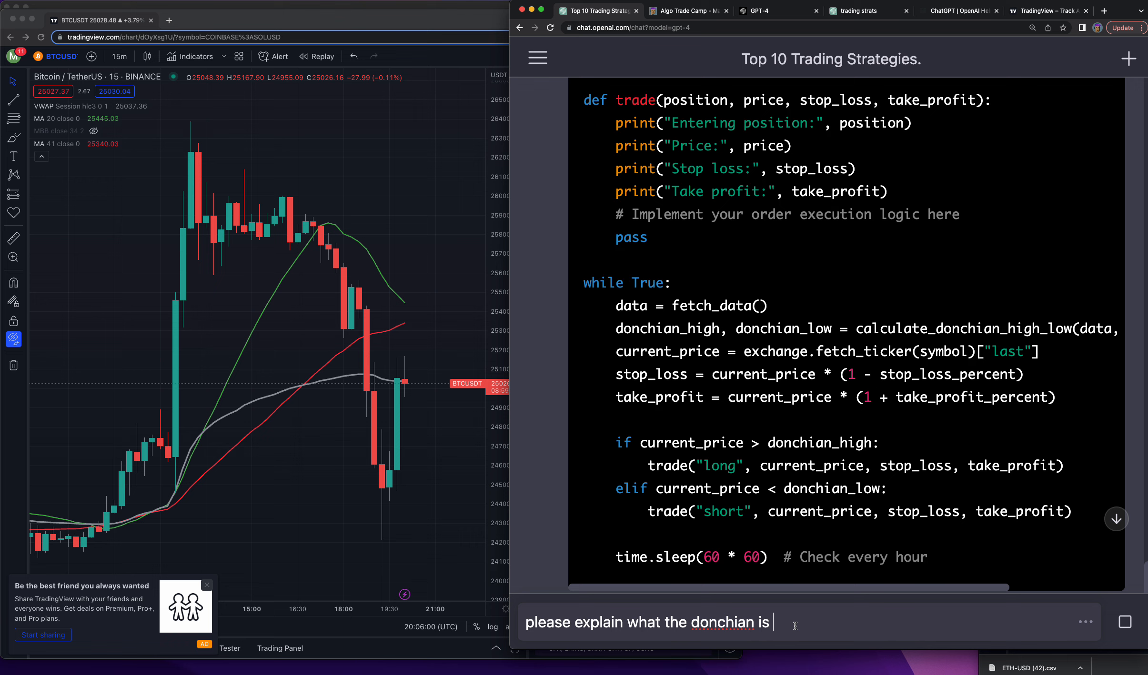
pyautogui.write('and pleae')
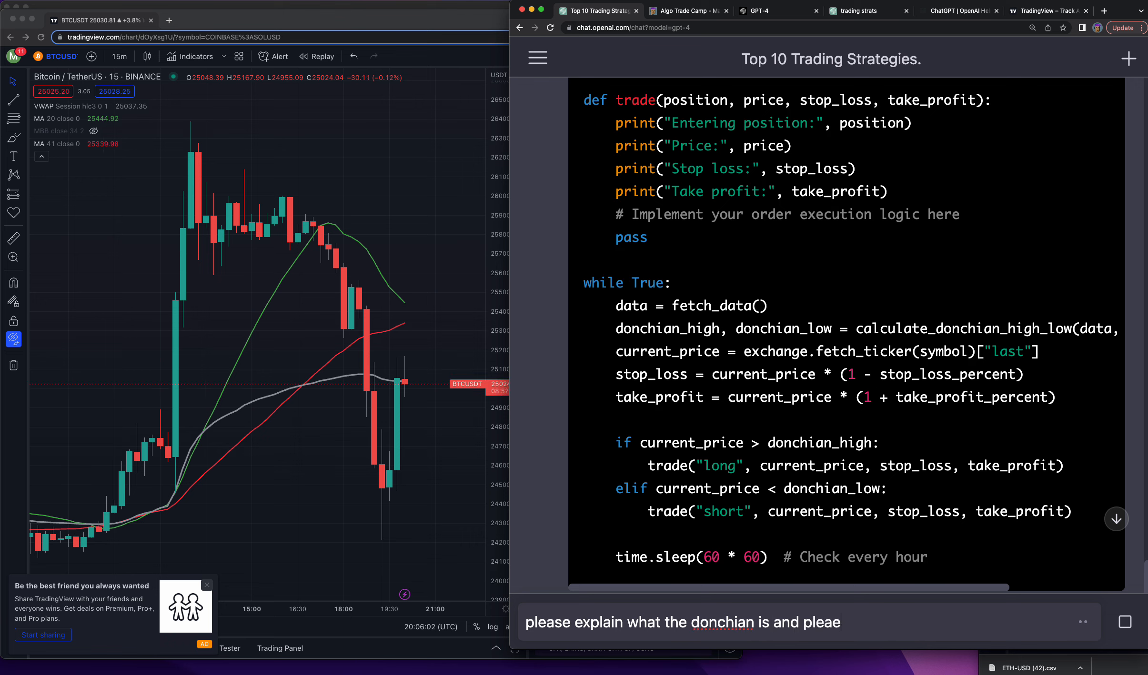
pyautogui.write('# Implement your order execution logic here')
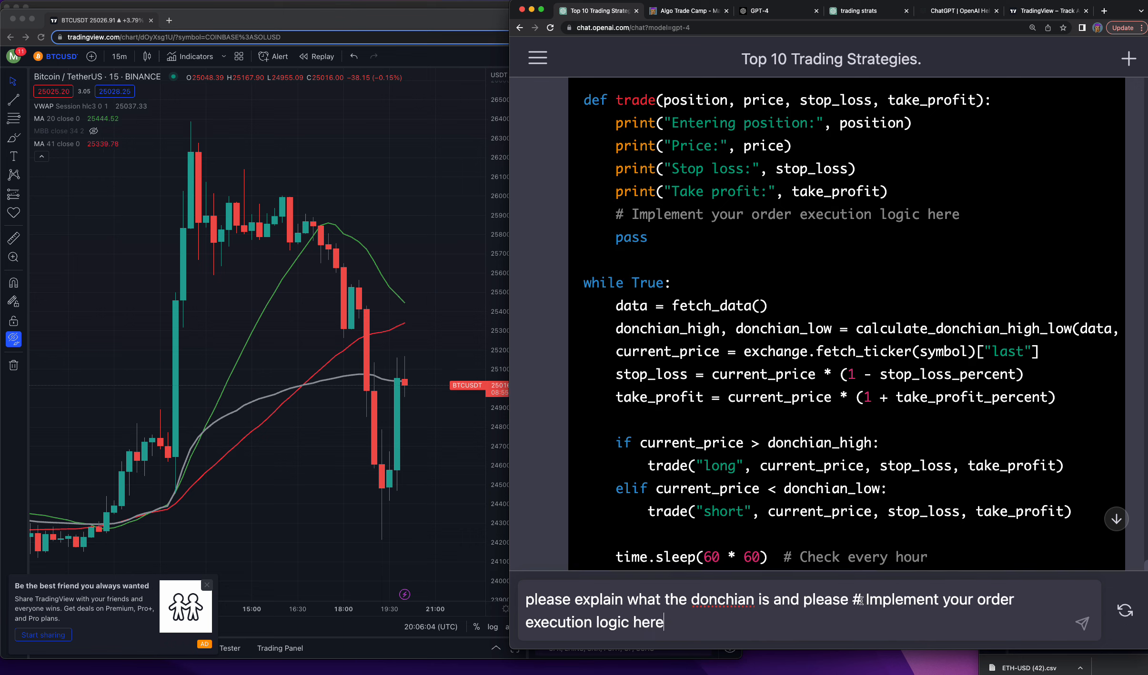
pyautogui.press('Backspace')
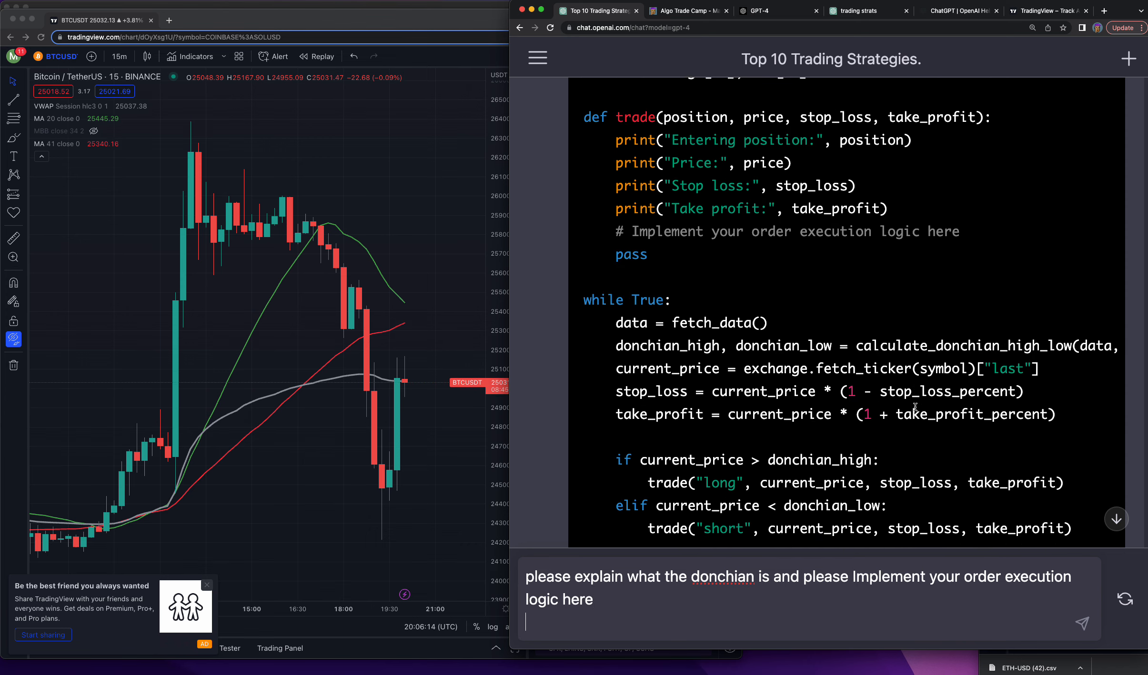
# - Review the earlier answer, then submit the Donchian and order-execution follow-up from the message box
pyautogui.scroll(-3)
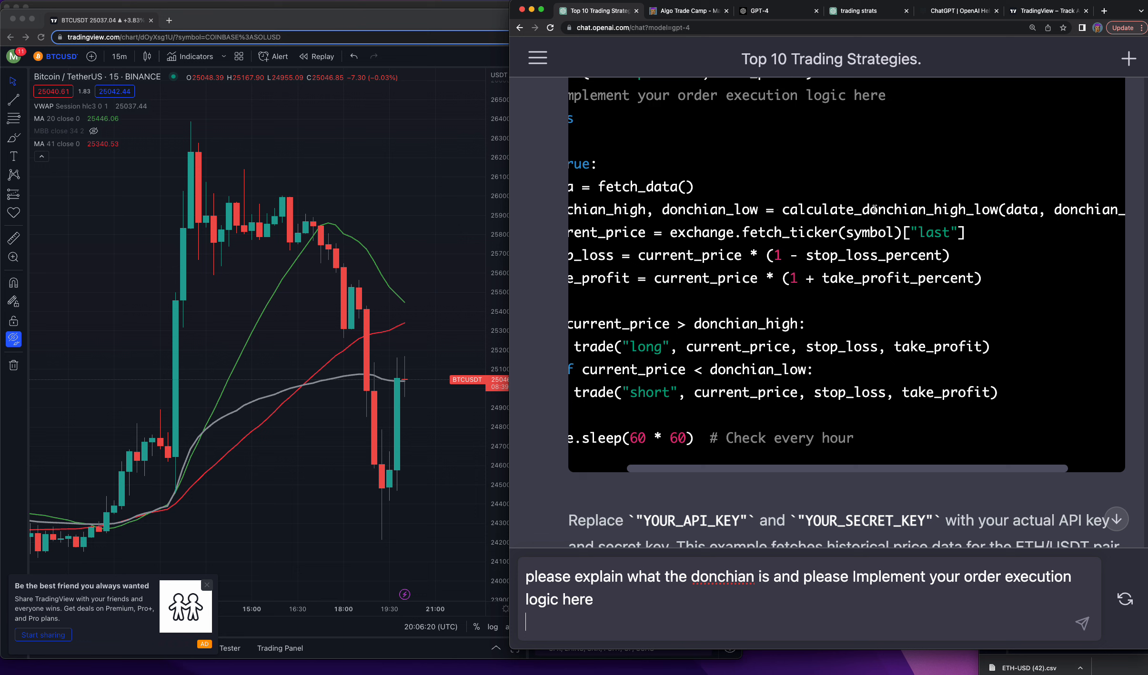
pyautogui.scroll(-3)
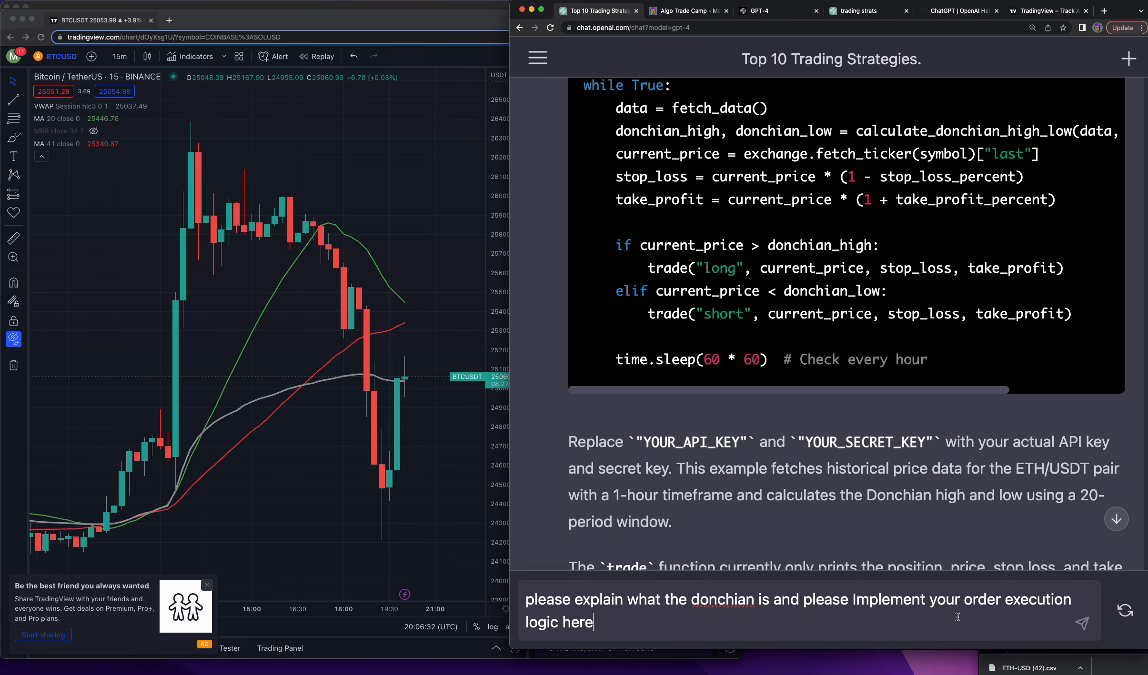
pyautogui.click(1081, 623)
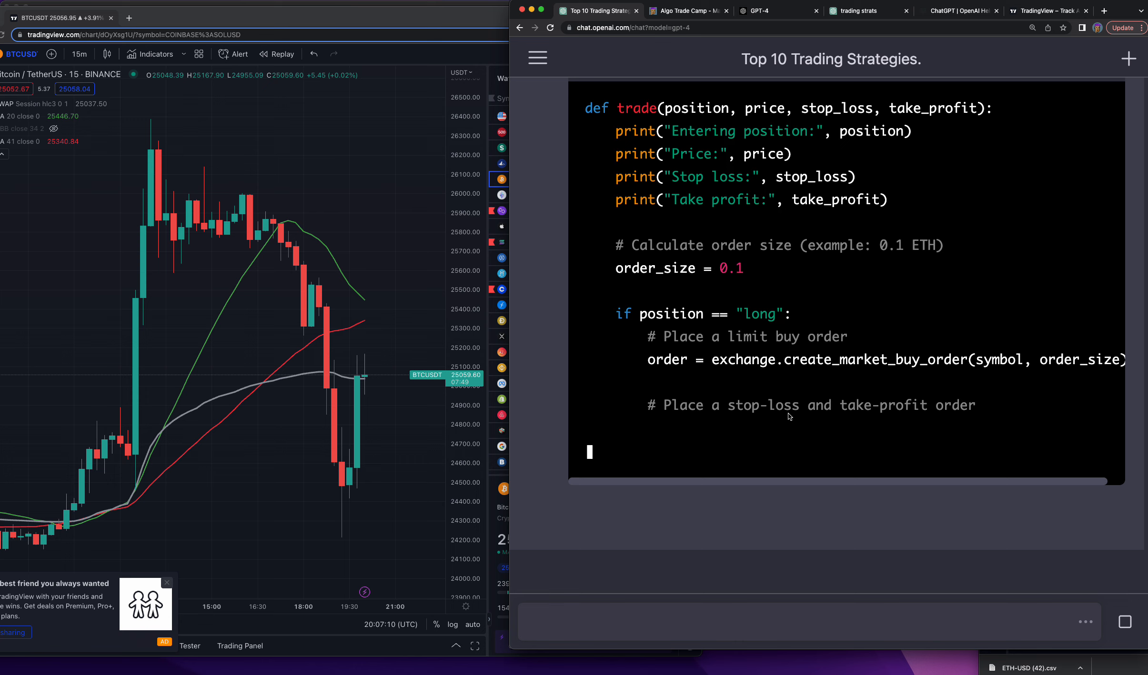
# - Scroll through the updated trade function's market, stop-loss and take-profit order code and explanation
pyautogui.scroll(-3)
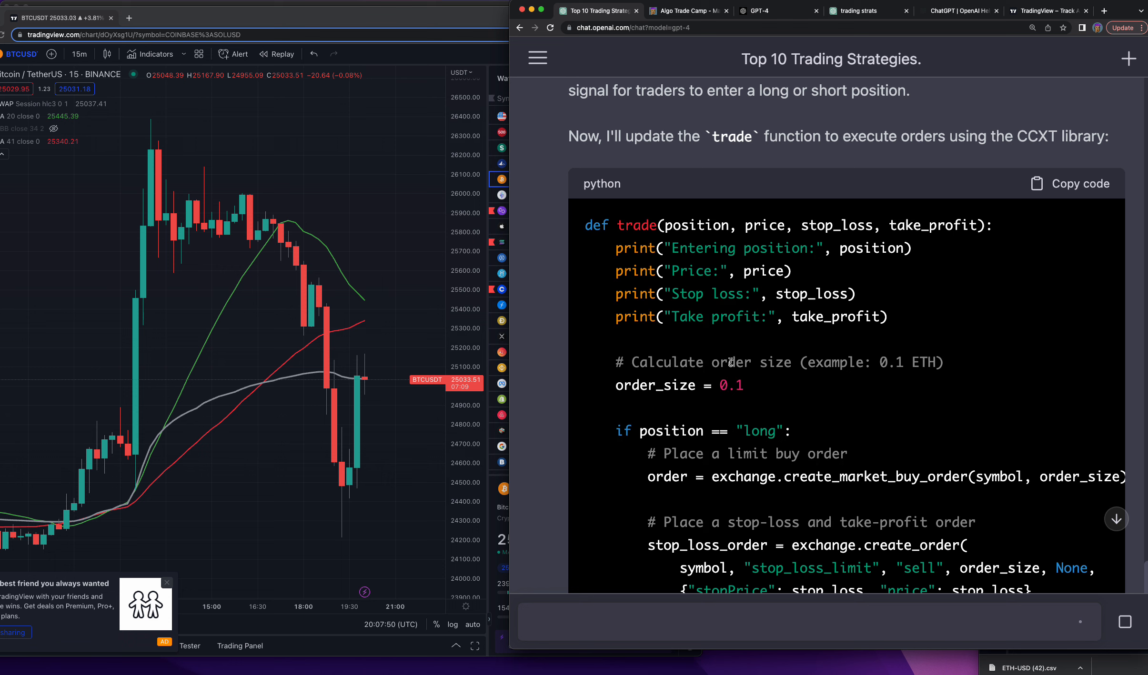
pyautogui.scroll(-3)
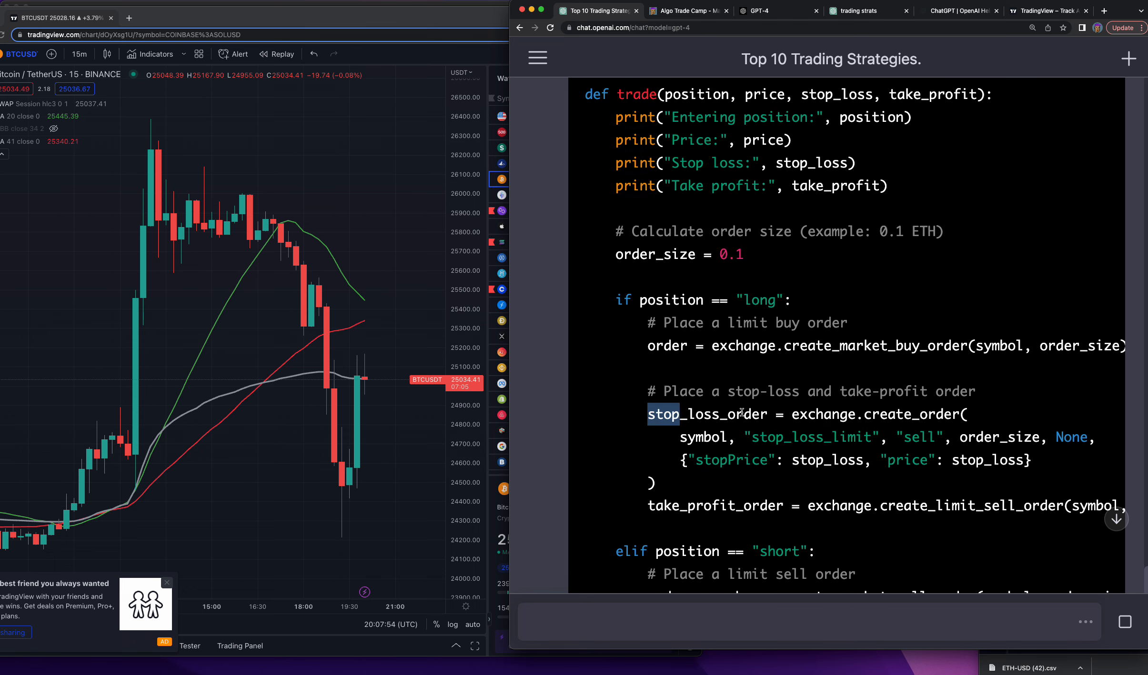
pyautogui.scroll(-3)
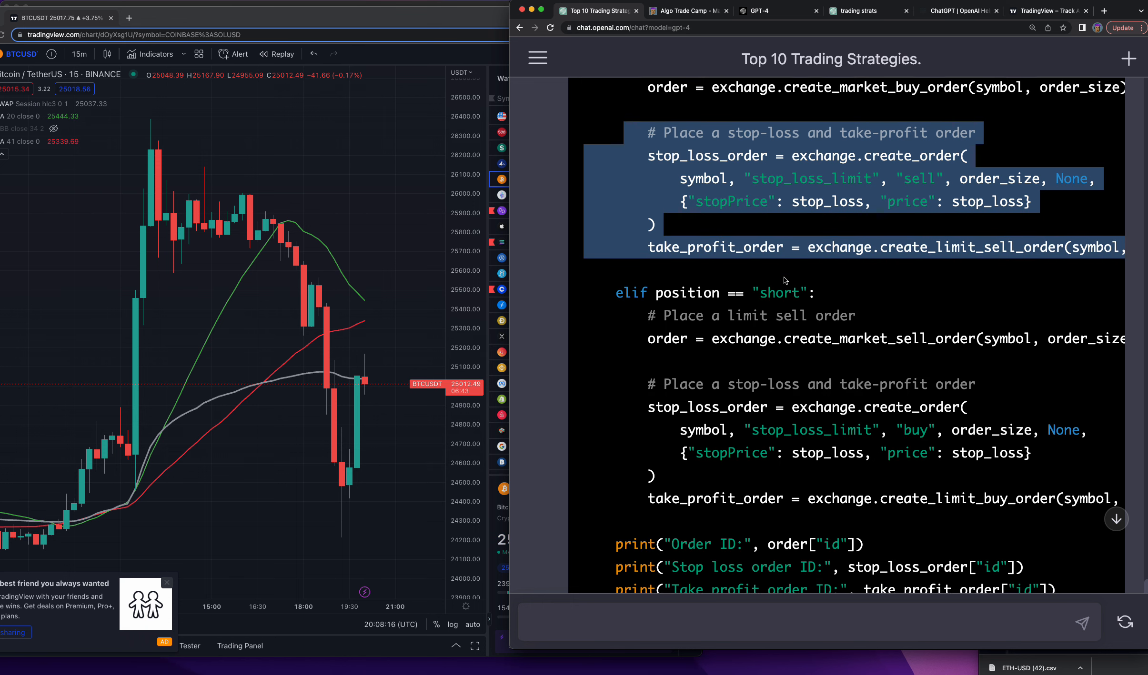
pyautogui.scroll(-3)
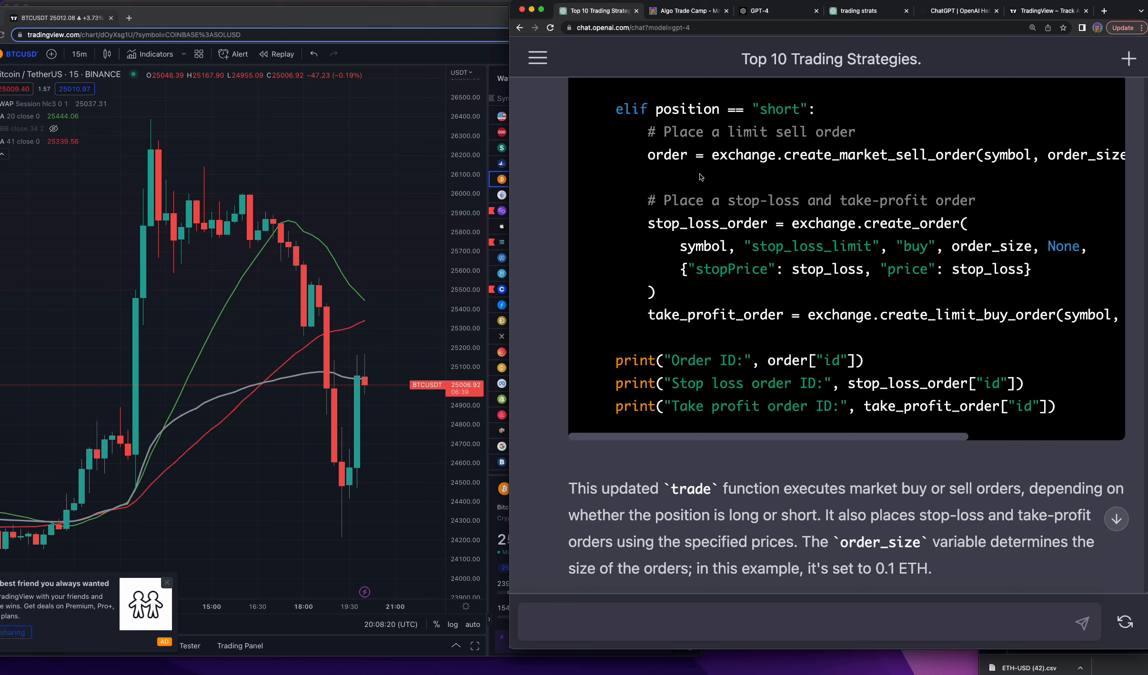
pyautogui.scroll(-3)
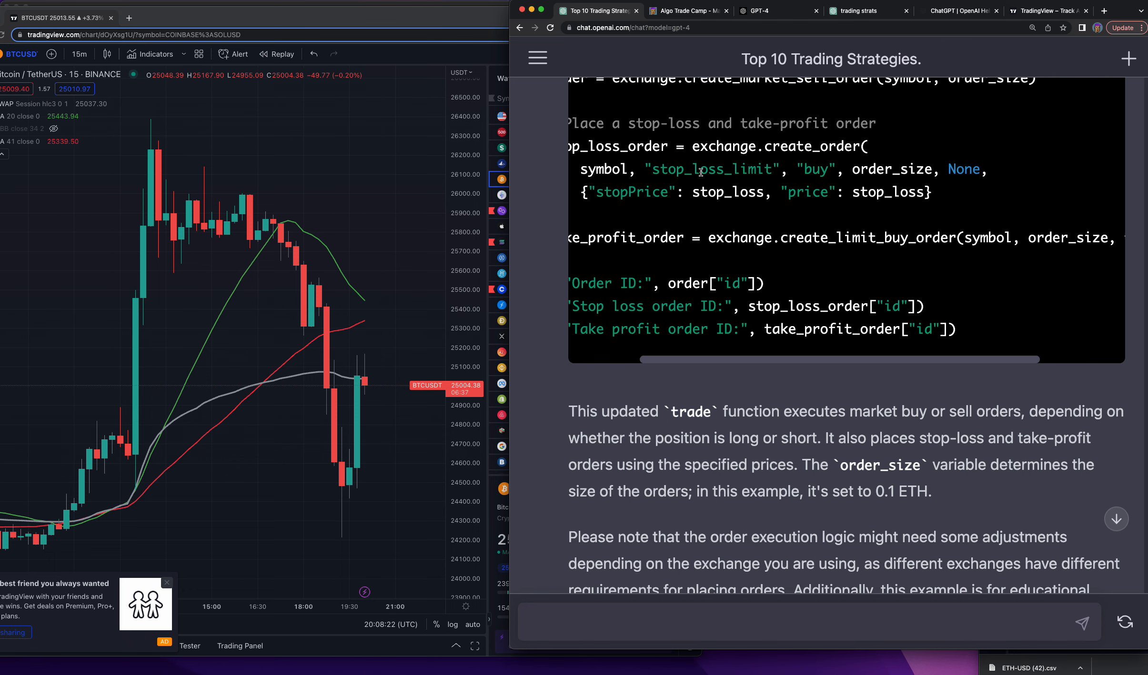
pyautogui.scroll(-3)
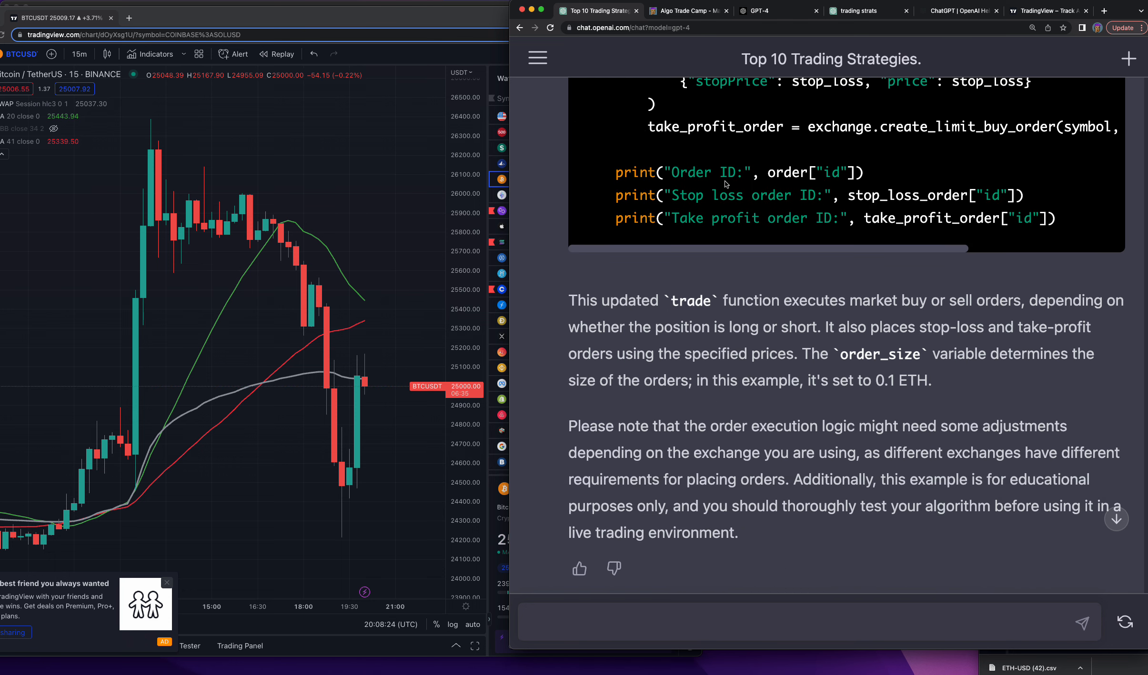
pyautogui.scroll(-3)
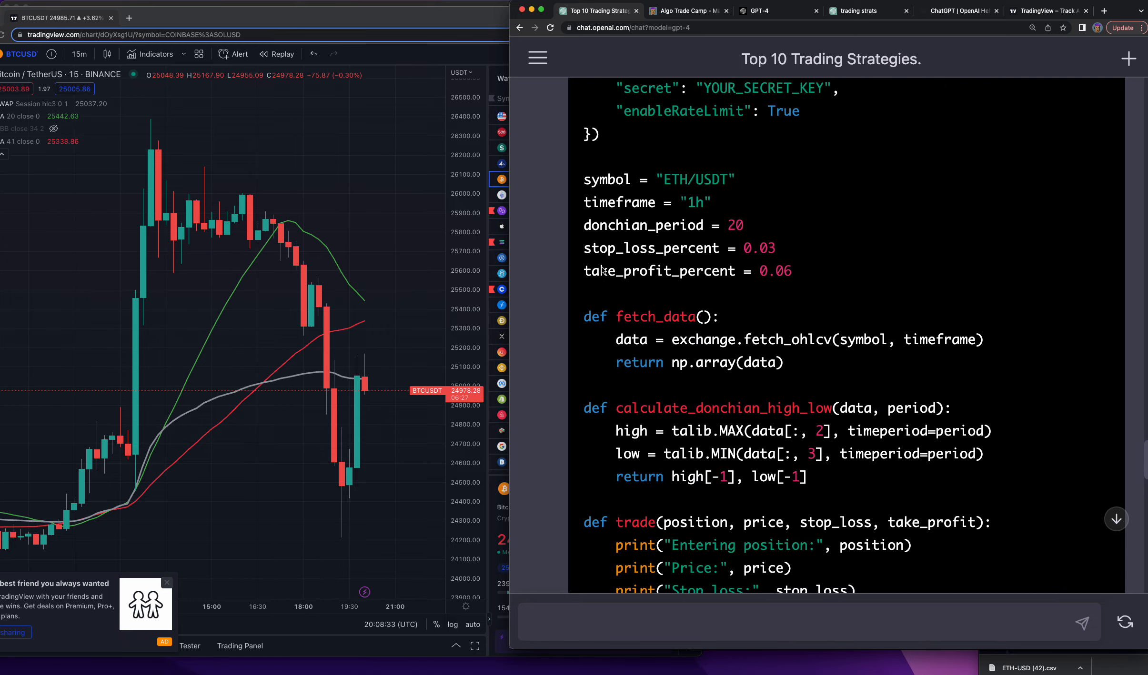
# - Return to the ten-strategy list and select 'Trend Following' and 'Breakout Trading'
pyautogui.scroll(-3)
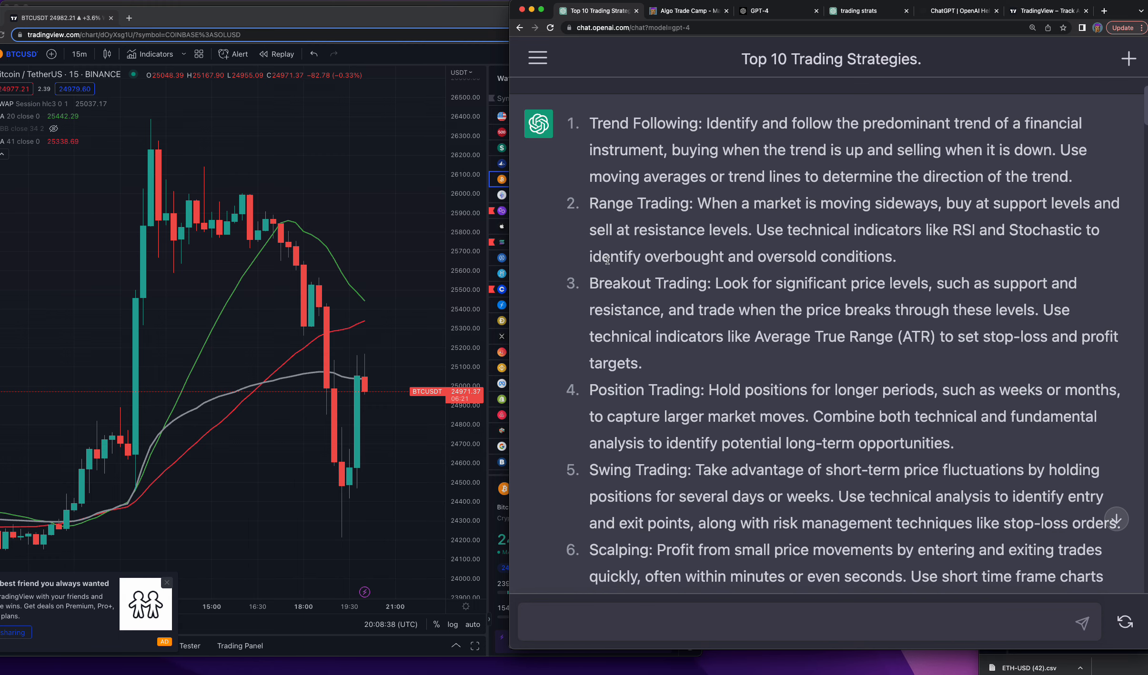
pyautogui.scroll(-3)
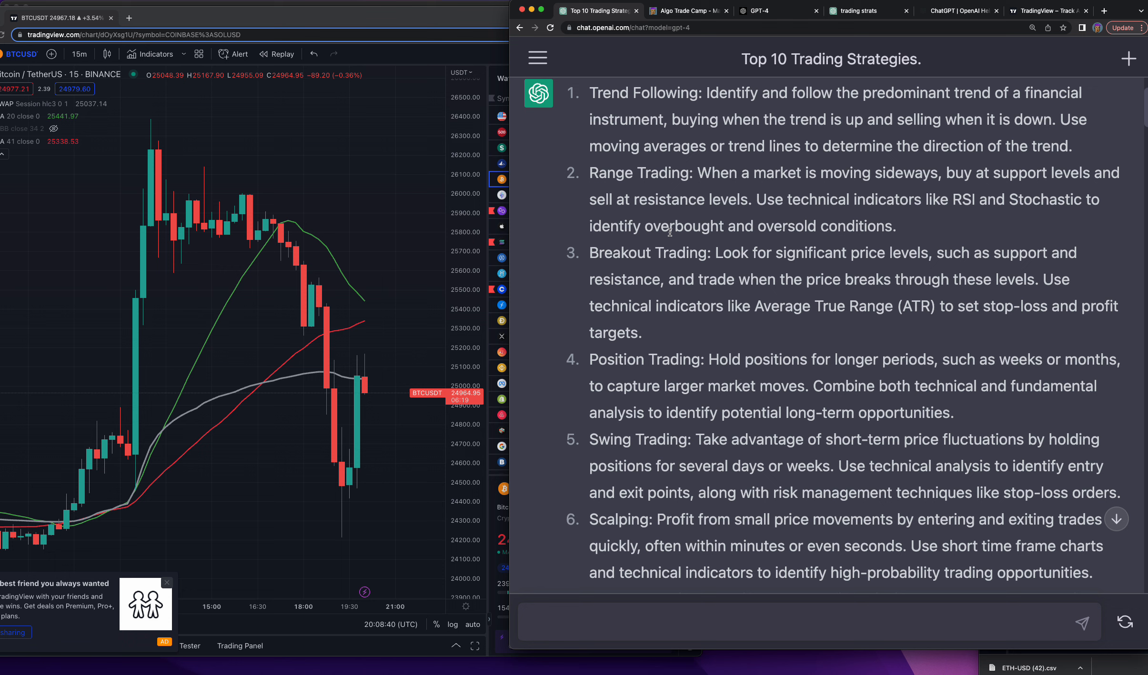
pyautogui.scroll(-3)
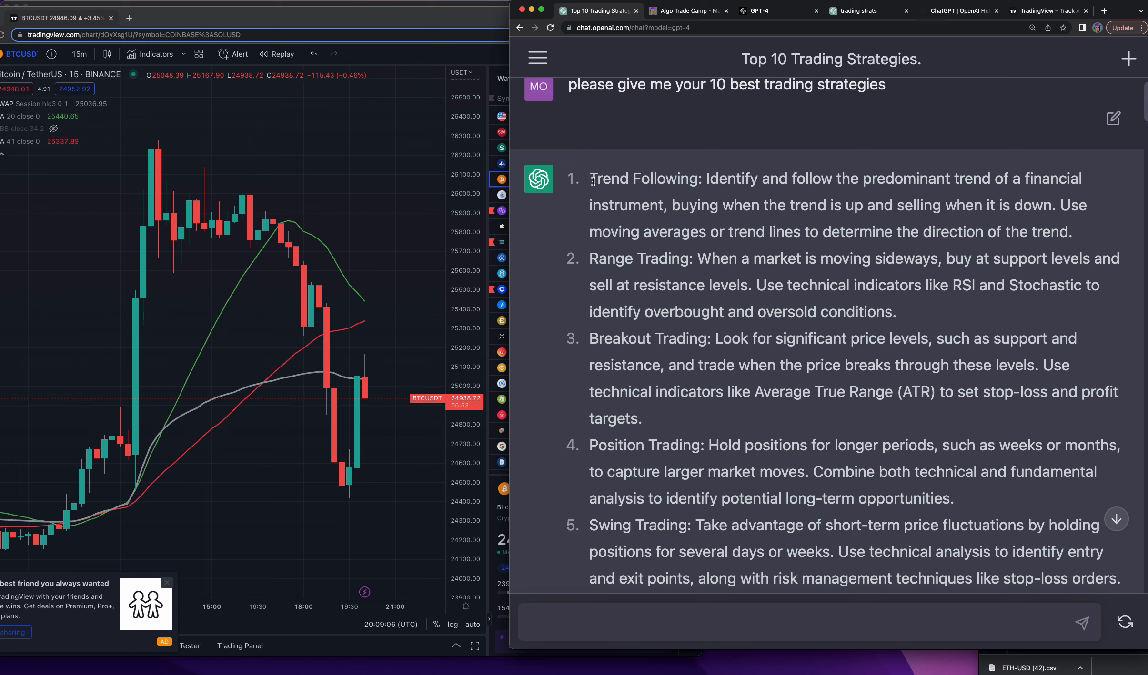
pyautogui.doubleClick(642, 179)
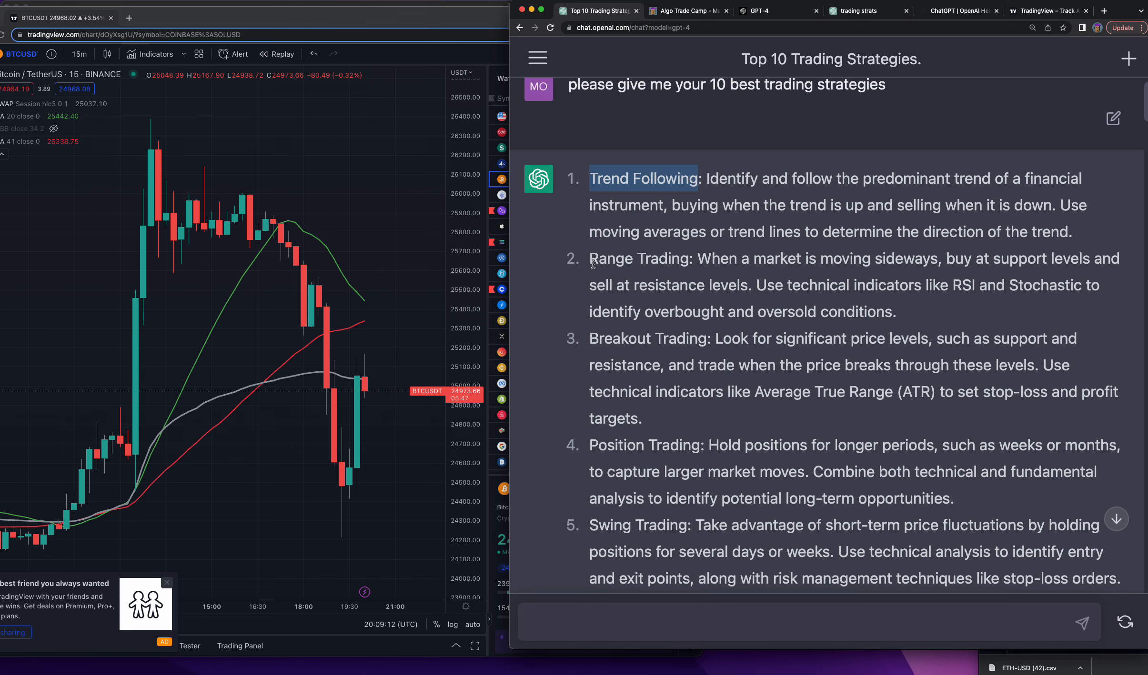
pyautogui.doubleClick(638, 258)
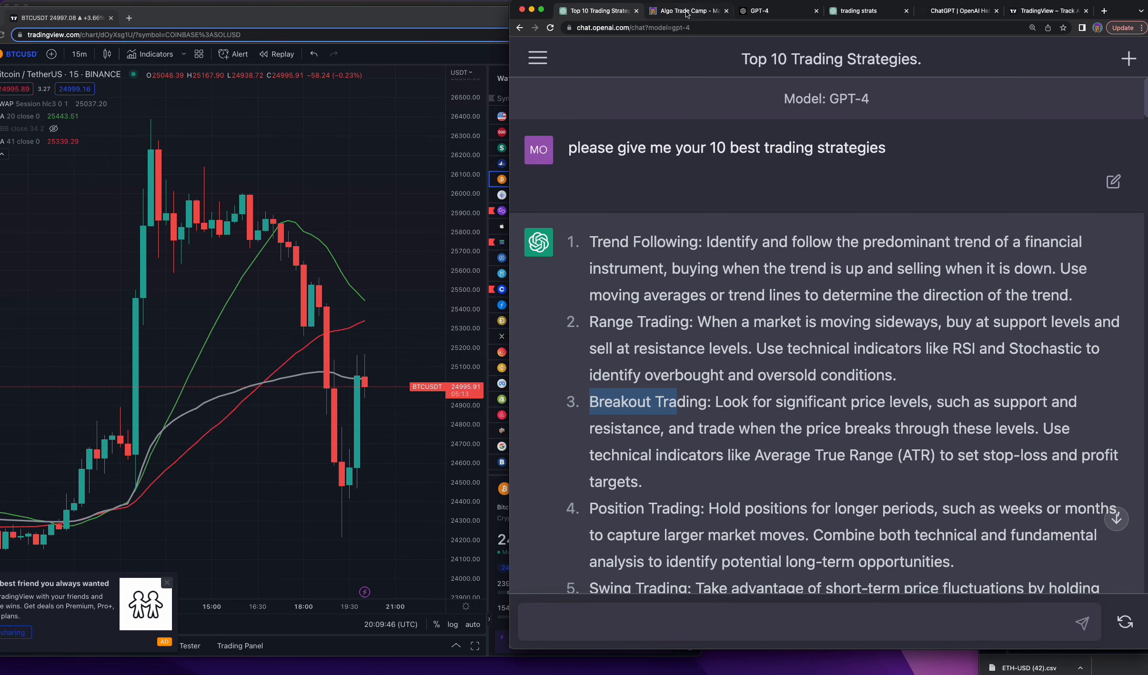
pyautogui.click(689, 10)
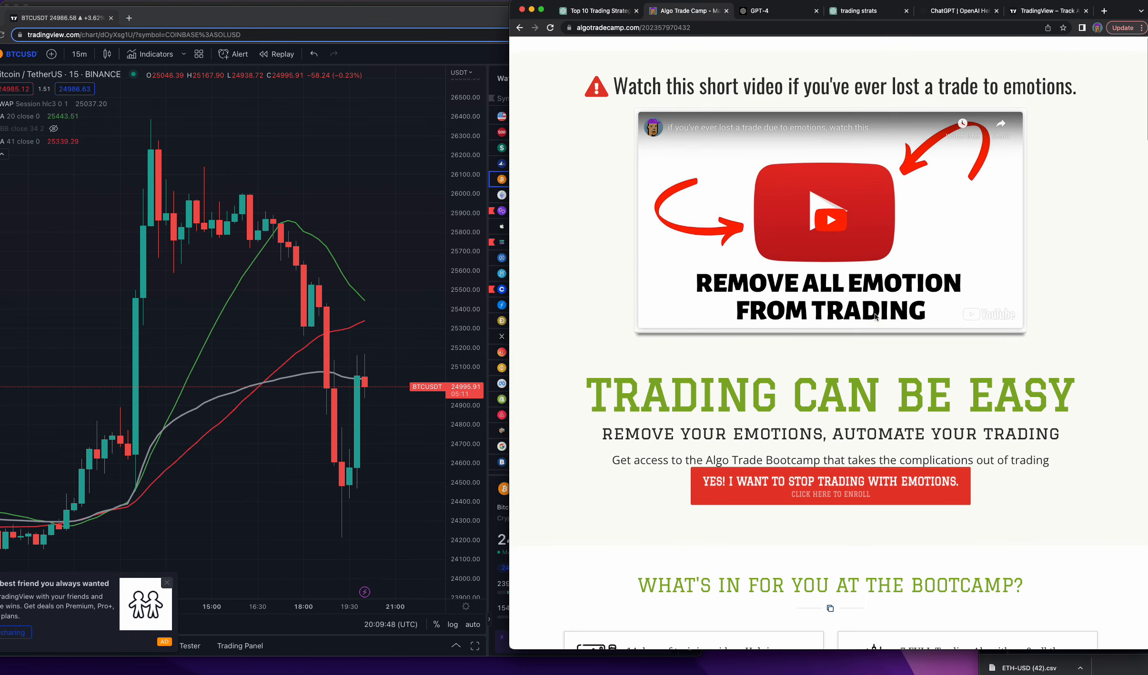
pyautogui.scroll(-3)
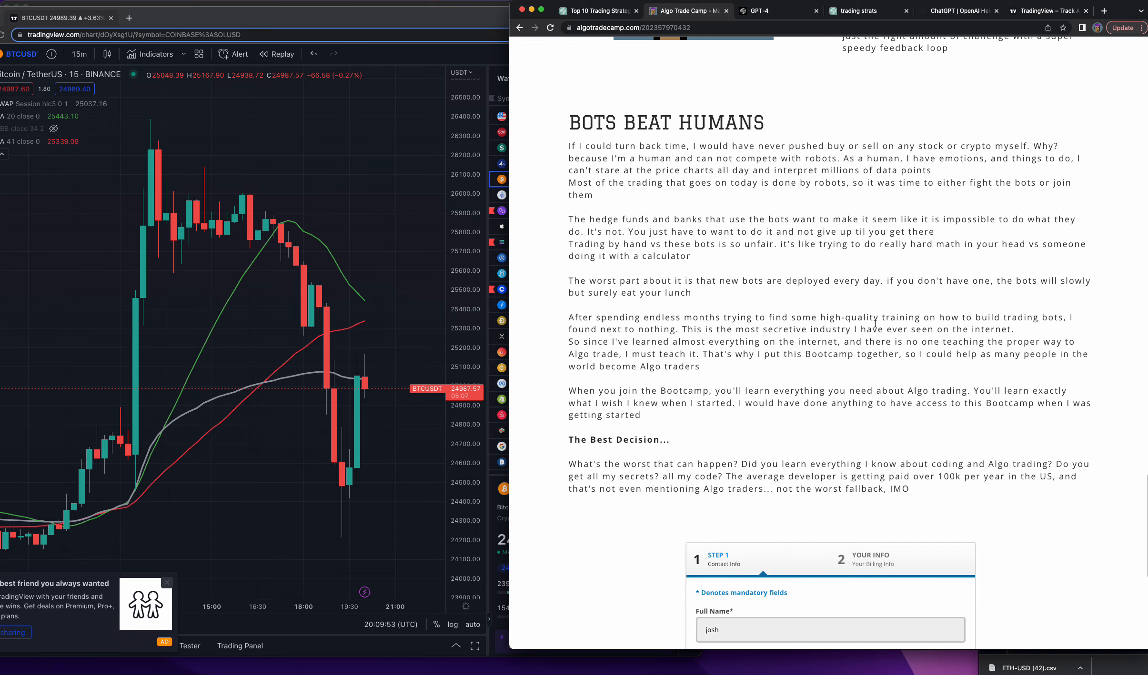
pyautogui.scroll(-3)
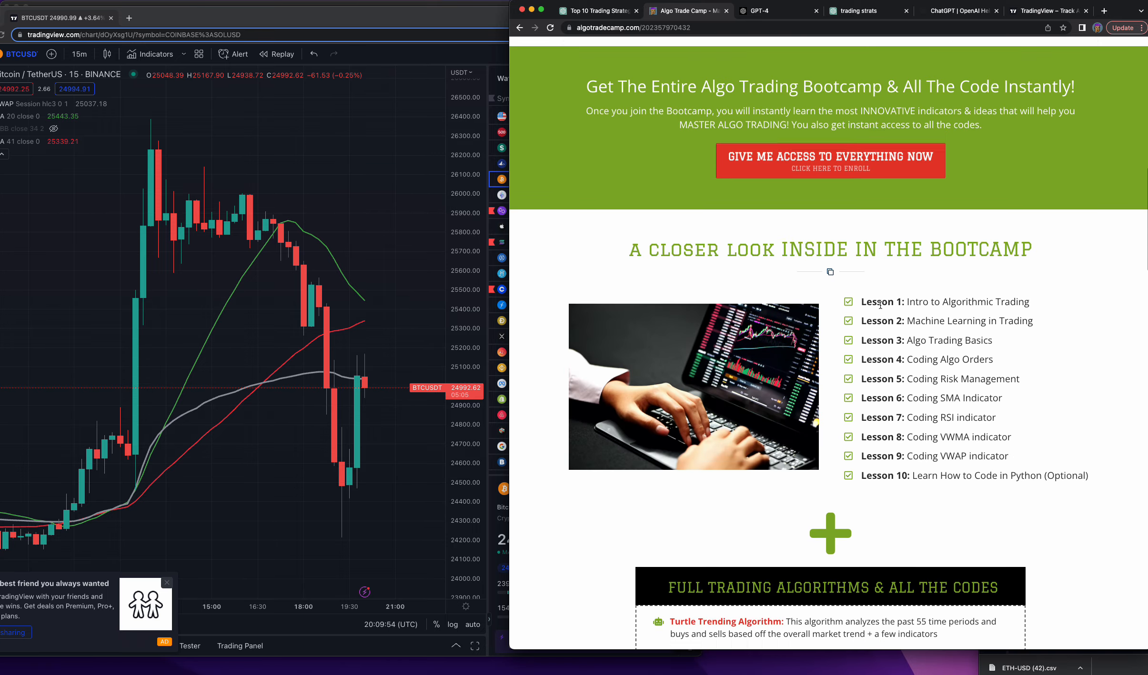
pyautogui.scroll(-3)
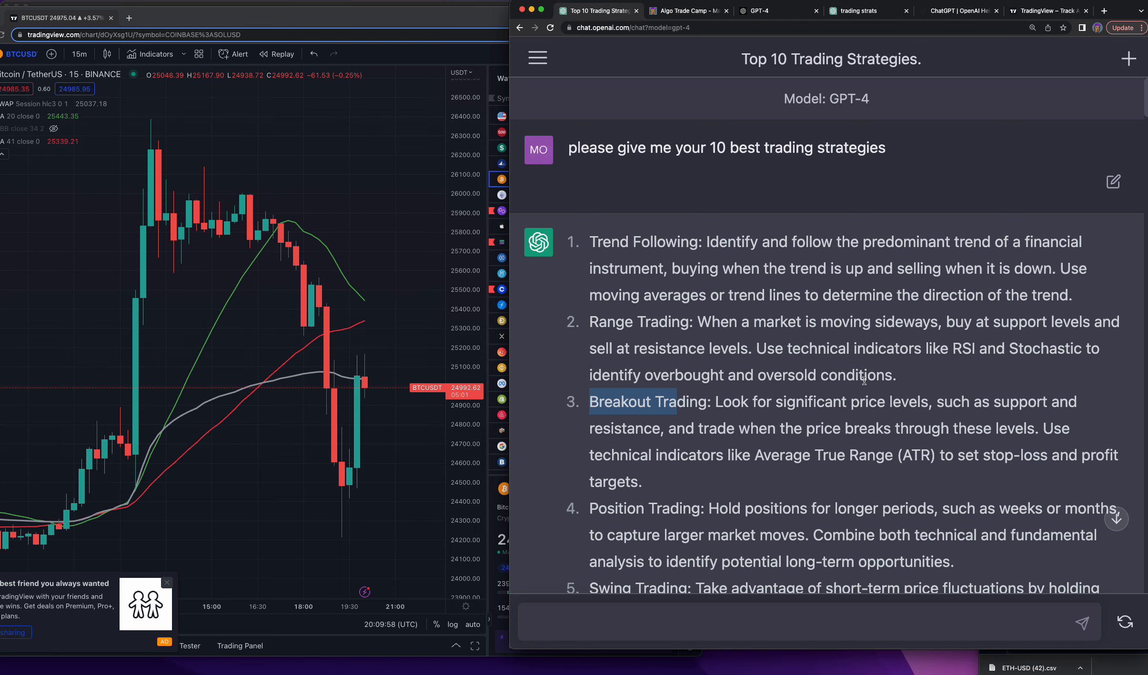
pyautogui.scroll(-3)
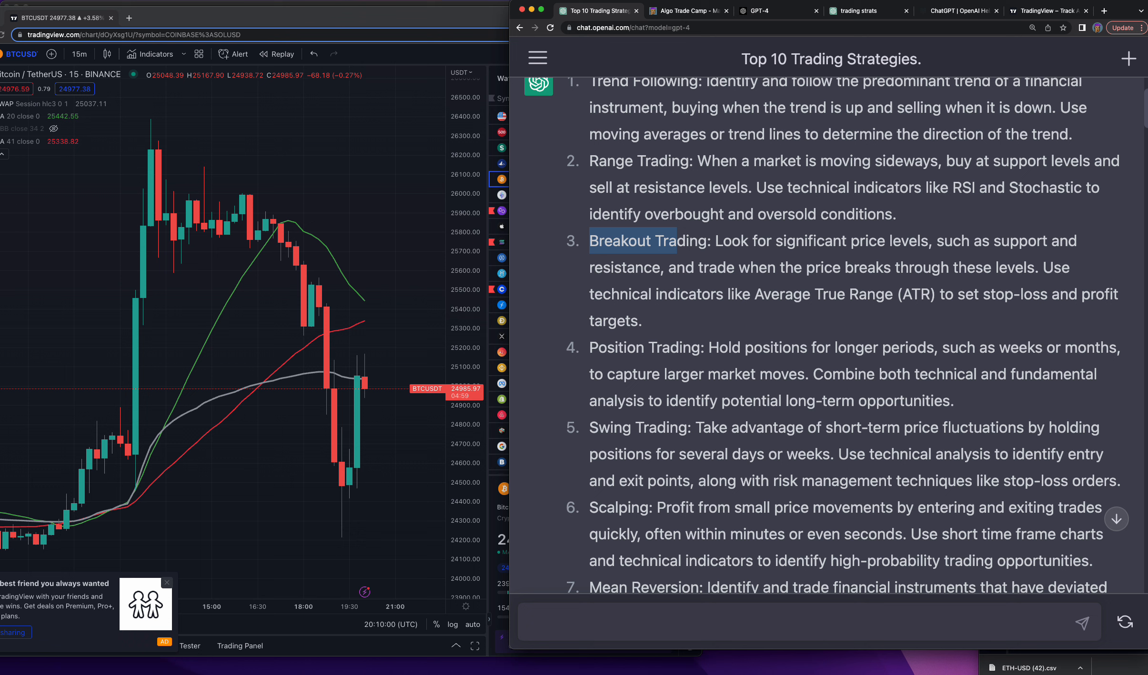